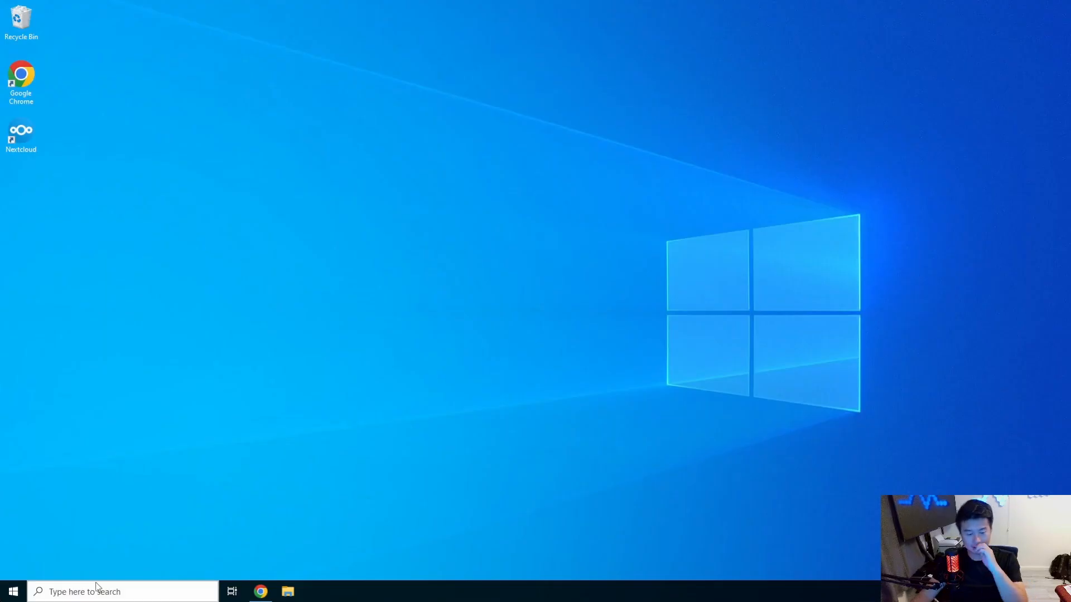
mouse_move(12, 591)
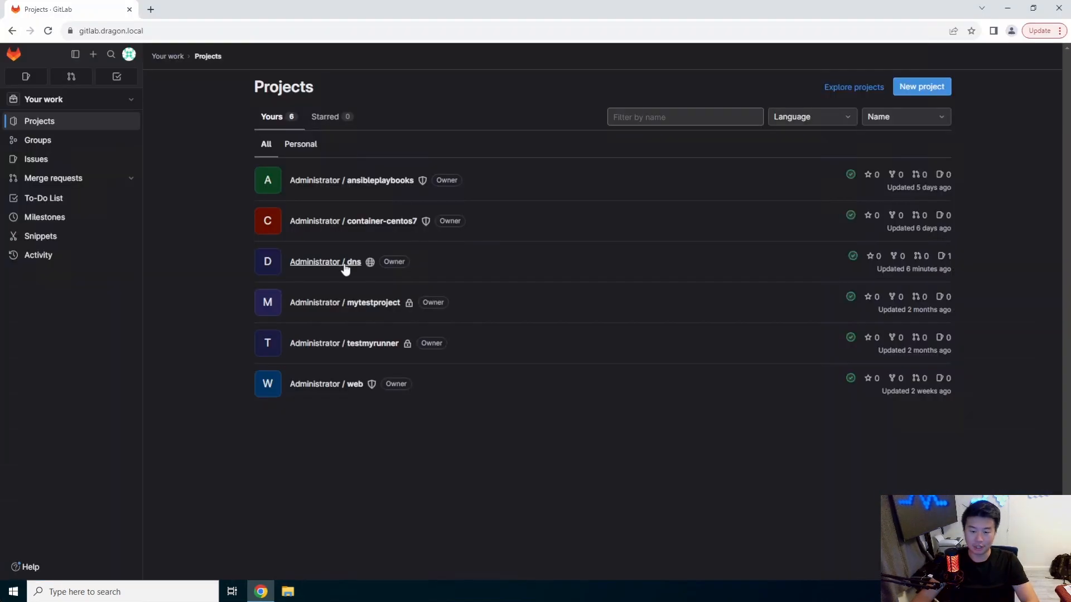
Open the Administrator / dns project in the GitLab Web IDE.
click(325, 261)
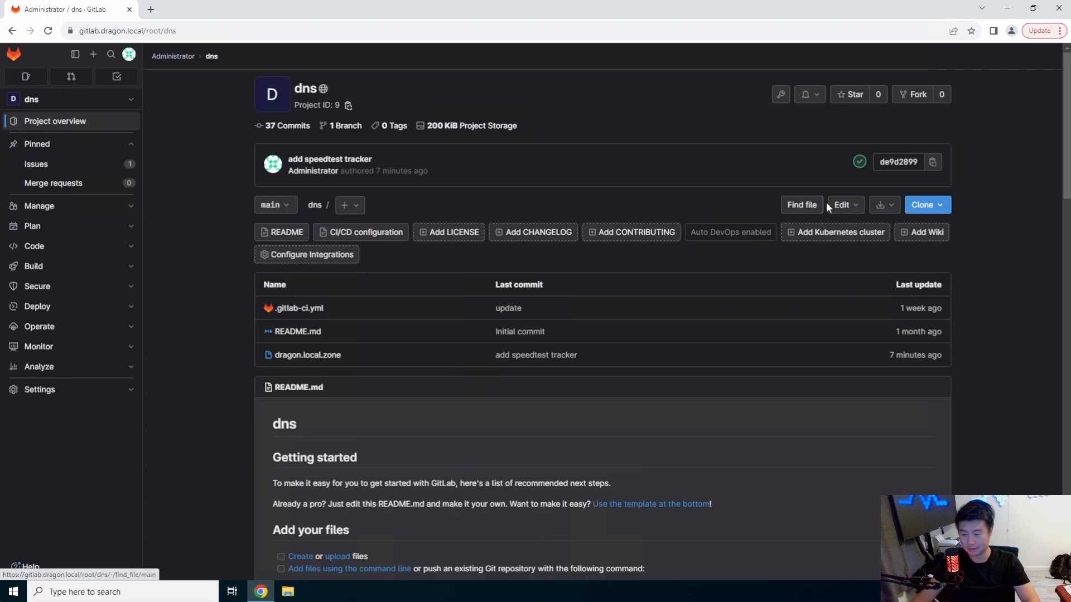
click(841, 205)
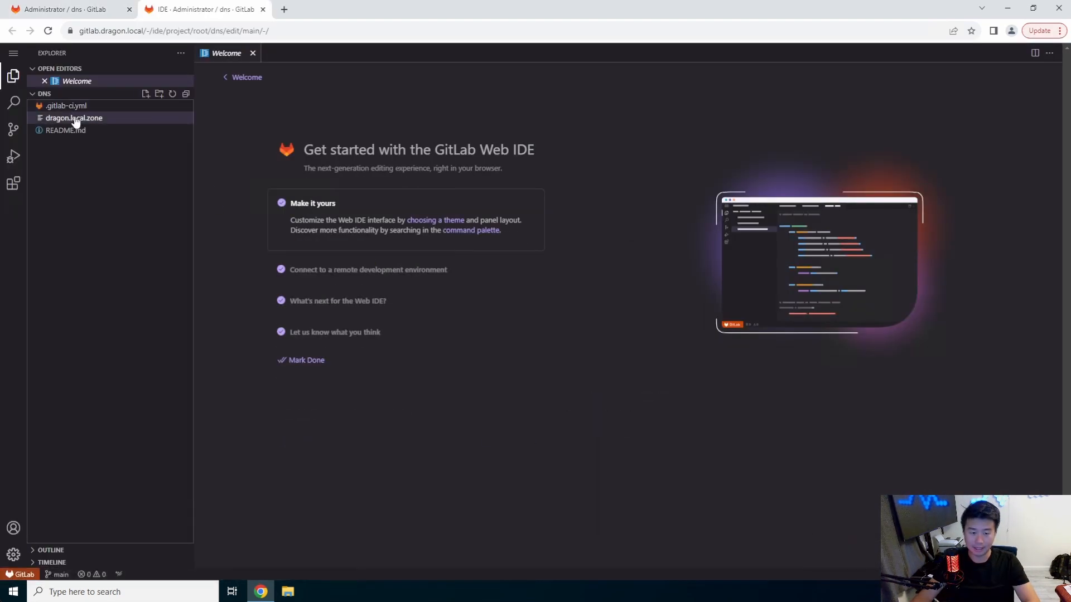
Add 'casaos IN A 172.16.1.41' to dragon.local.zone and bump the serial to 202307087.
click(74, 117)
text(casaos)
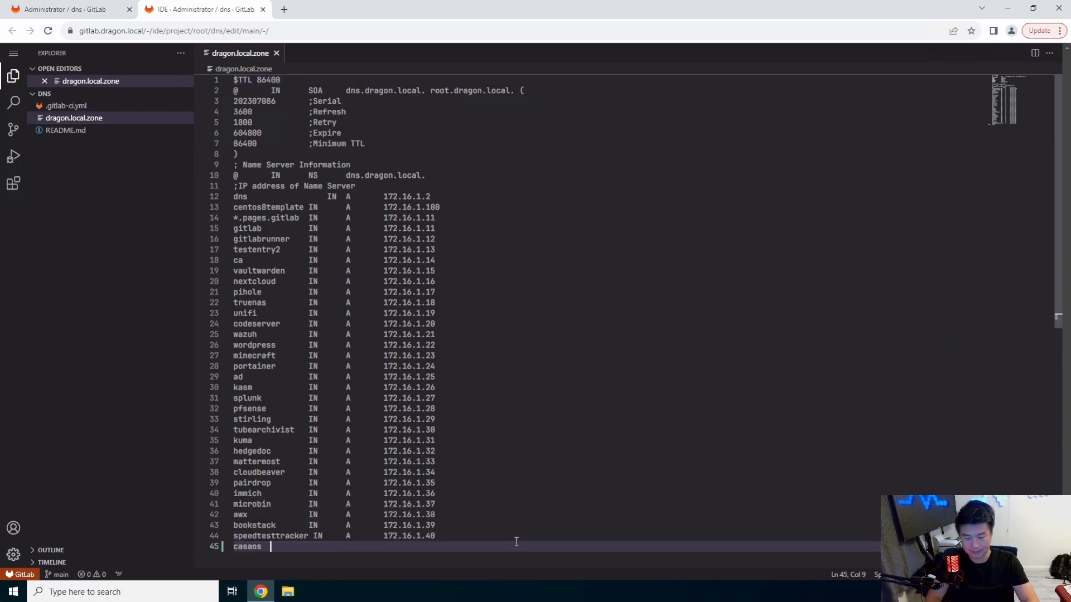
text(IN      A       172.)
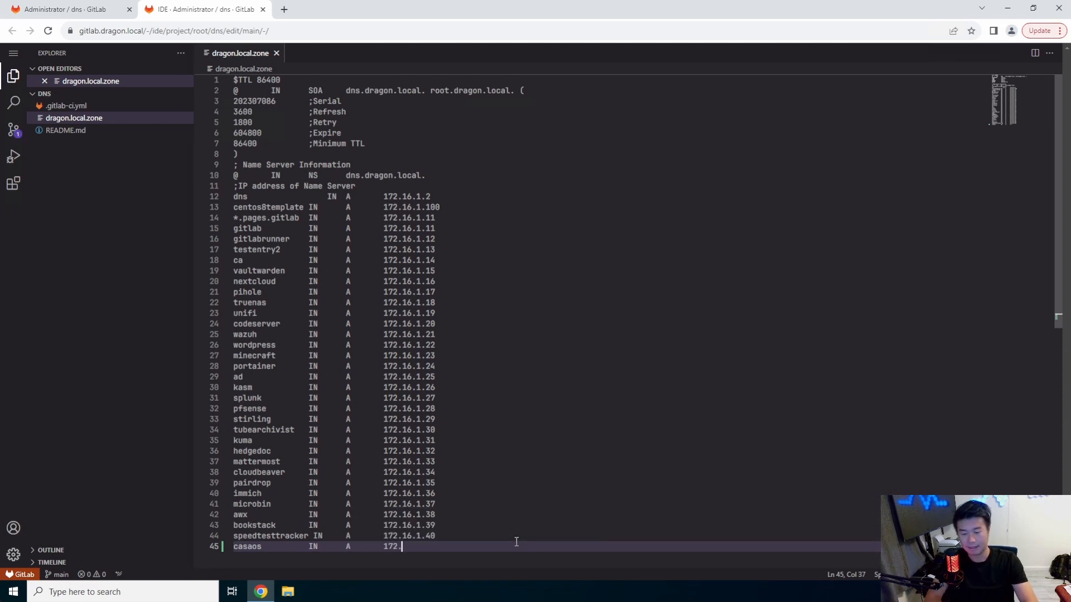
text(16.1.41)
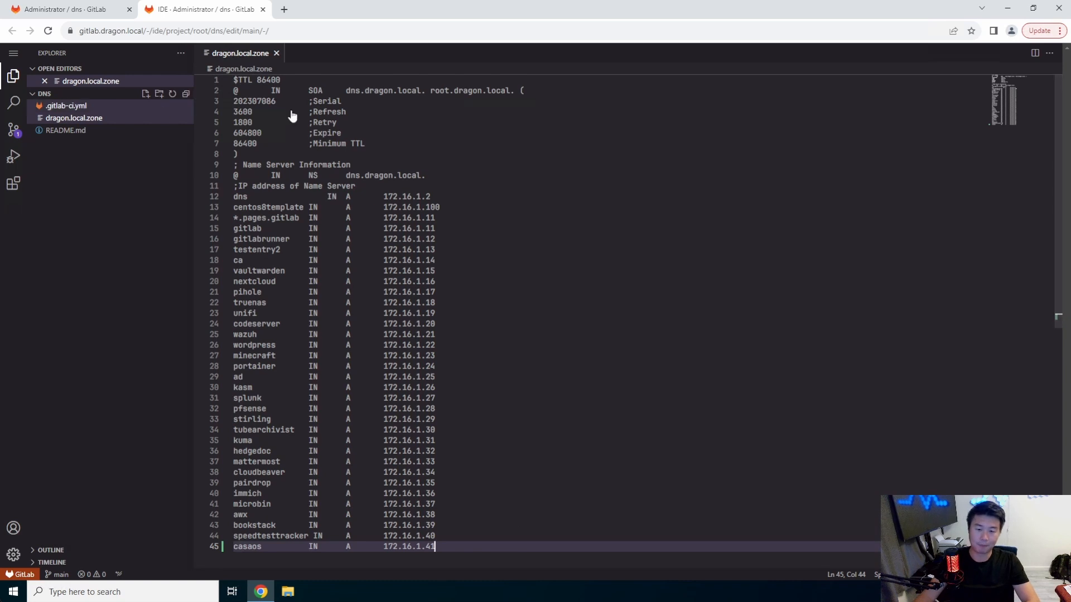
click(254, 102)
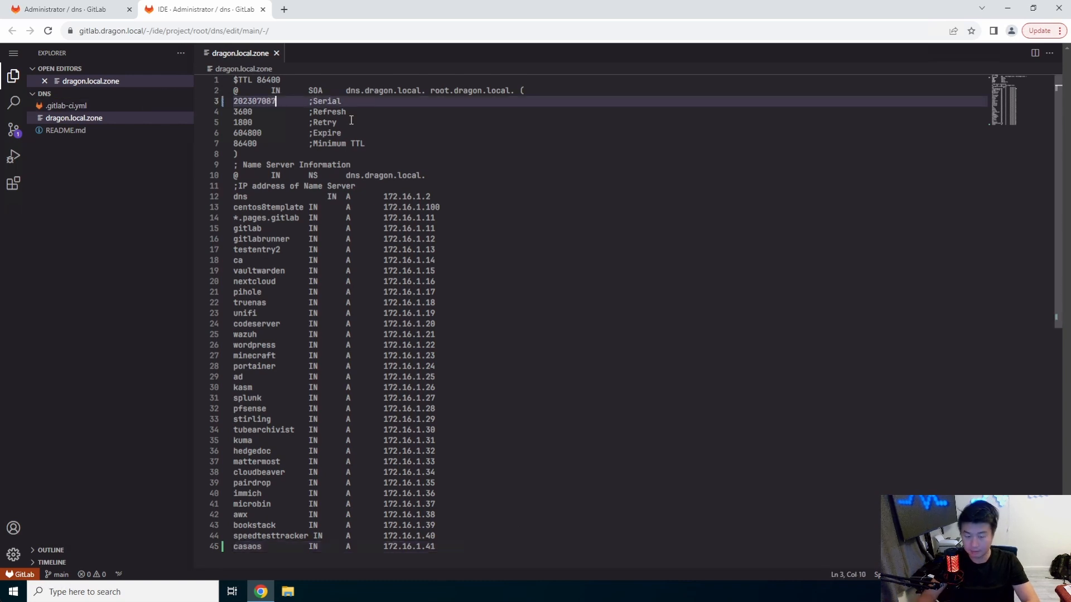
Commit the zone change to main with the message 'add casaos'.
click(13, 129)
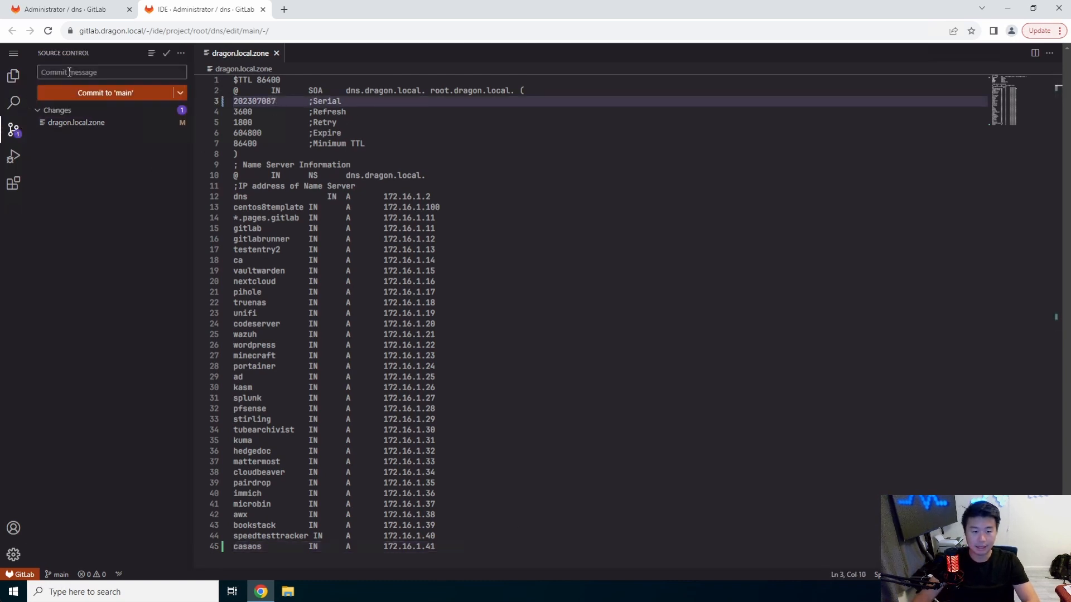
text(add casaos)
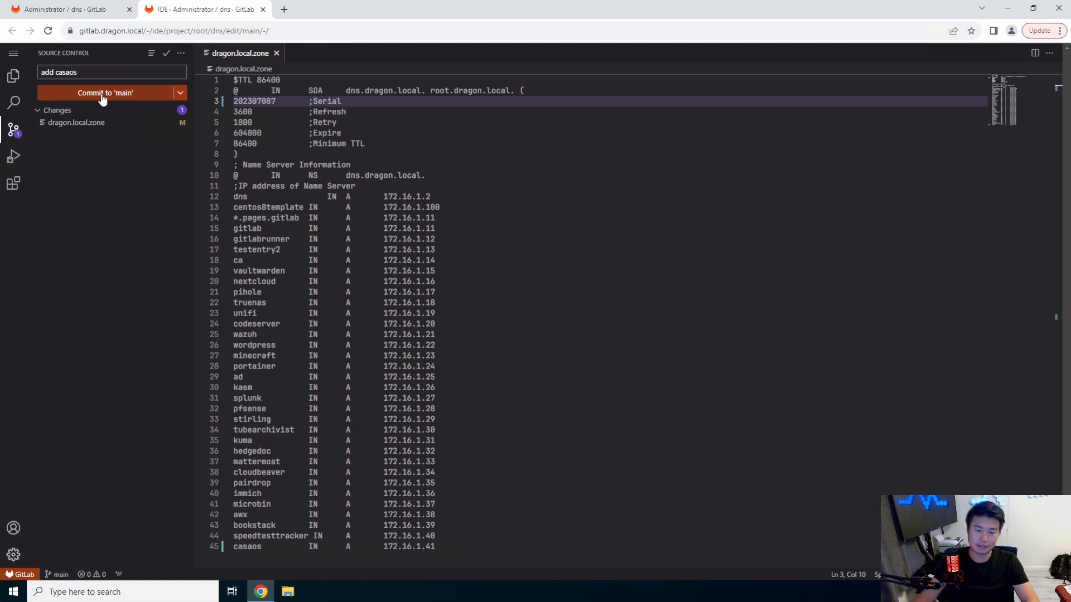
click(105, 93)
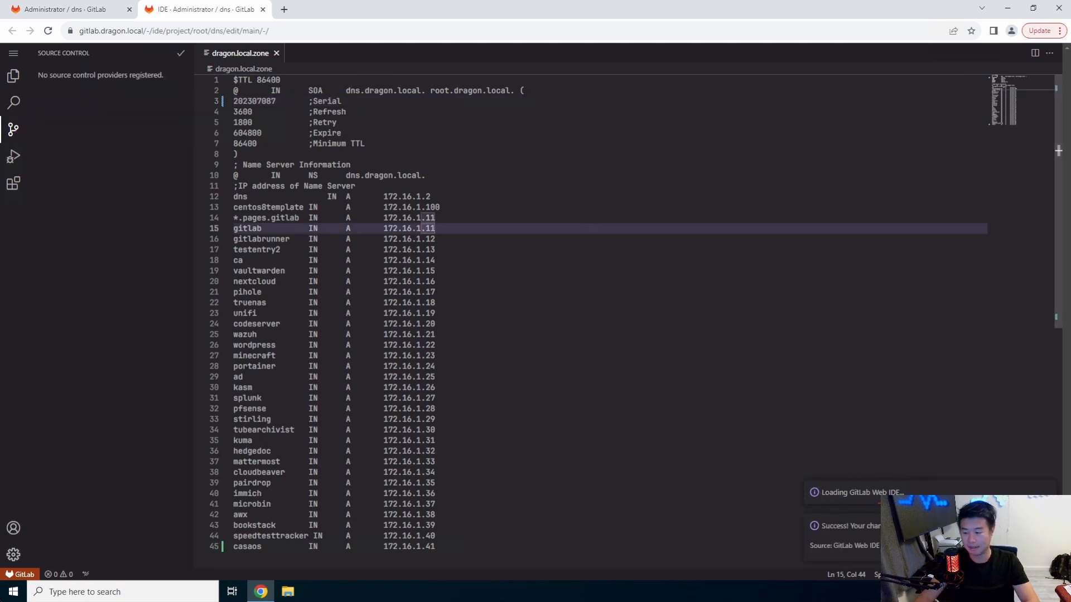
click(14, 76)
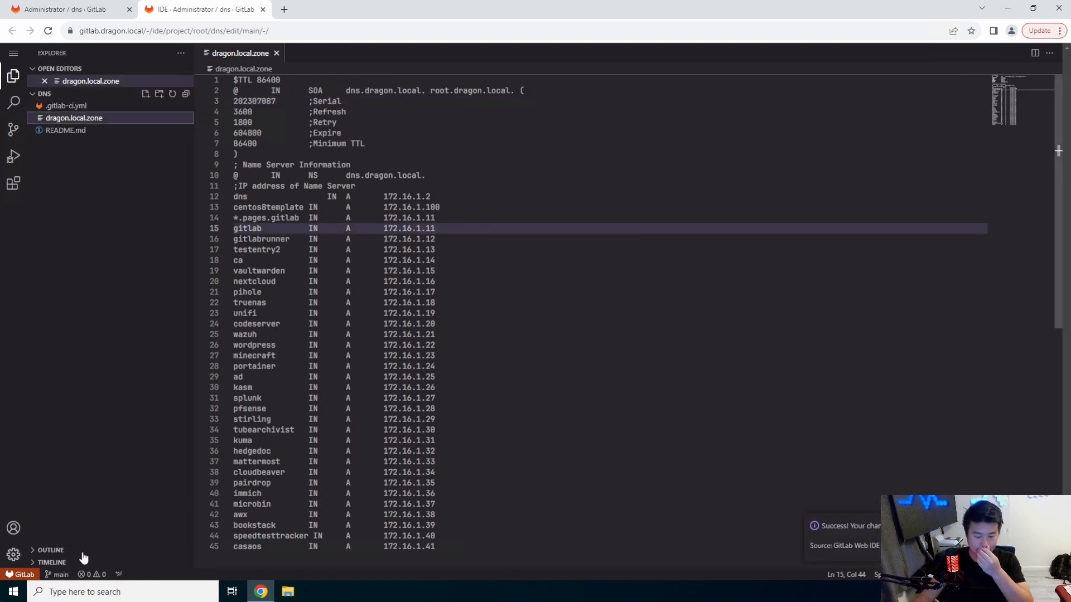
text(cmd)
text(ssh dragon@)
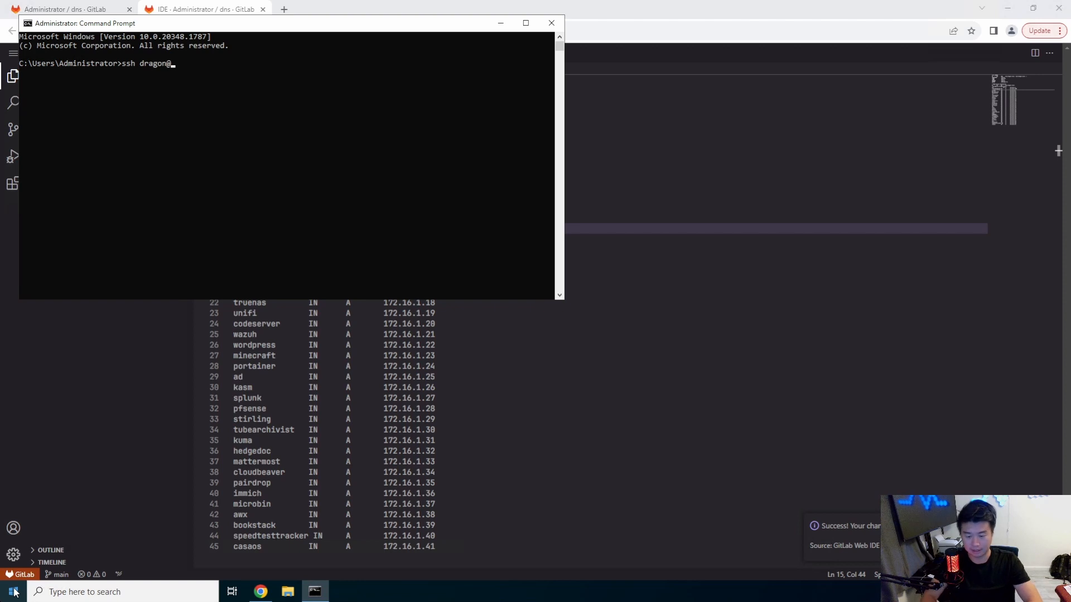
text(172.16.1.41)
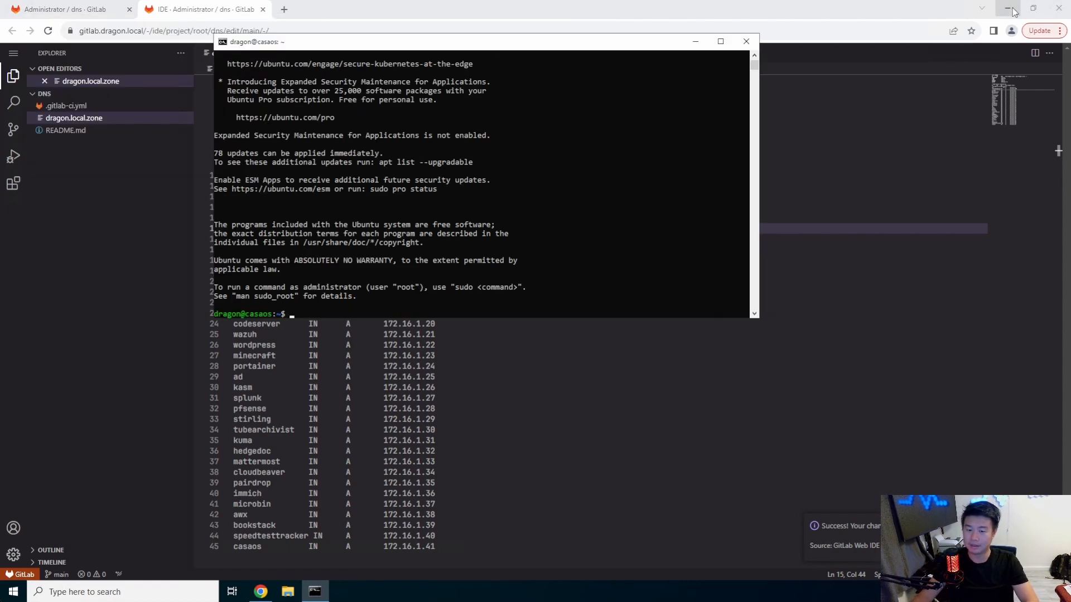
click(1012, 9)
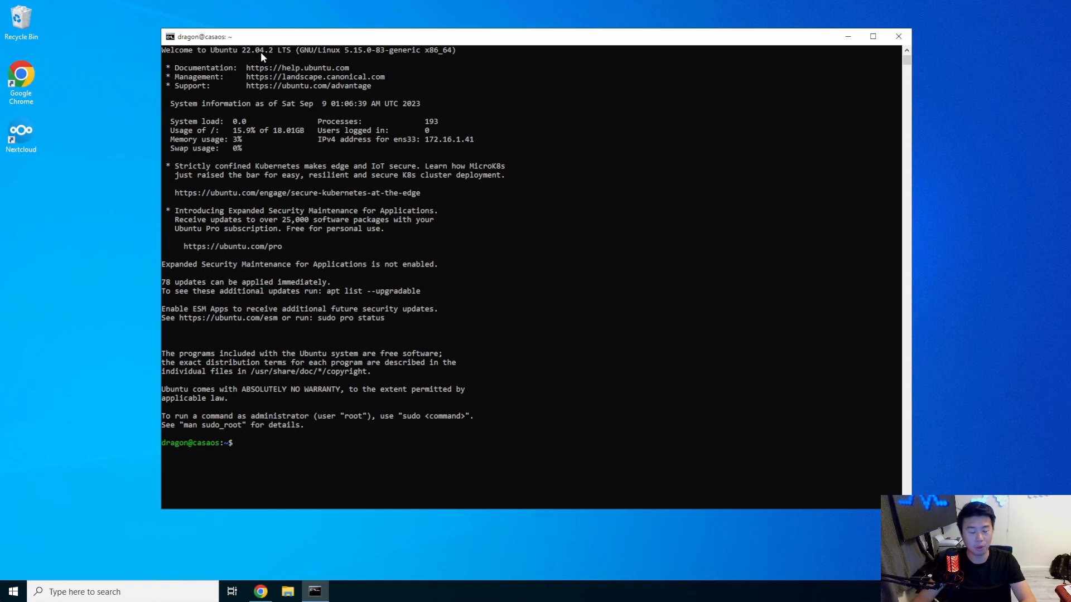
mouse_move(450, 133)
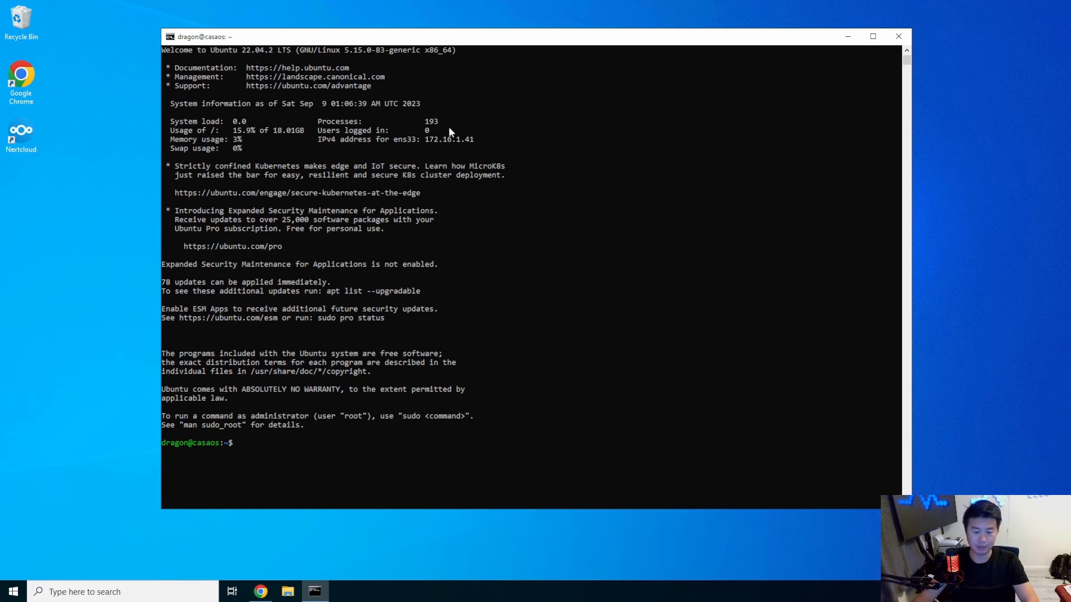
text(sudo -i)
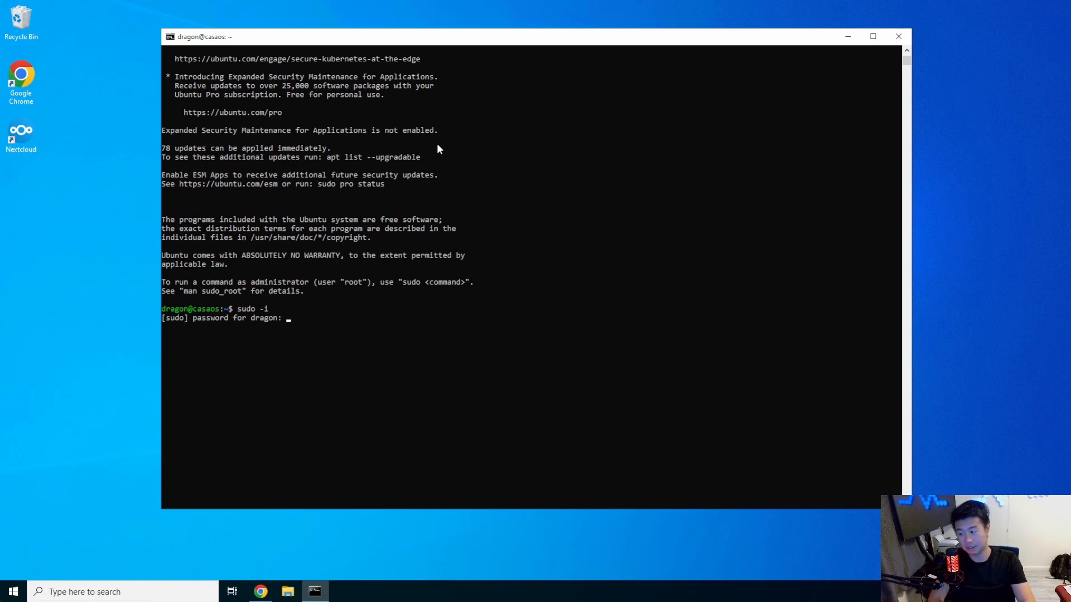
key(Return)
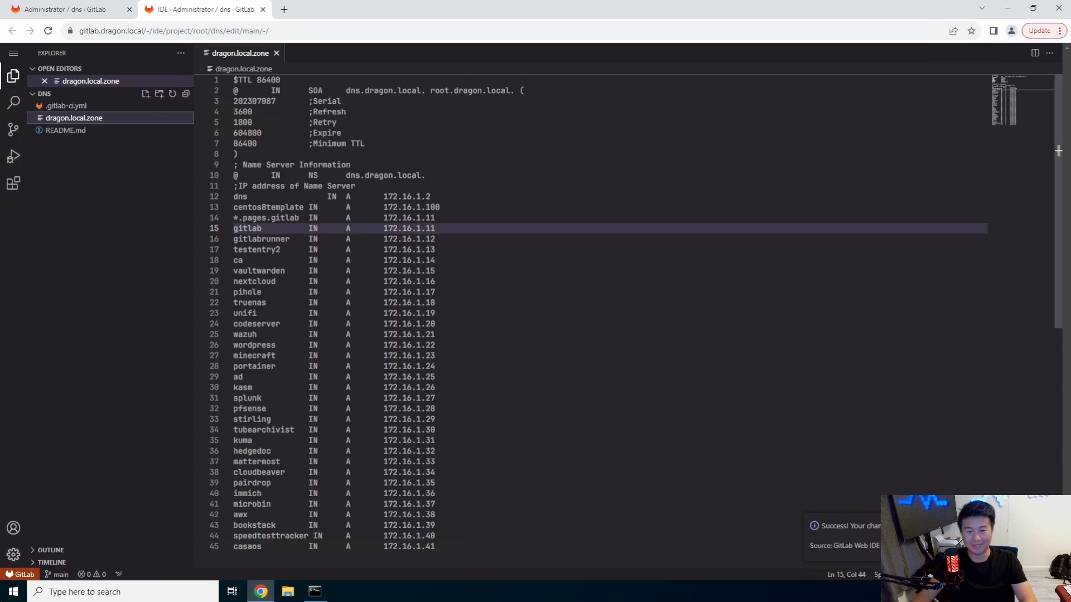
Find casaos.io, copy its curl install command and run it in the root shell.
click(416, 9)
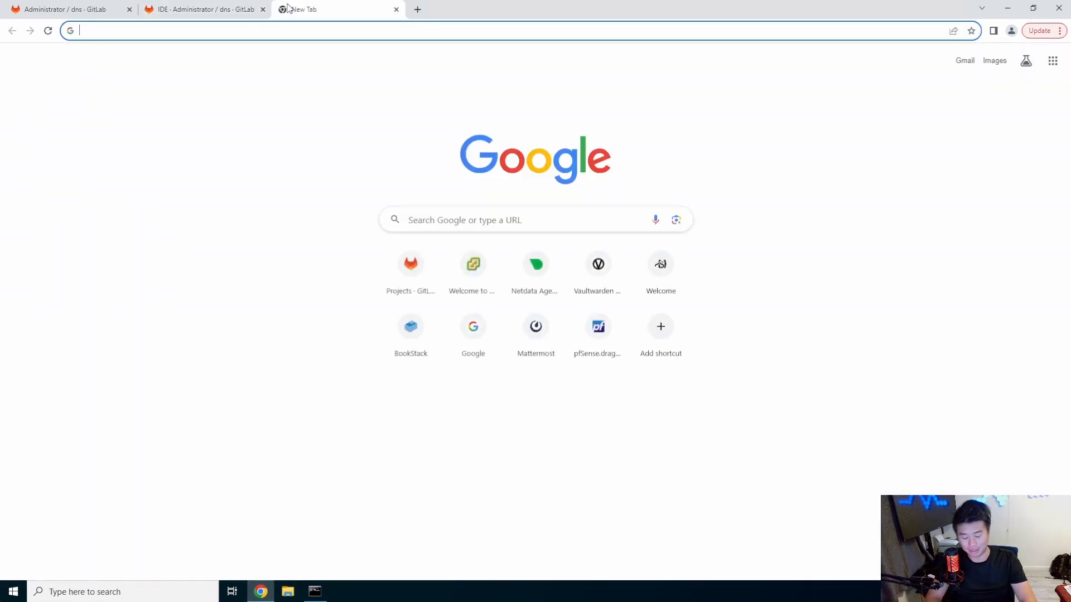
text(cas)
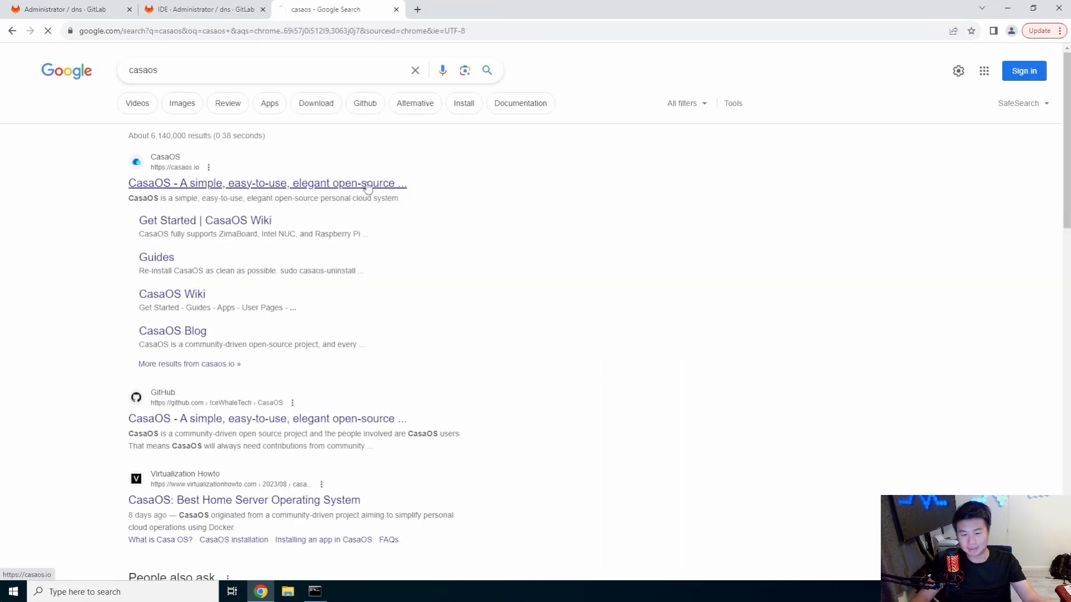
click(267, 183)
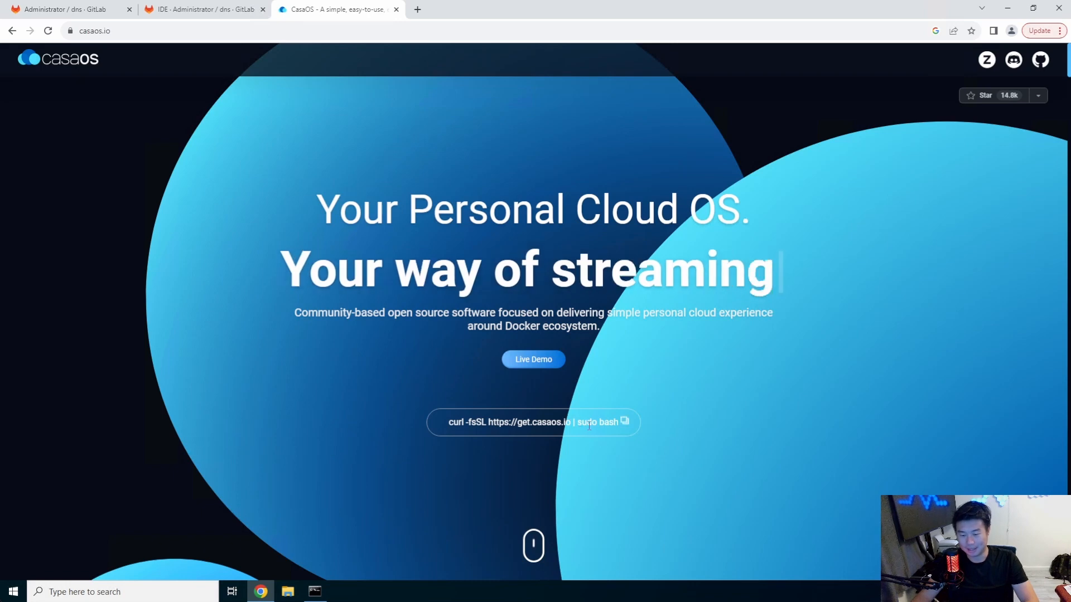
click(622, 421)
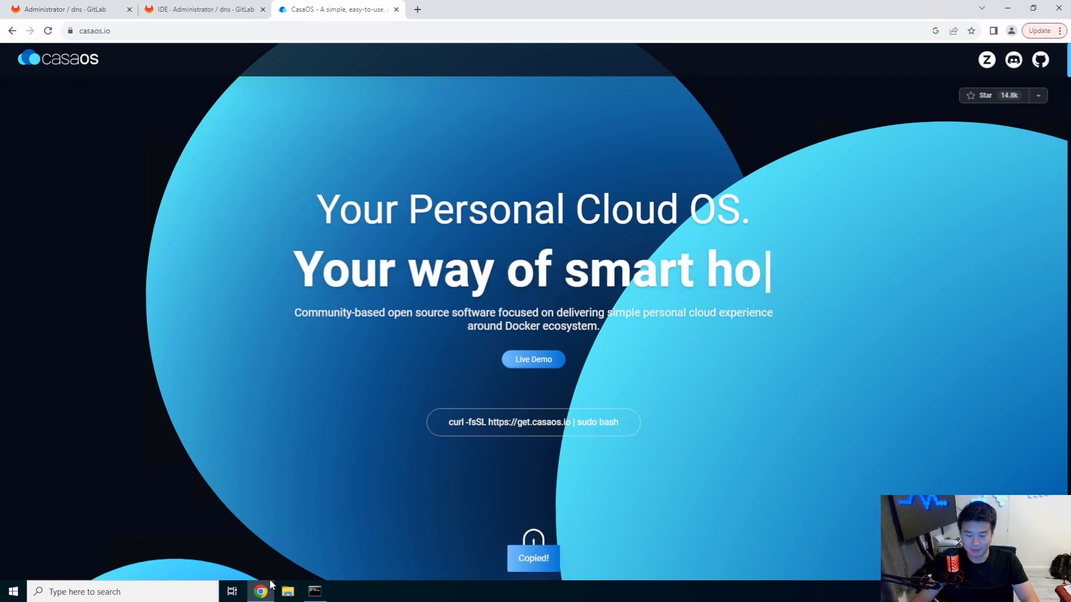
click(314, 592)
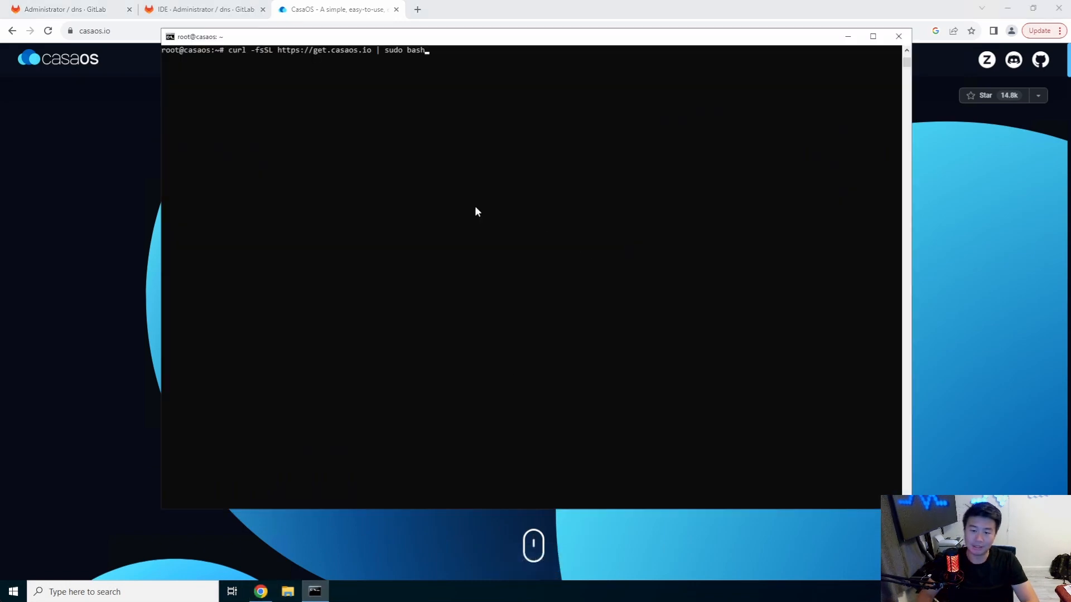
key(Return)
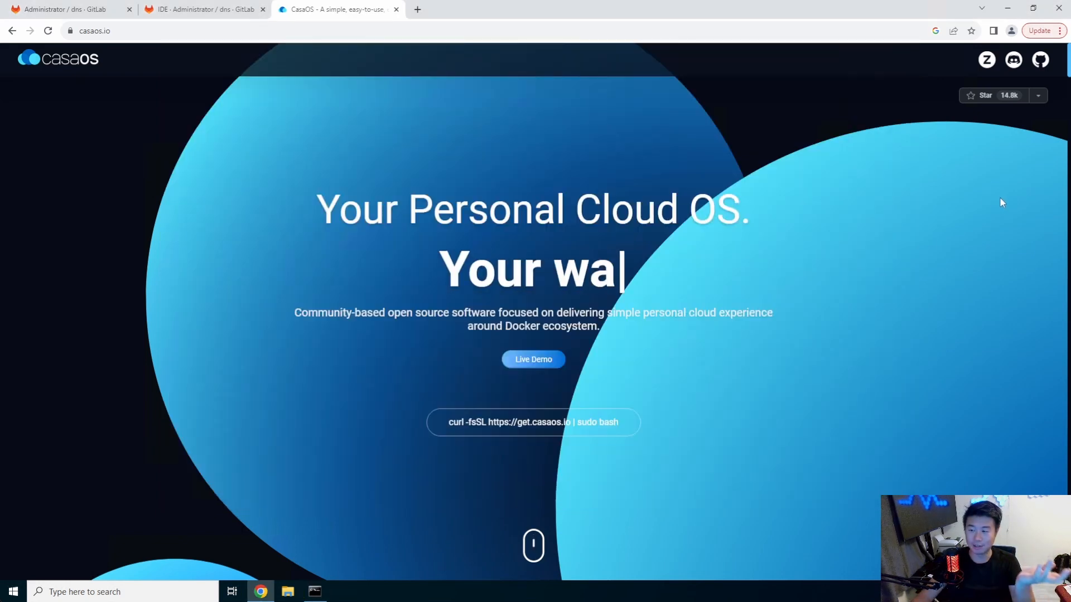
Scroll through the casaos.io feature sections, play the Flexible dashboard demo, then return to the install terminal.
scroll(down, 3)
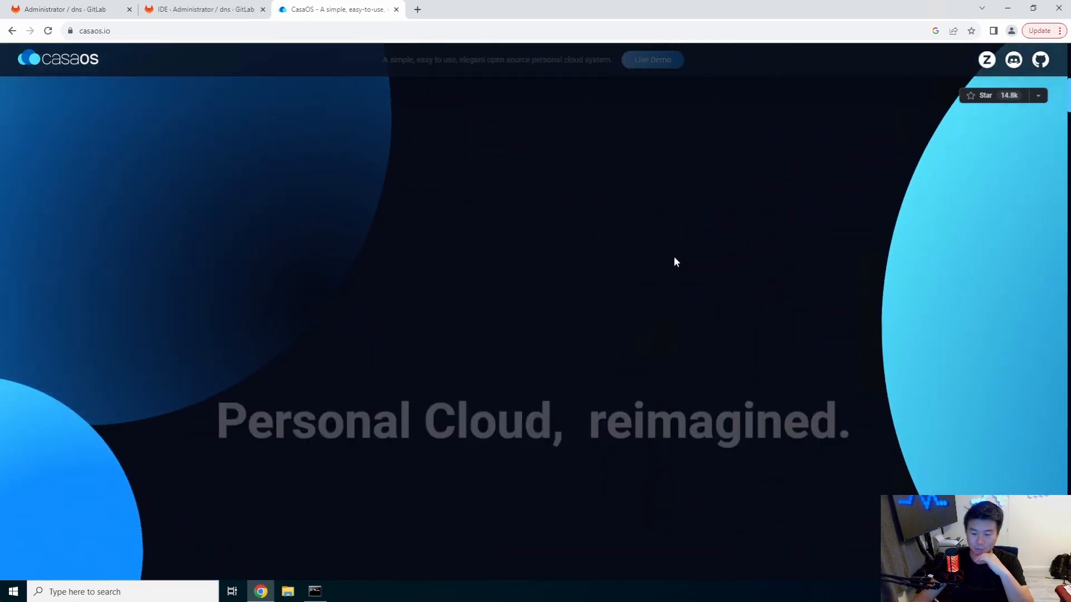
scroll(down, 3)
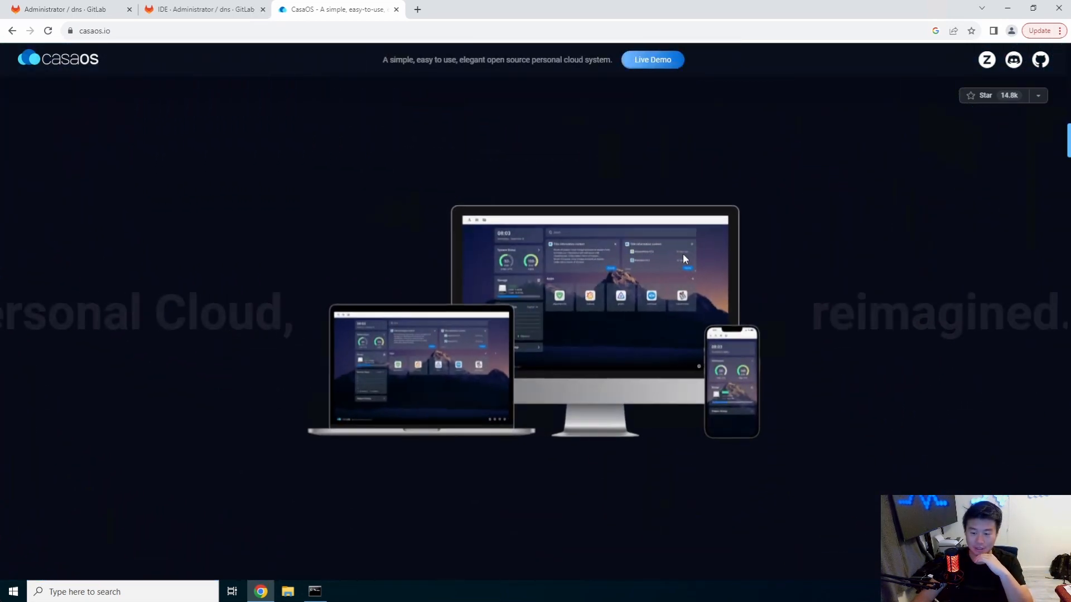
scroll(down, 3)
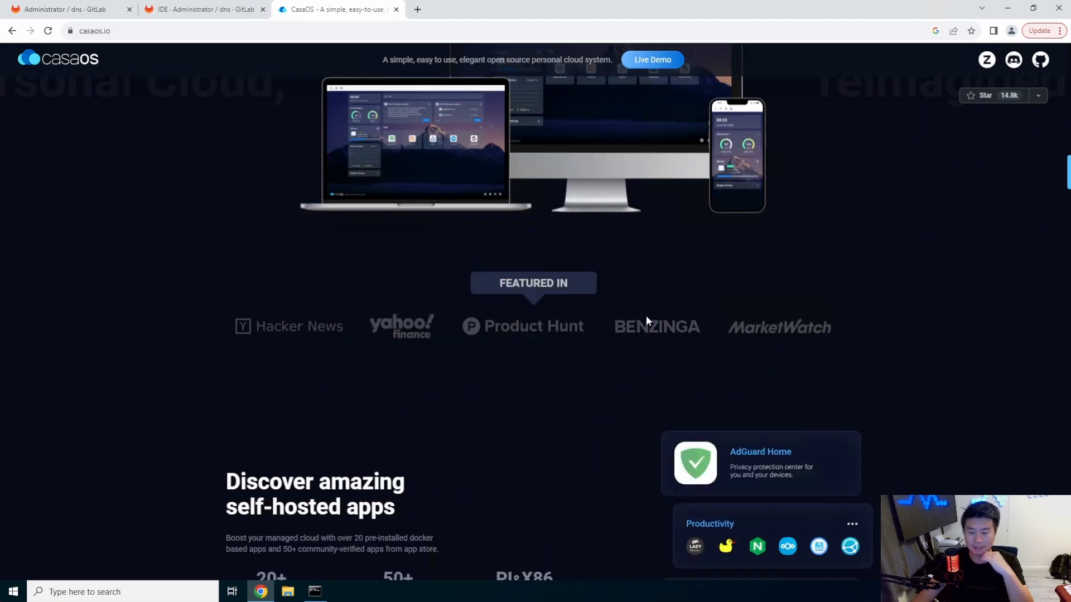
scroll(down, 3)
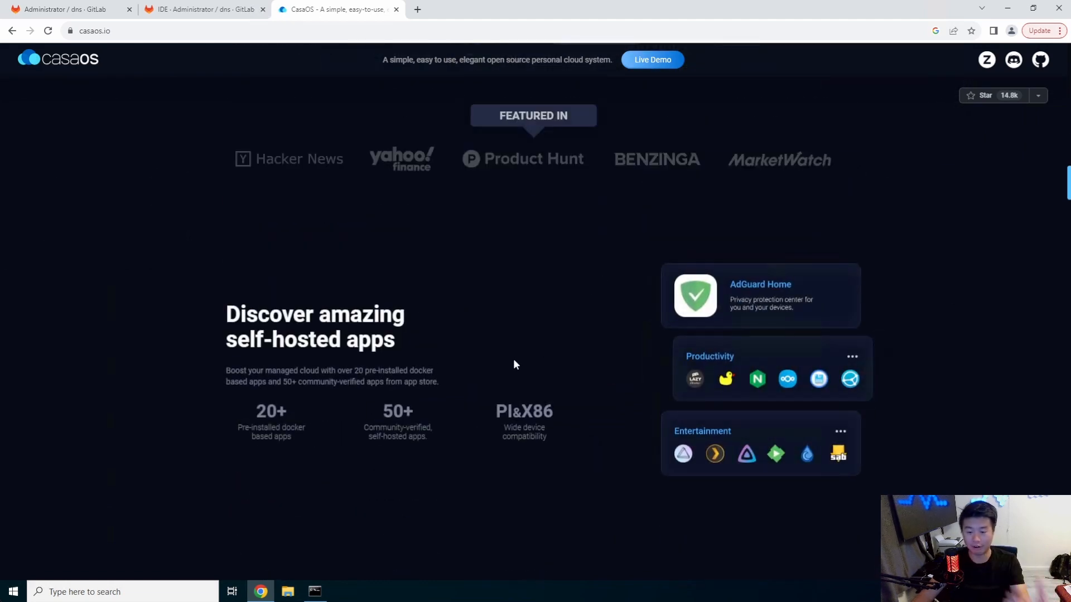
mouse_move(772, 347)
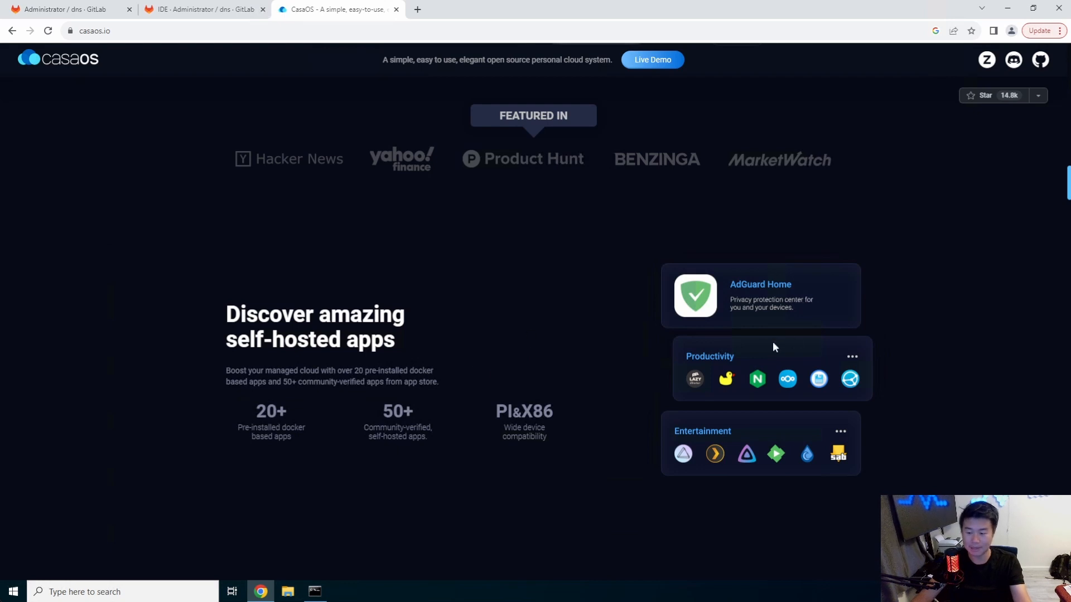
mouse_move(552, 369)
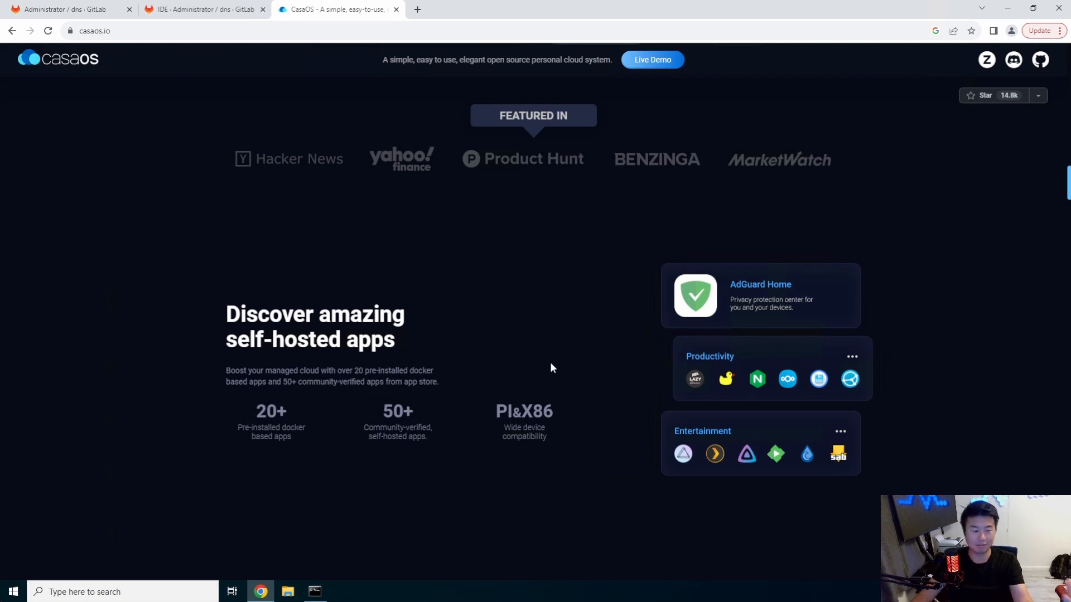
mouse_move(583, 326)
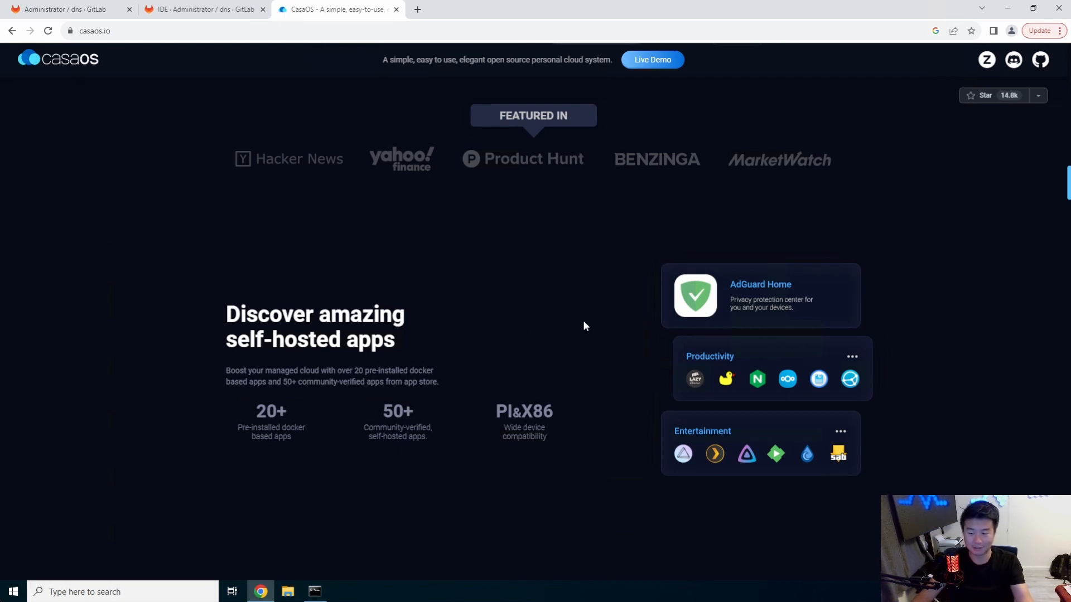
mouse_move(678, 467)
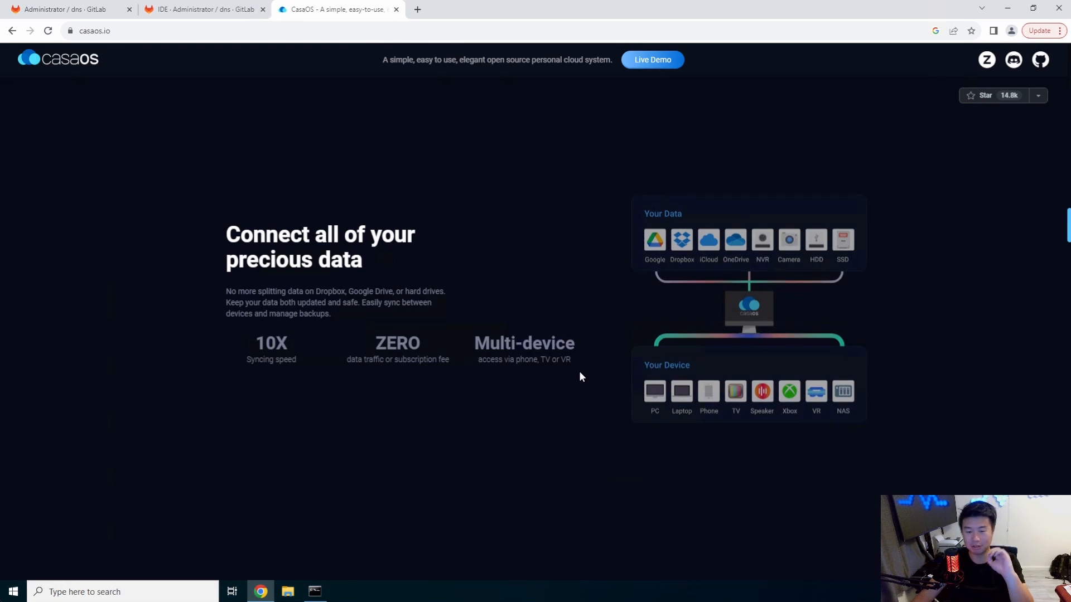
mouse_move(584, 369)
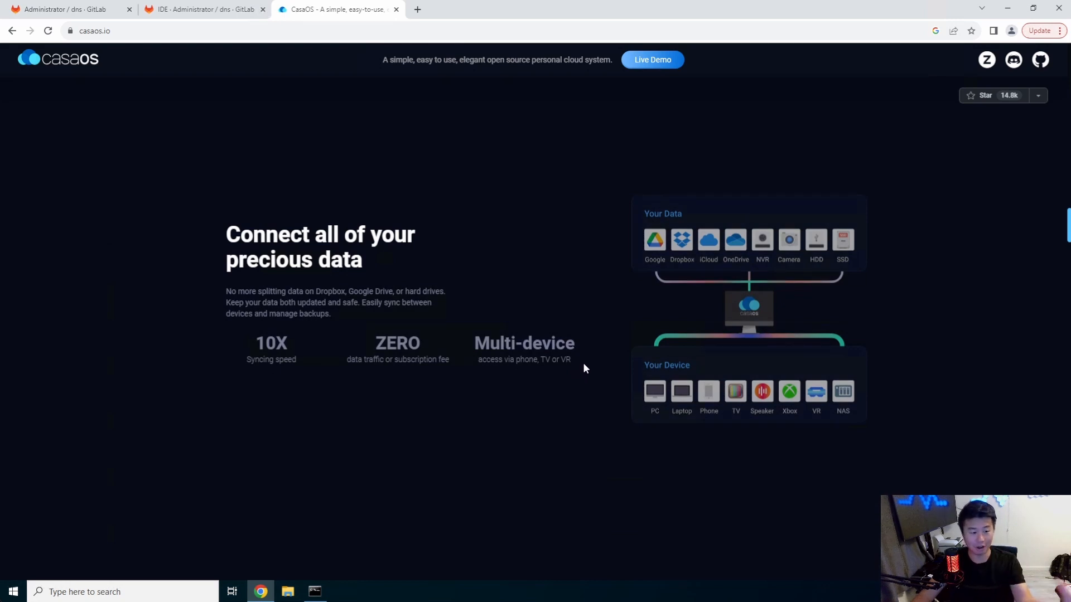
mouse_move(501, 358)
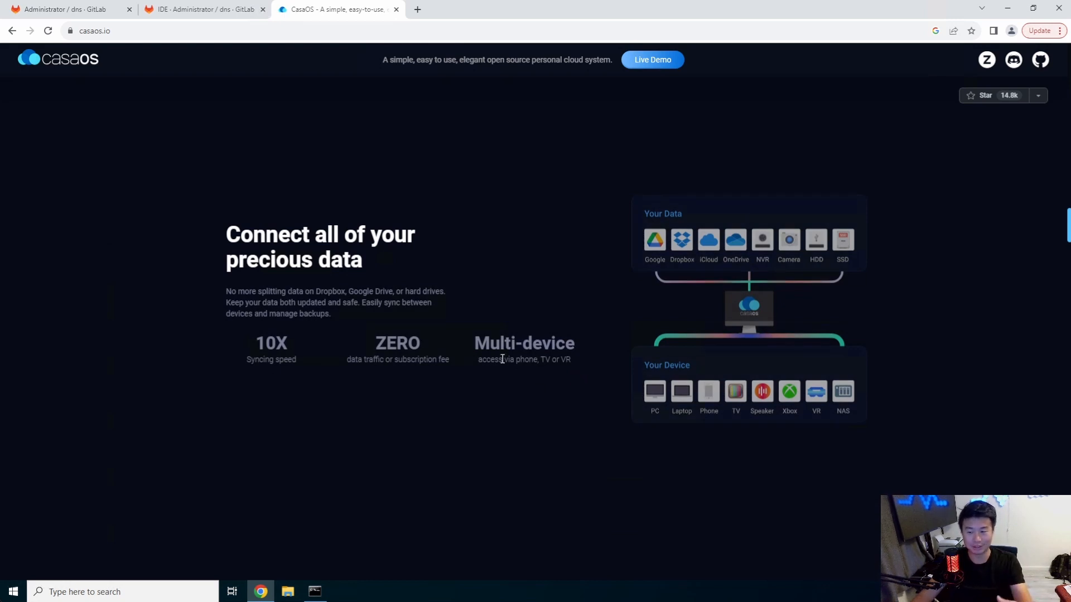
mouse_move(556, 335)
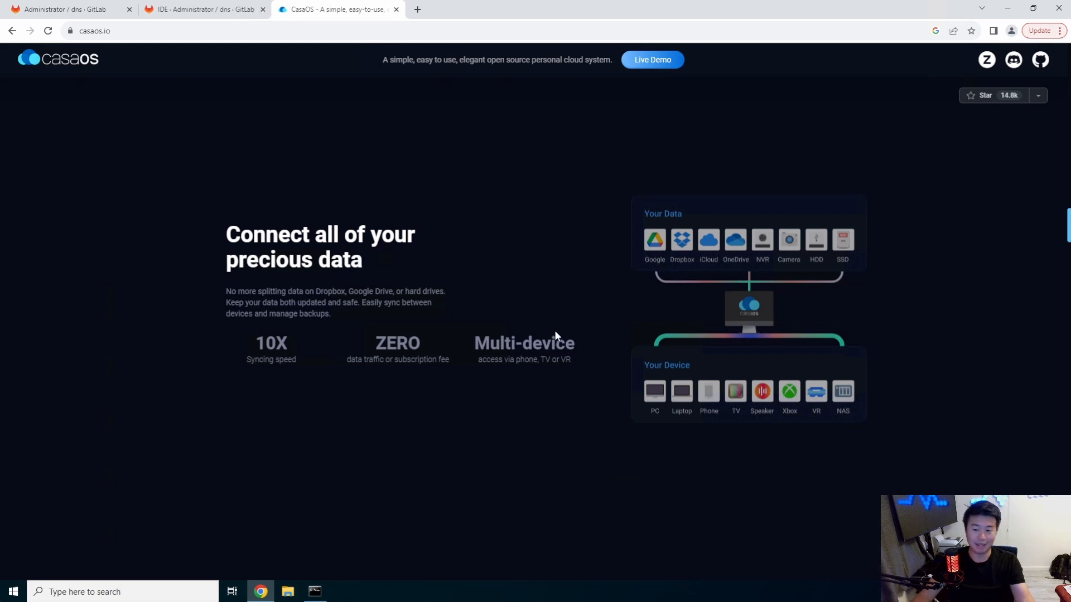
mouse_move(561, 323)
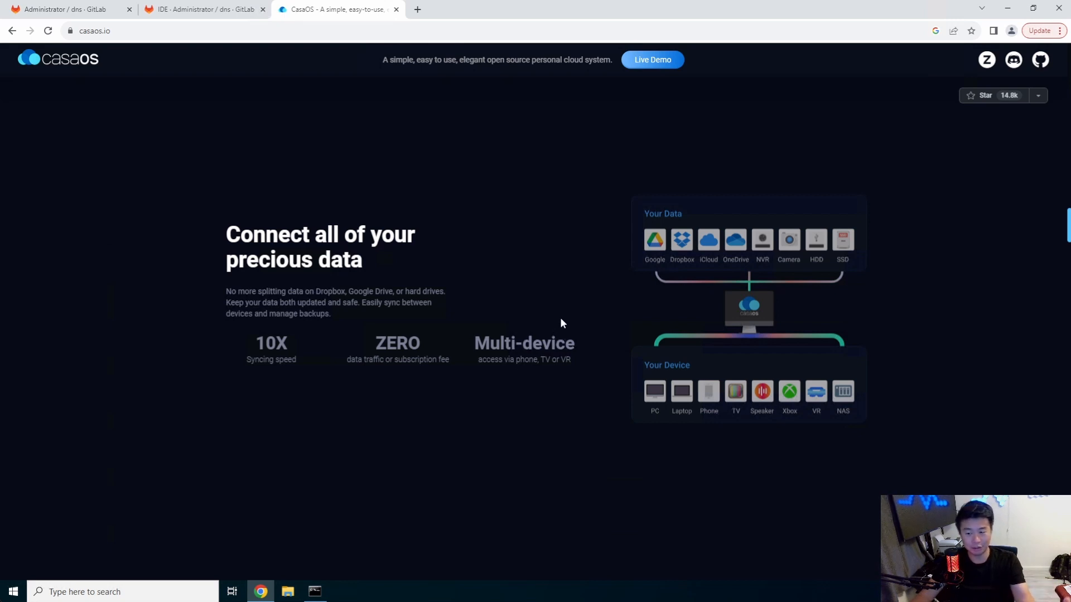
mouse_move(557, 314)
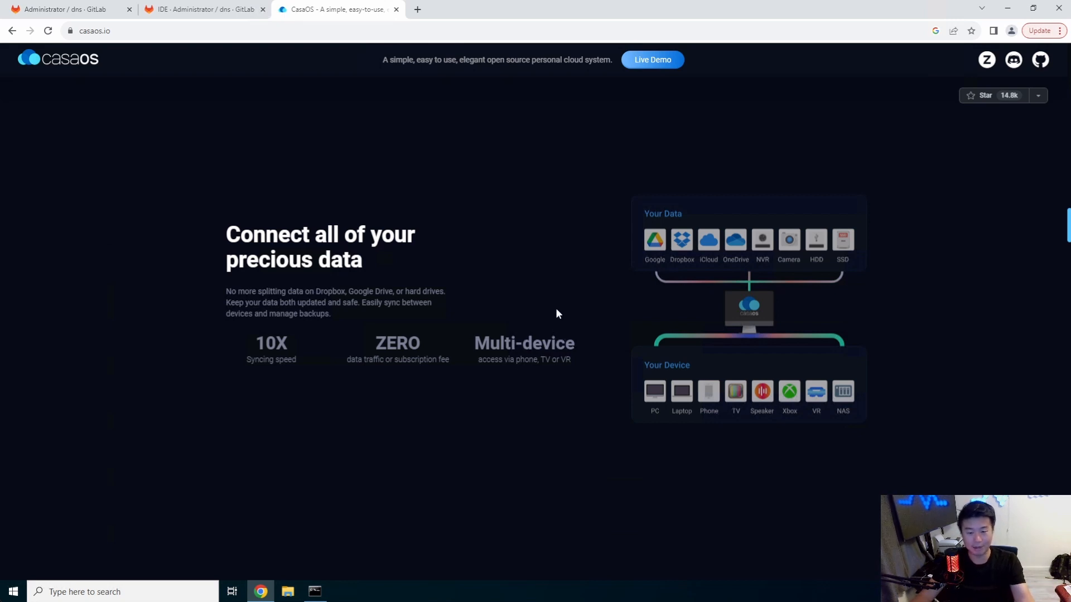
mouse_move(552, 315)
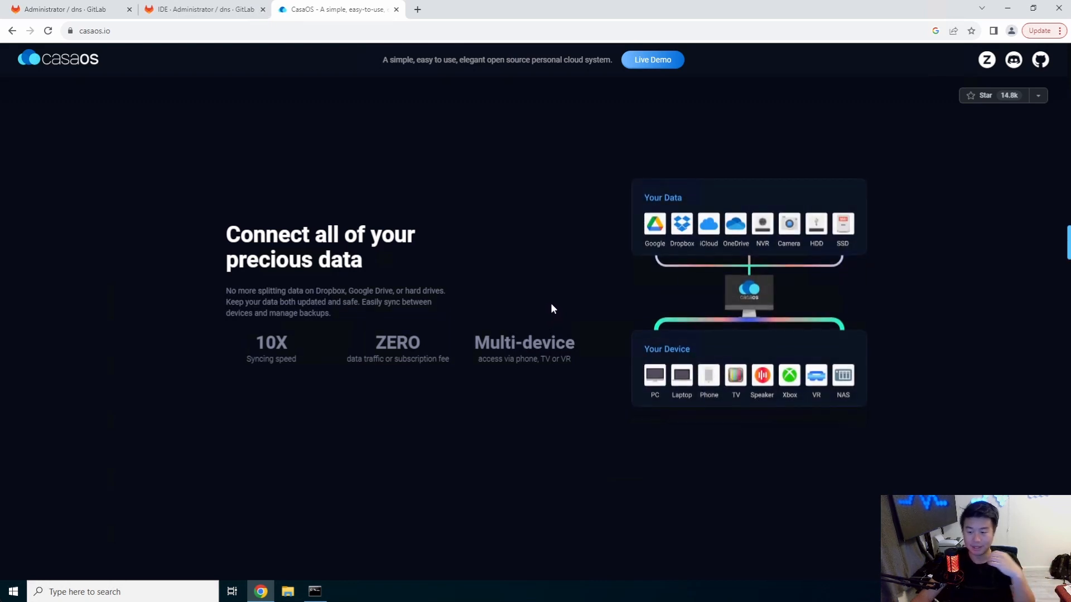
scroll(down, 3)
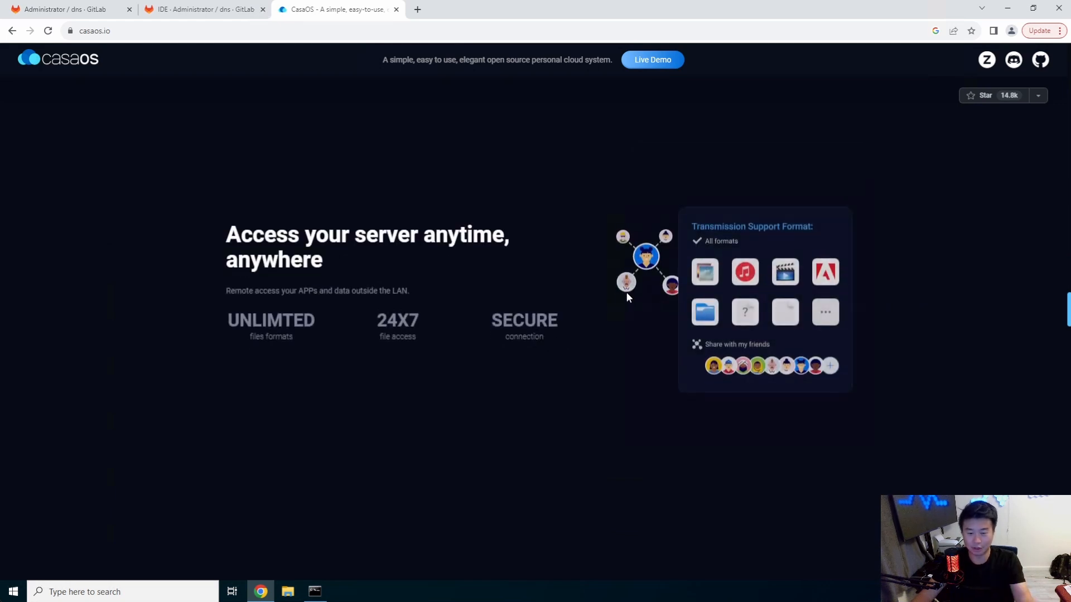
mouse_move(580, 354)
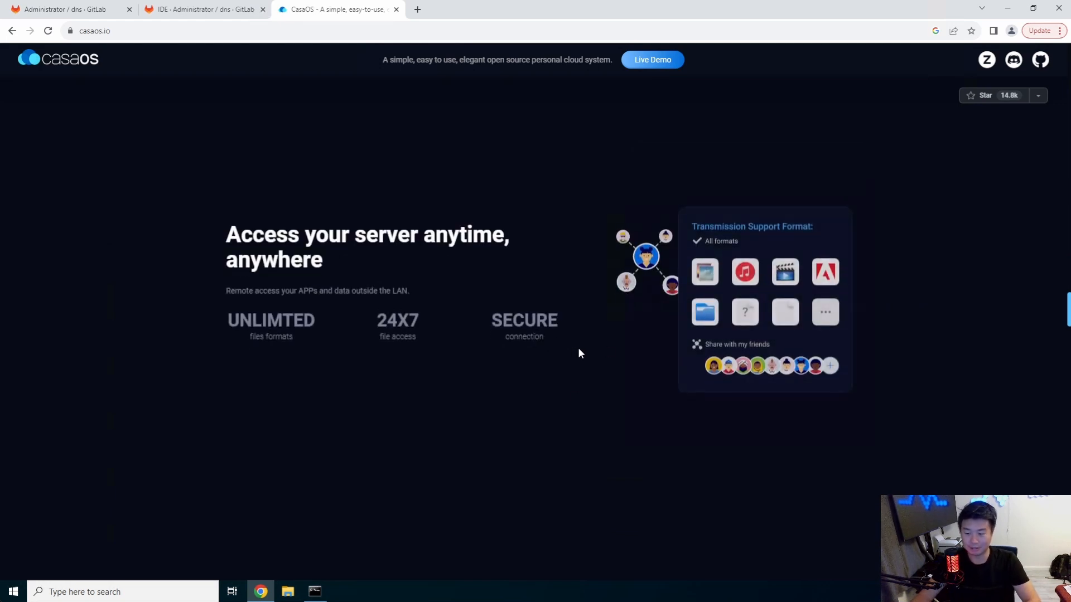
mouse_move(718, 316)
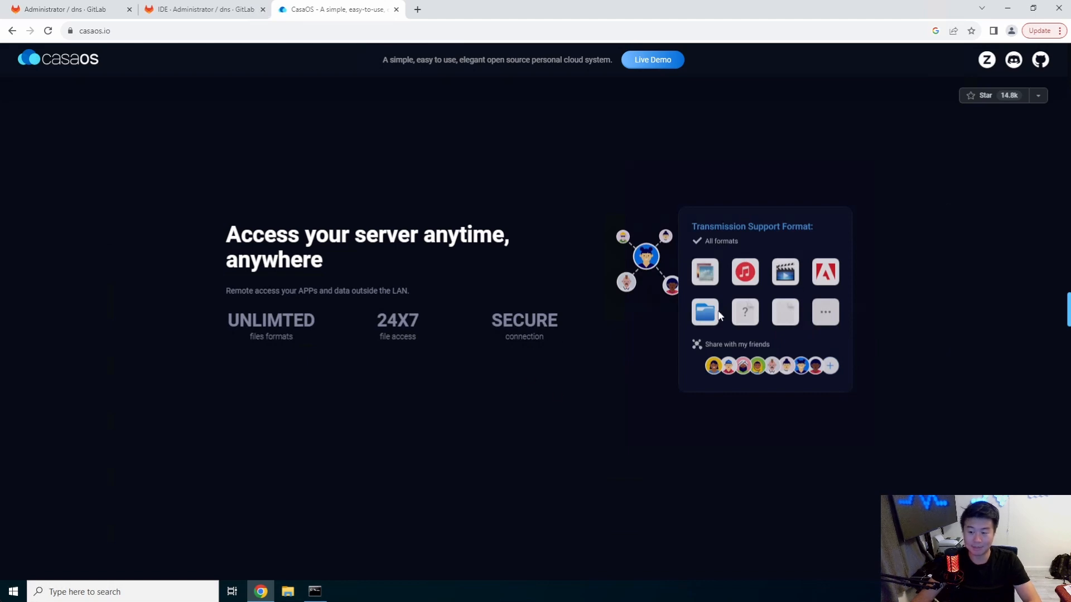
scroll(down, 3)
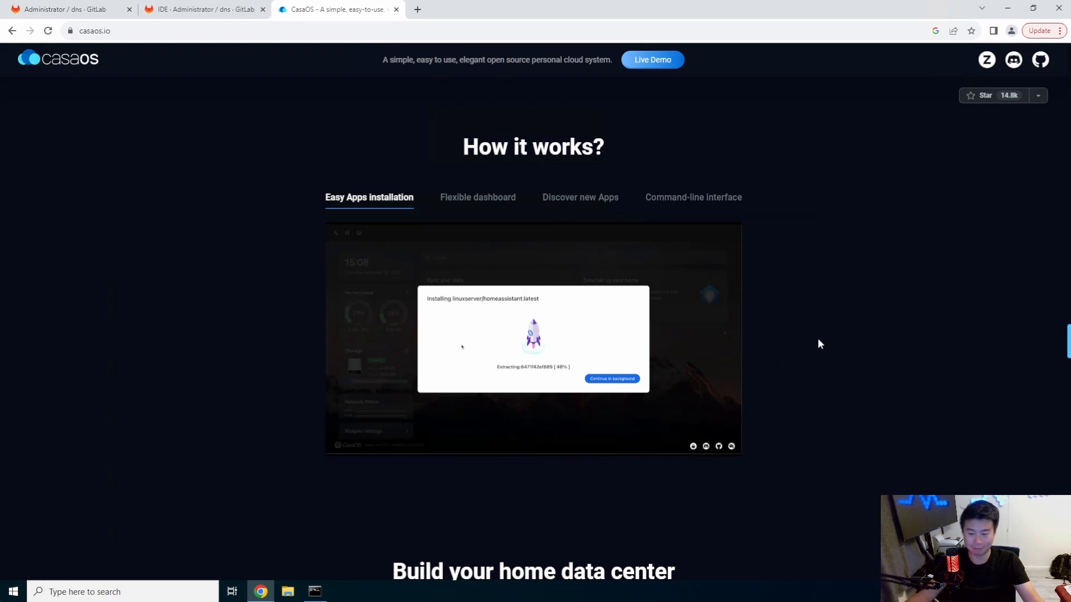
mouse_move(444, 200)
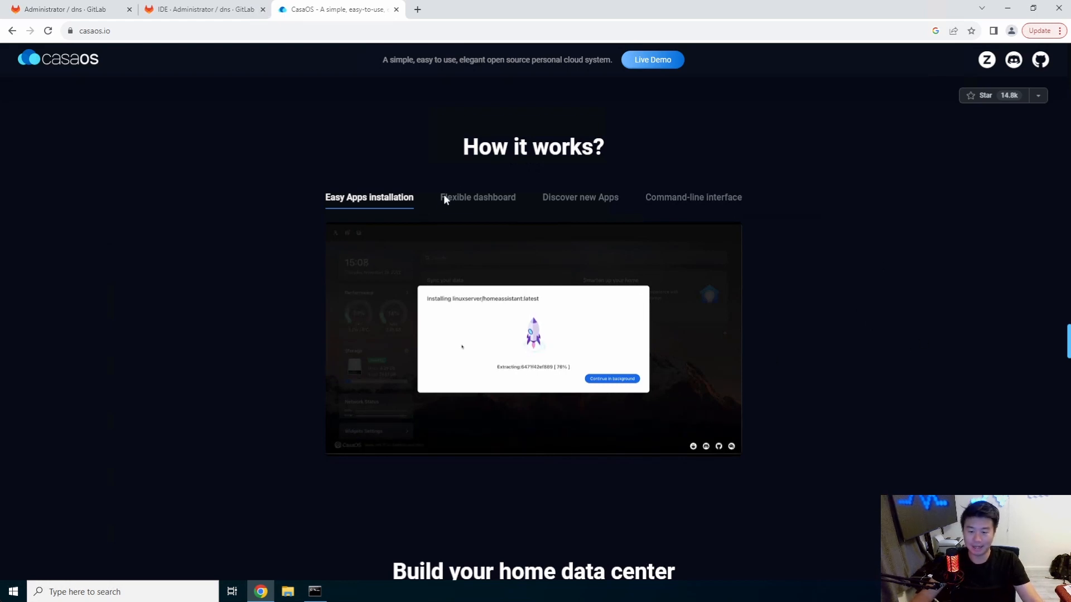
click(477, 197)
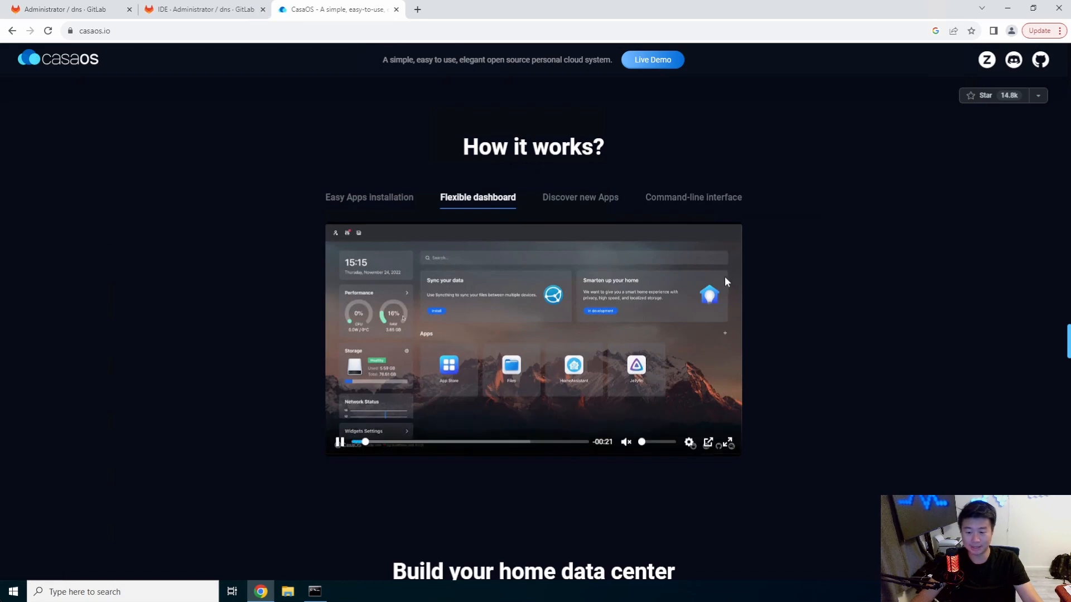
mouse_move(320, 315)
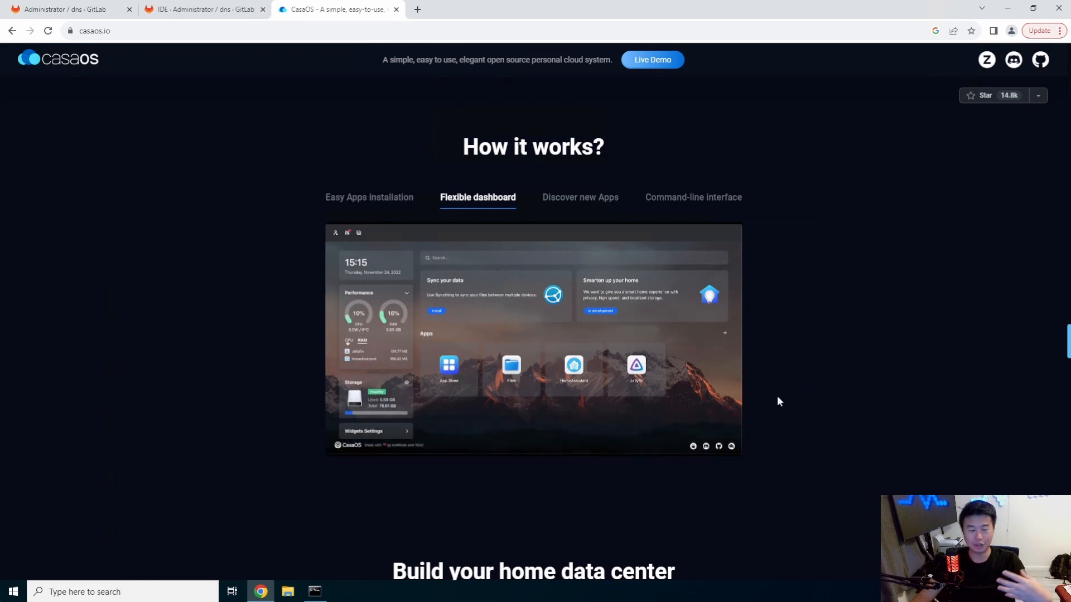
mouse_move(806, 375)
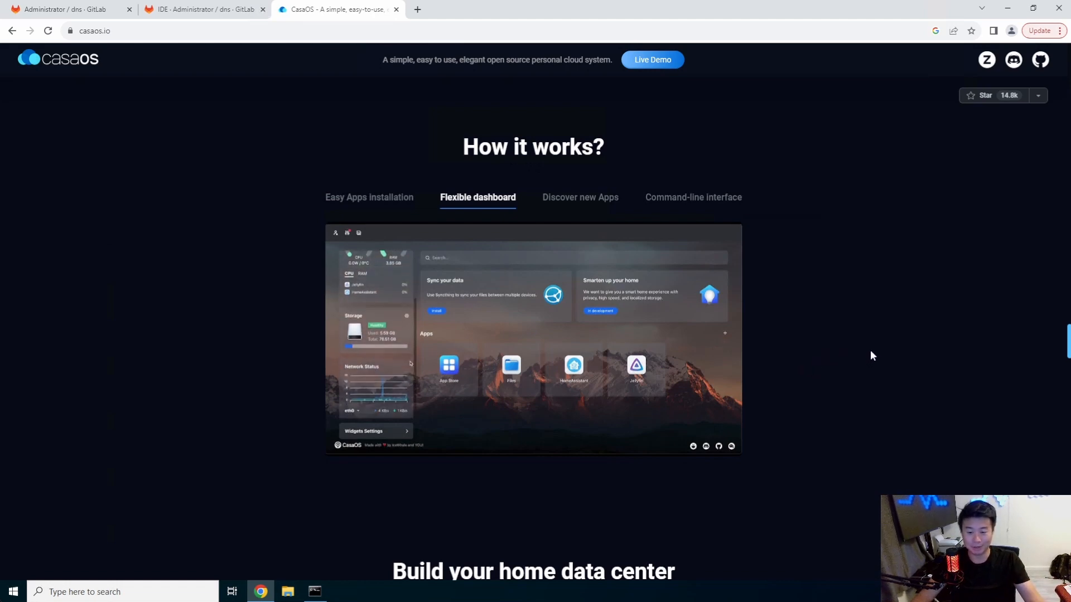
mouse_move(818, 387)
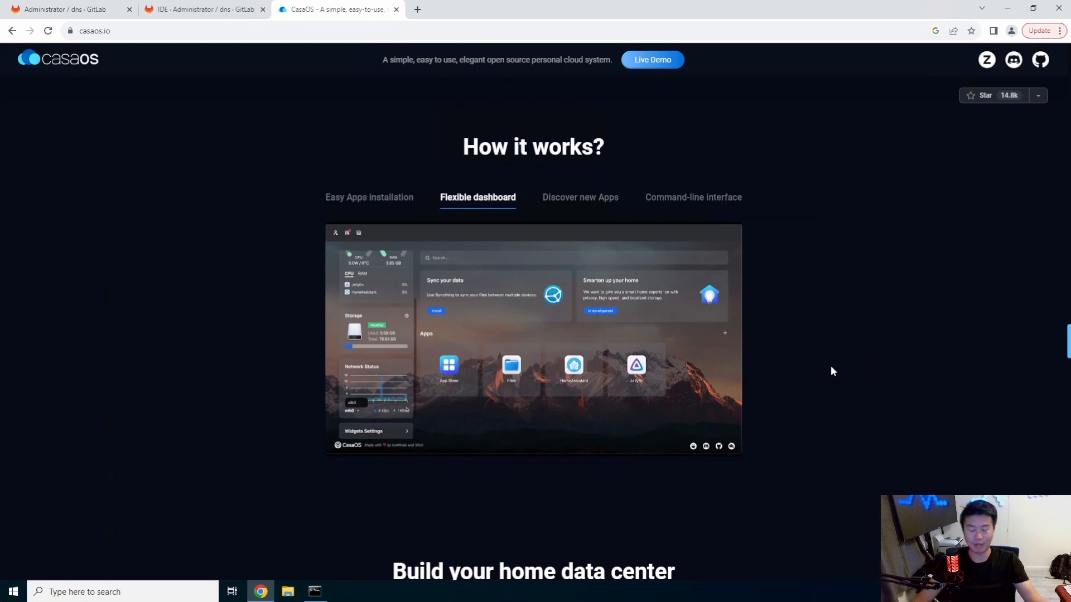
mouse_move(832, 381)
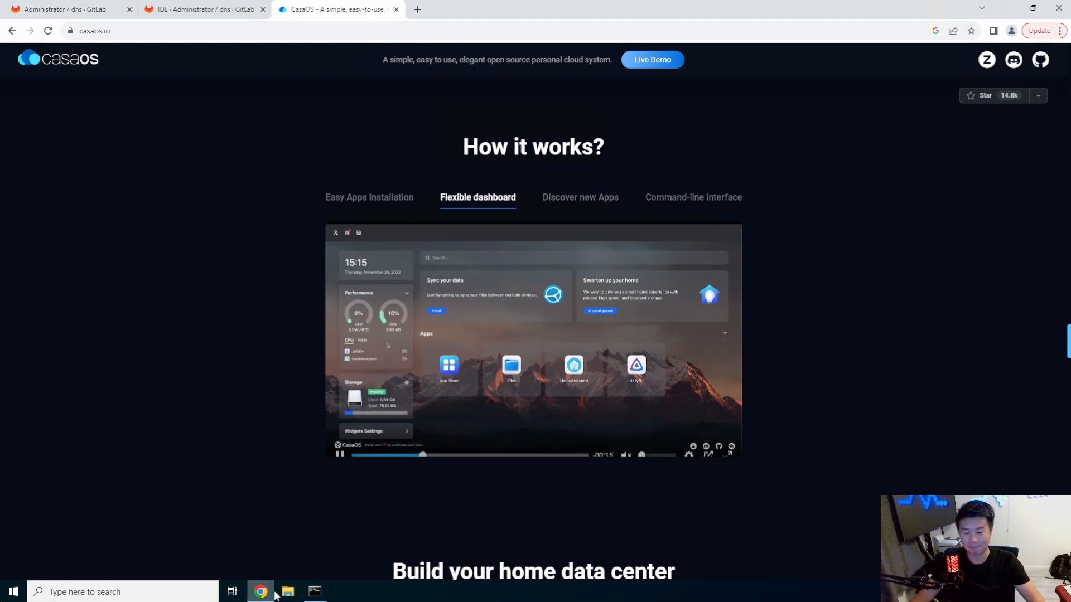
click(314, 591)
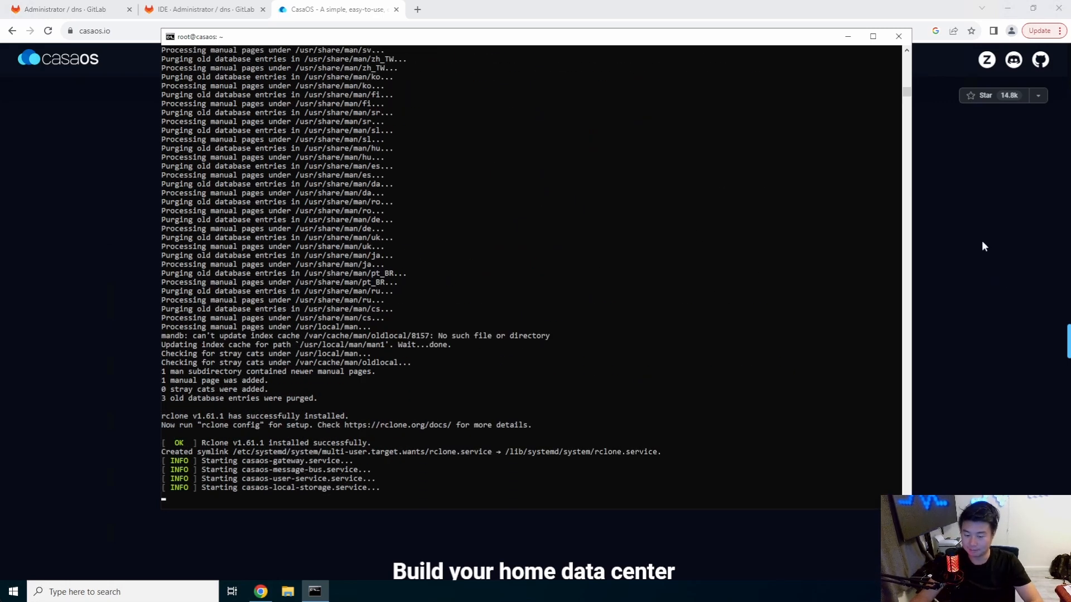
Watch the app store and command-line interface demos, check the install output, and read down to the compatibility section.
click(898, 35)
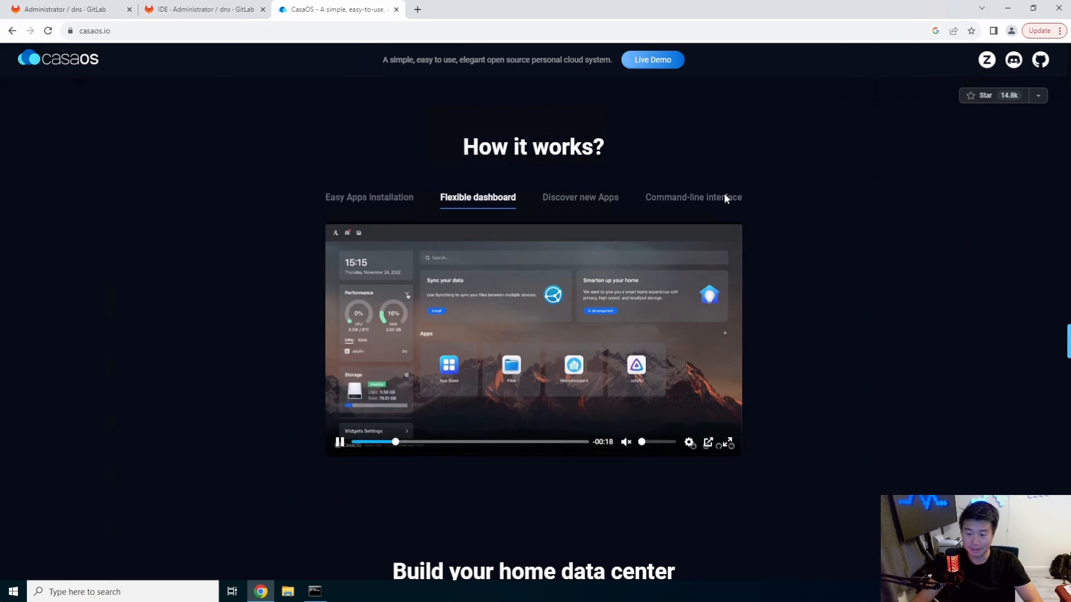
click(579, 198)
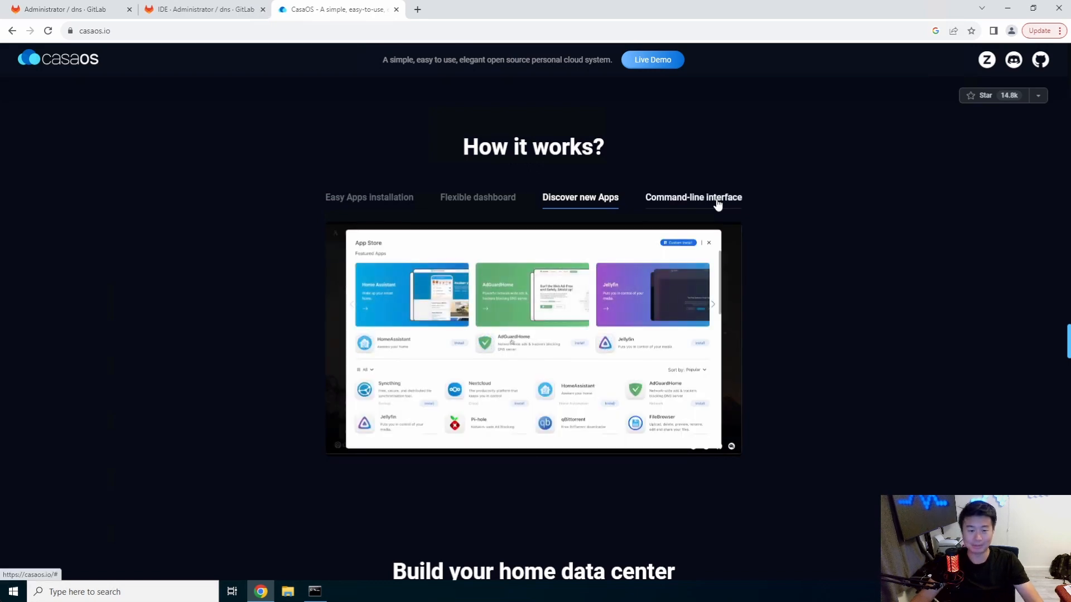
scroll(down, 3)
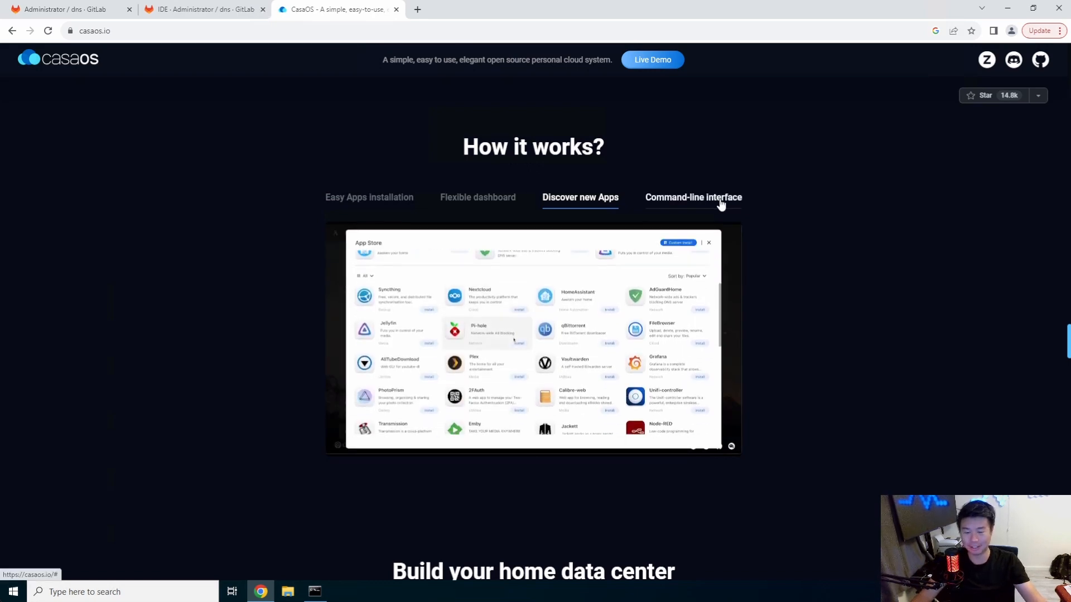
scroll(down, 3)
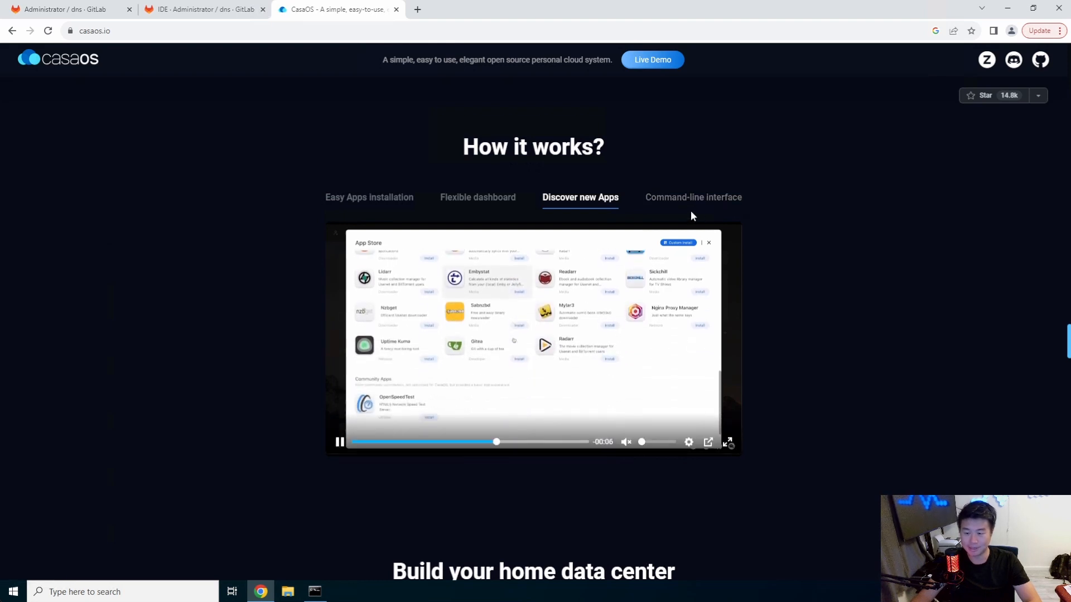
click(692, 197)
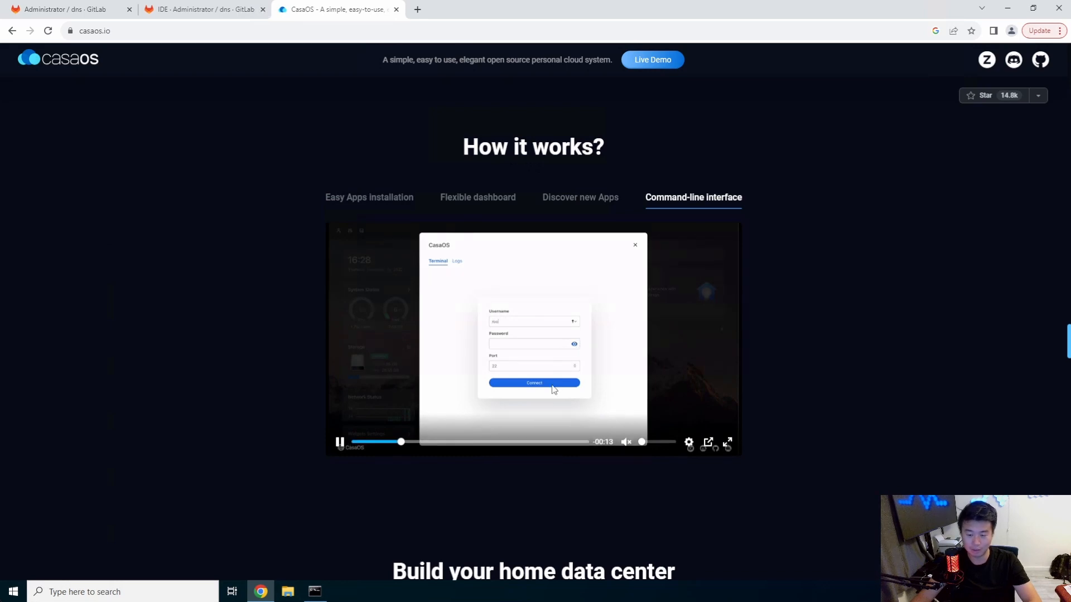
click(315, 591)
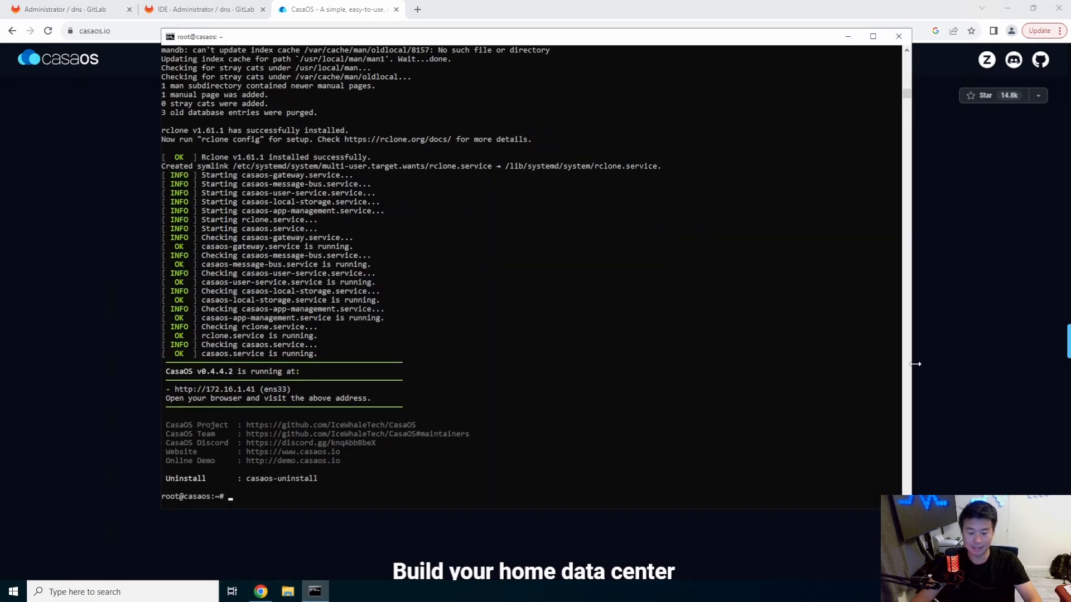
mouse_move(952, 306)
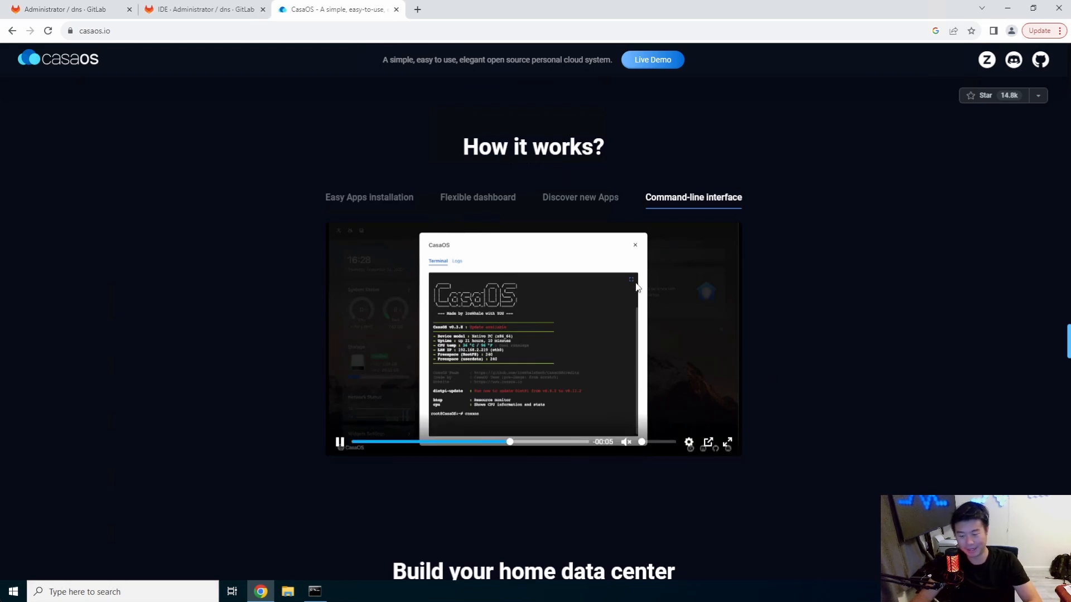
scroll(down, 3)
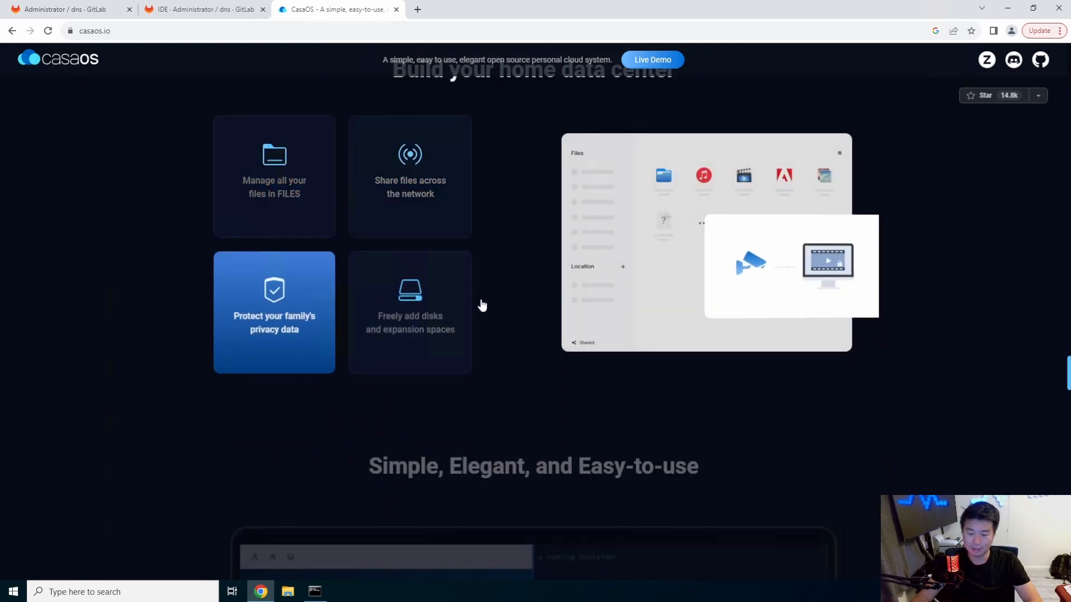
scroll(down, 3)
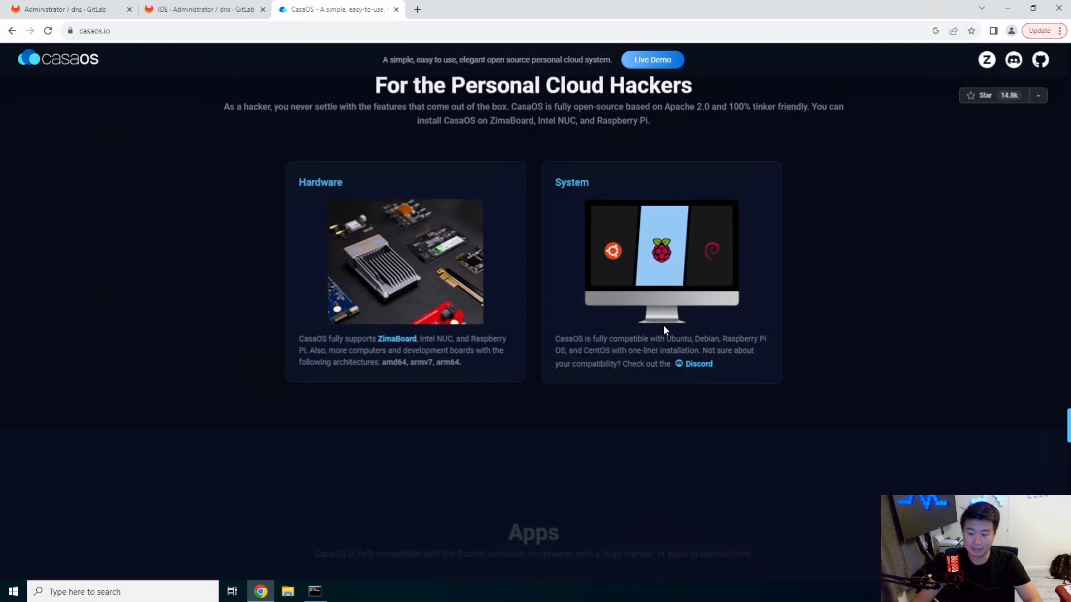
click(416, 9)
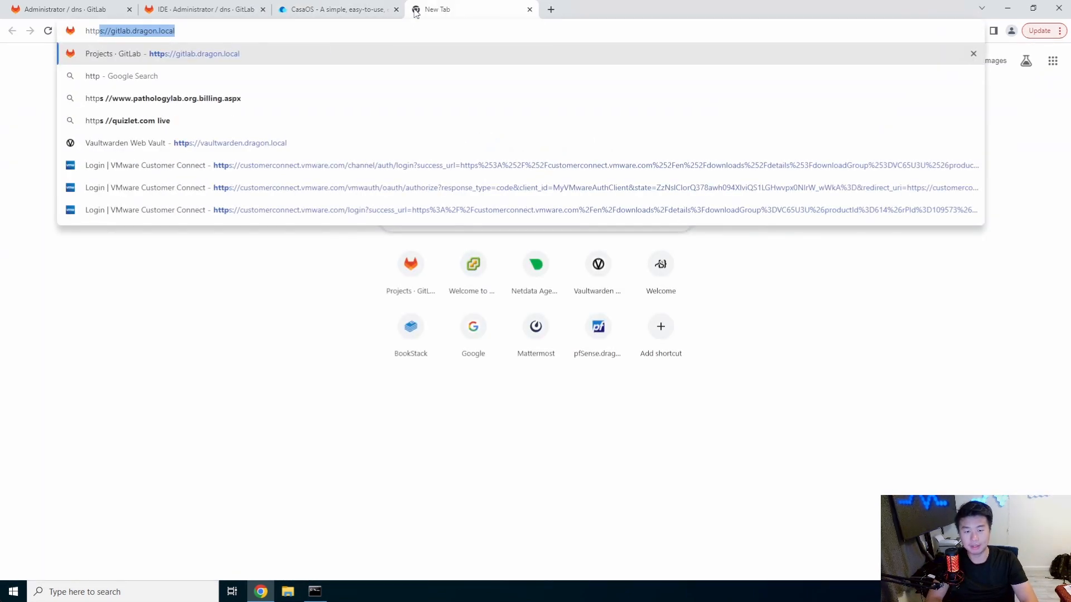
text(http://casaos)
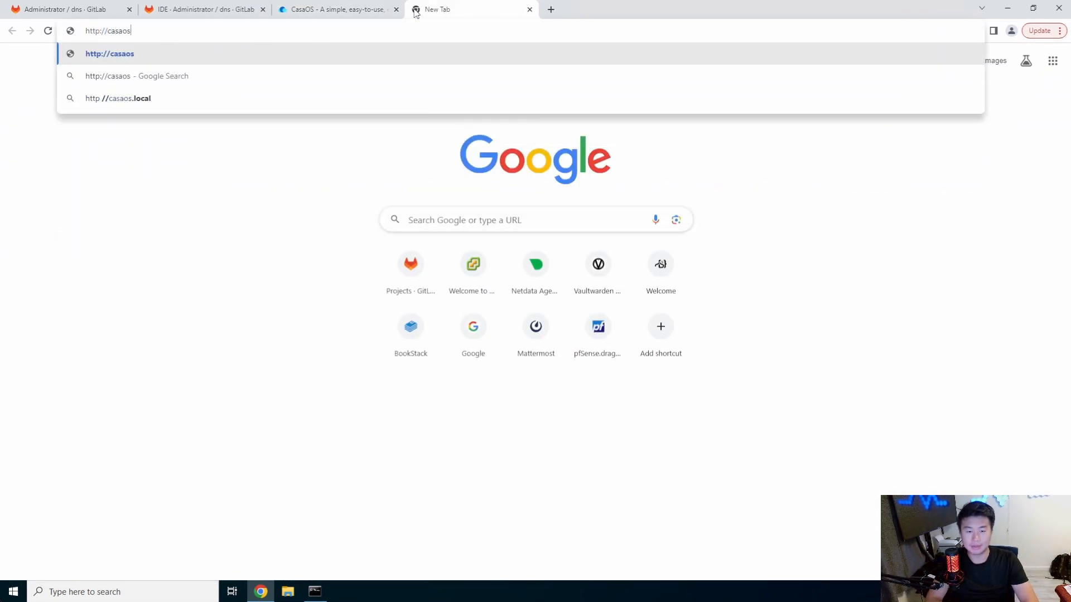
text(.asgard.local)
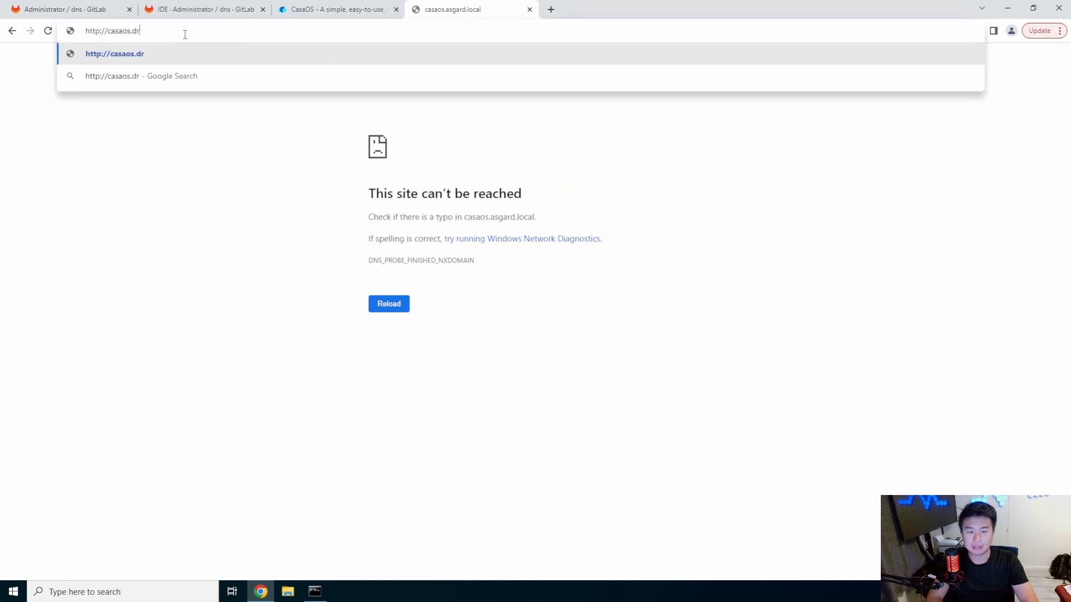
key(Return)
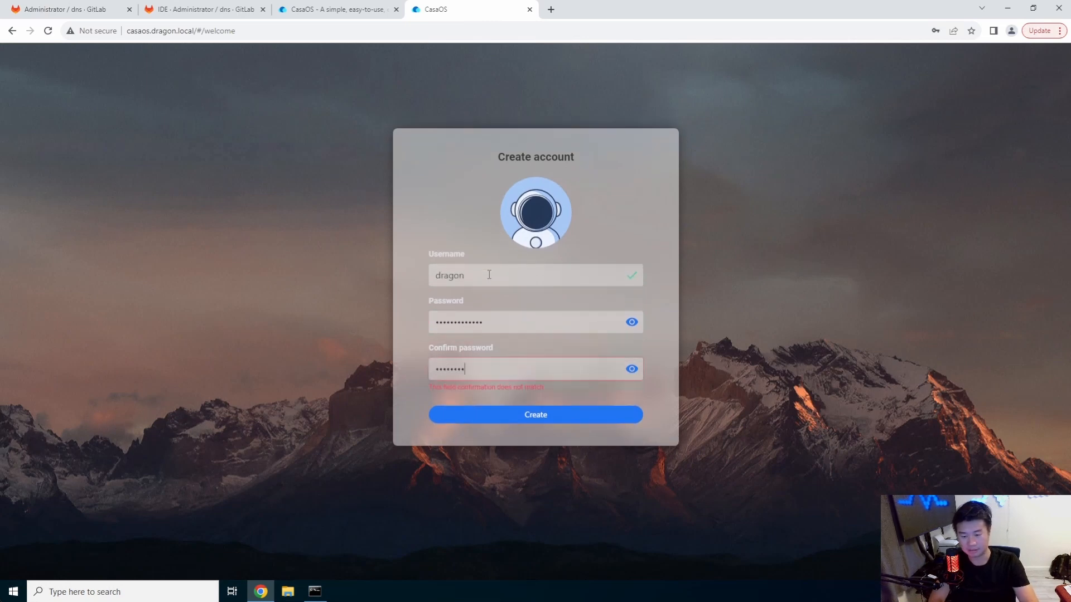
Create the dragon admin account, continue to the dashboard and accept the blog news feed.
click(534, 415)
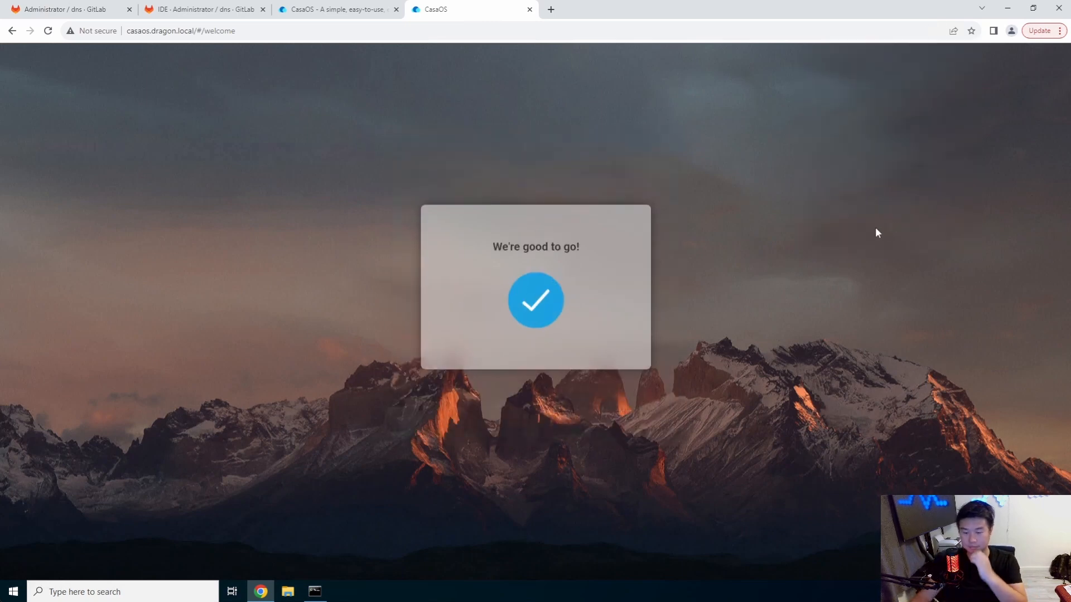
click(535, 300)
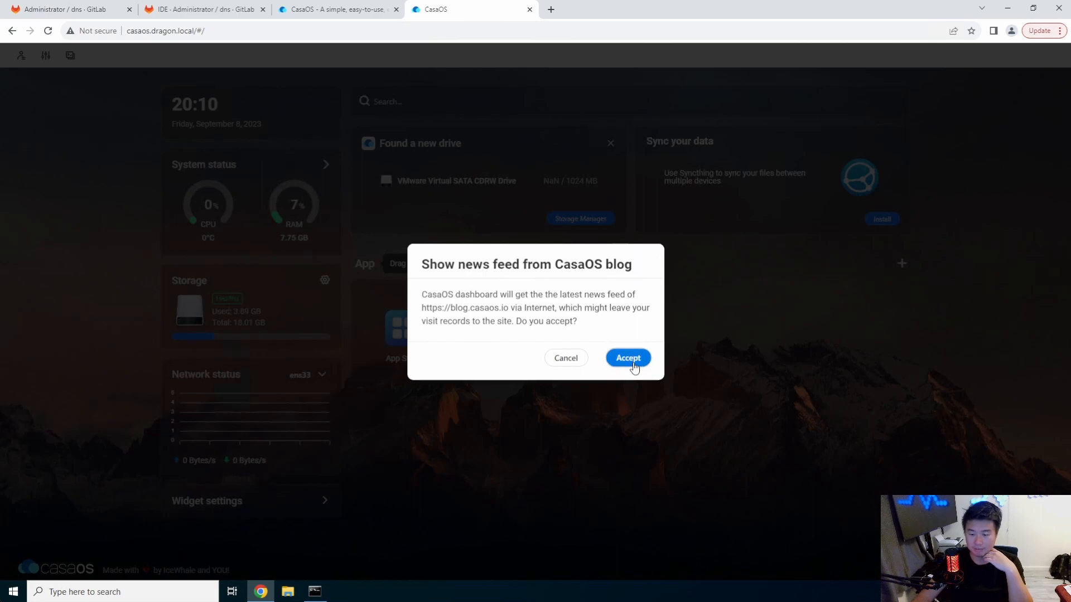
click(625, 358)
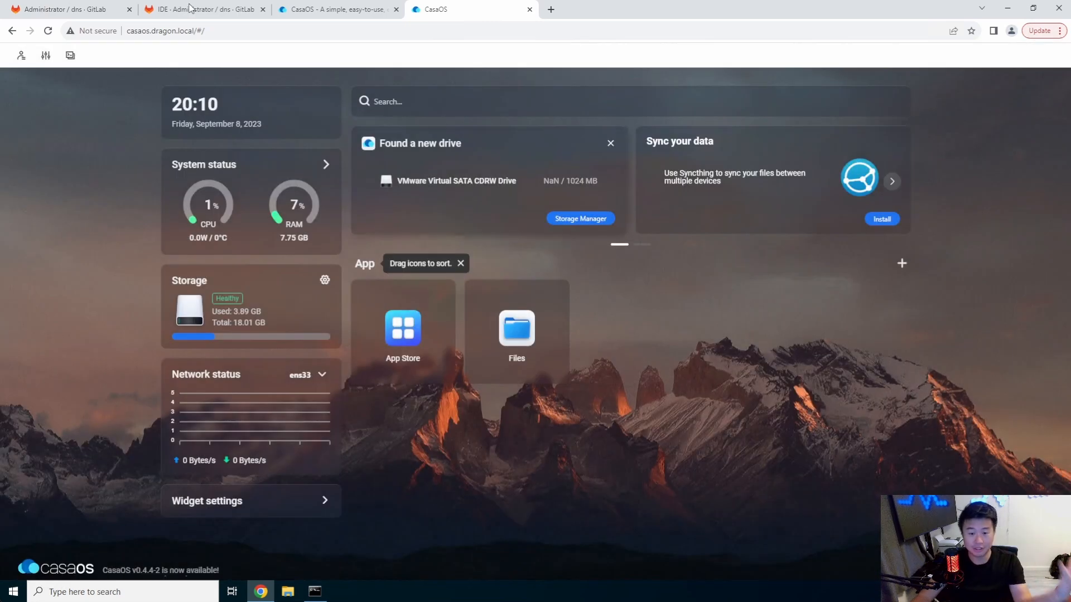
Install Uptime Kuma from the App Store and let it continue in the background.
click(461, 263)
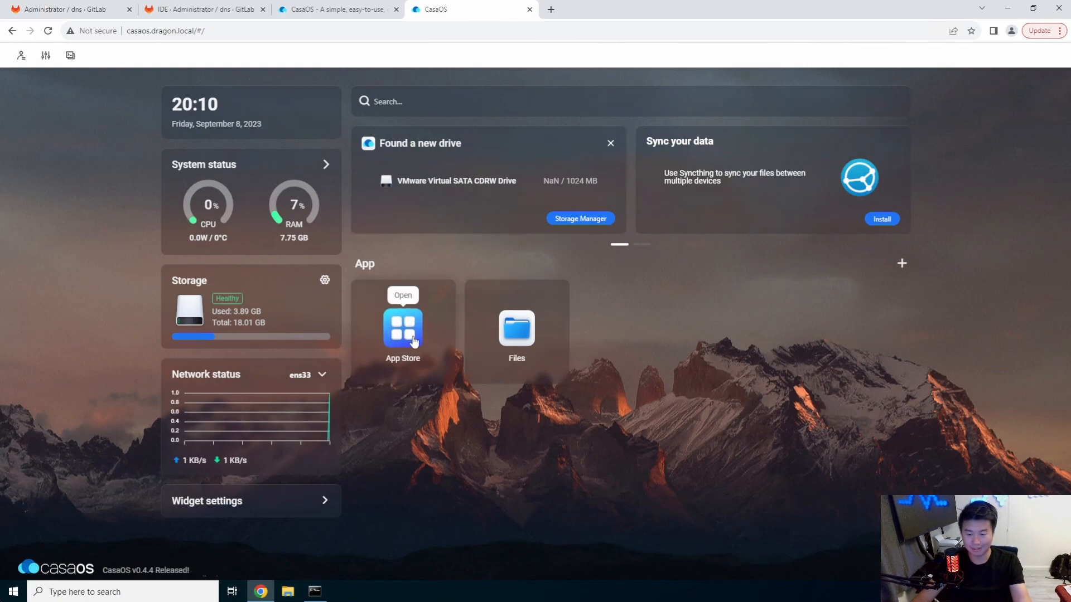
click(403, 328)
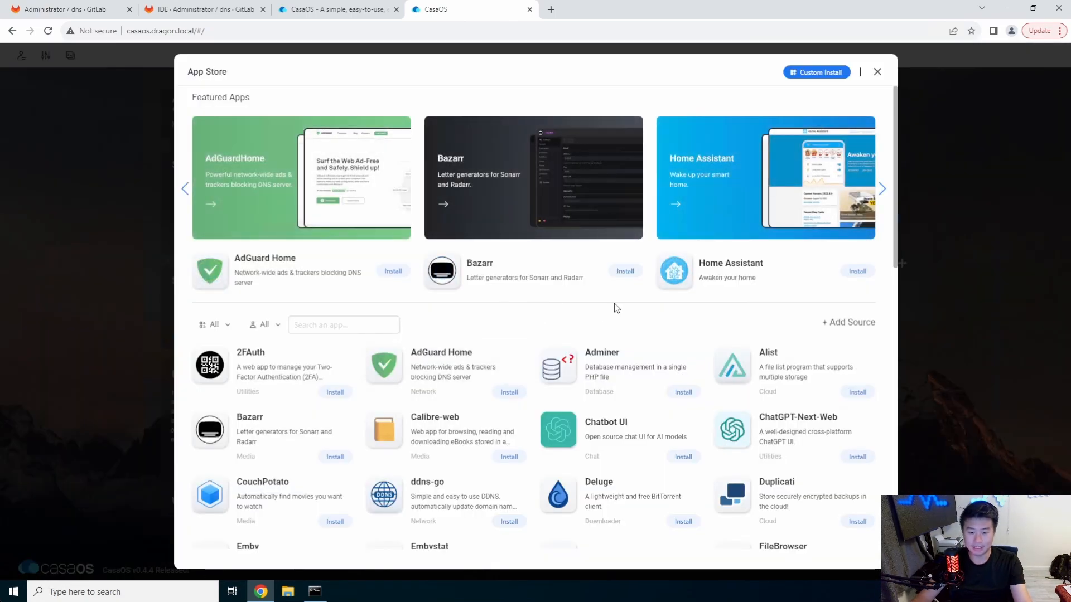
scroll(down, 3)
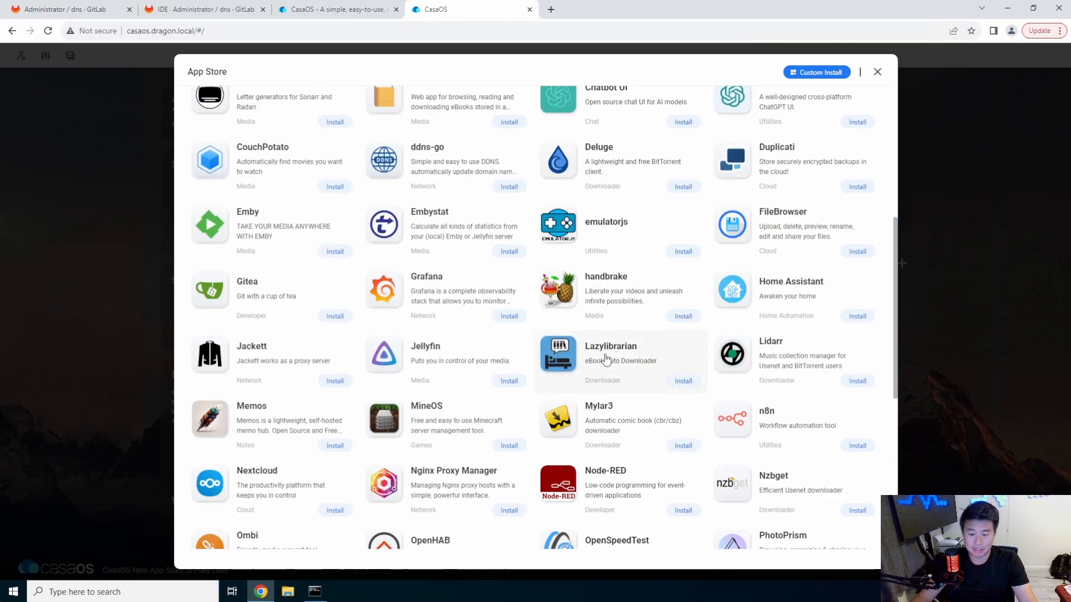
scroll(down, 3)
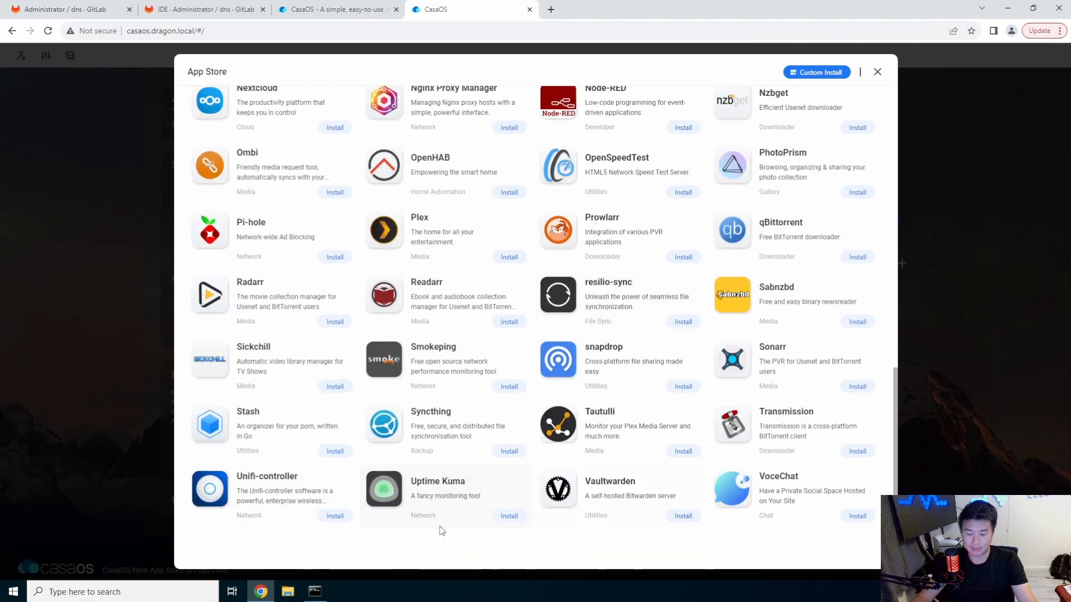
mouse_move(433, 512)
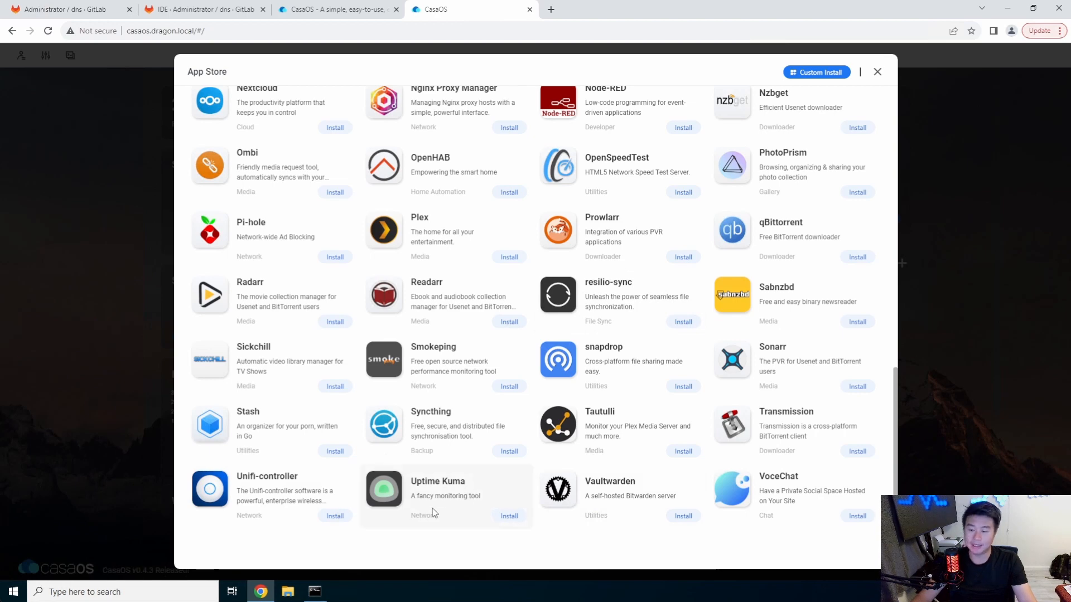
mouse_move(451, 490)
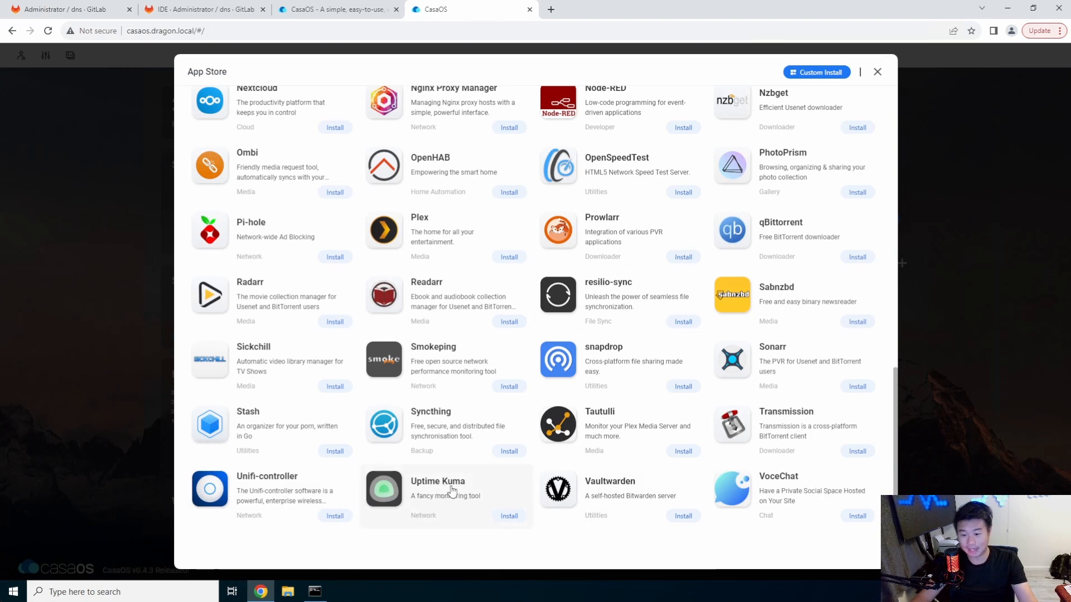
click(509, 516)
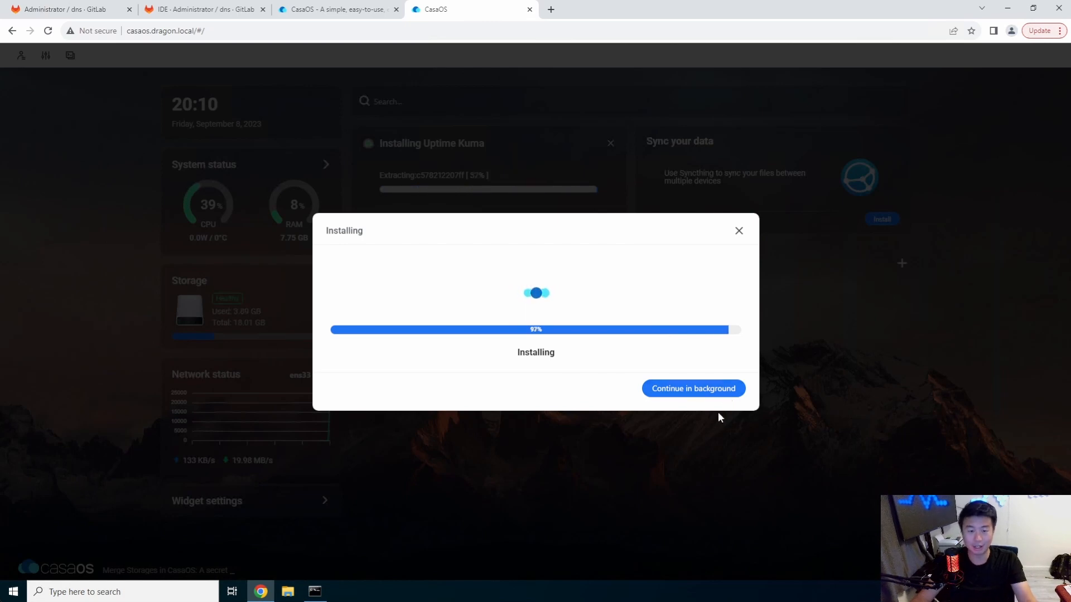
click(692, 388)
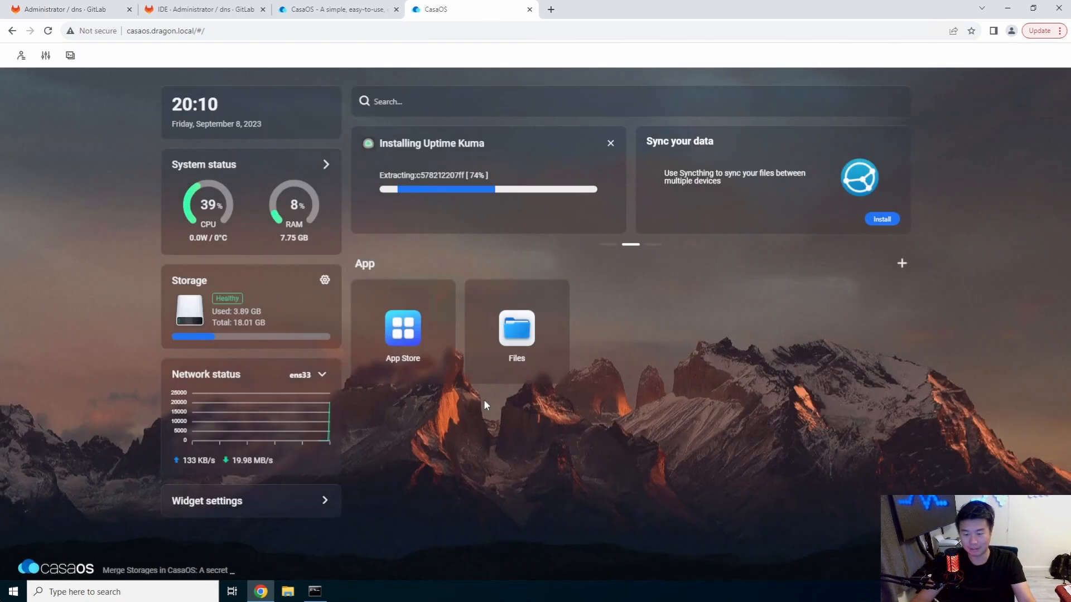
Browse the App Store, search 'porta', clear it, and scroll down toward Pi-hole.
click(403, 328)
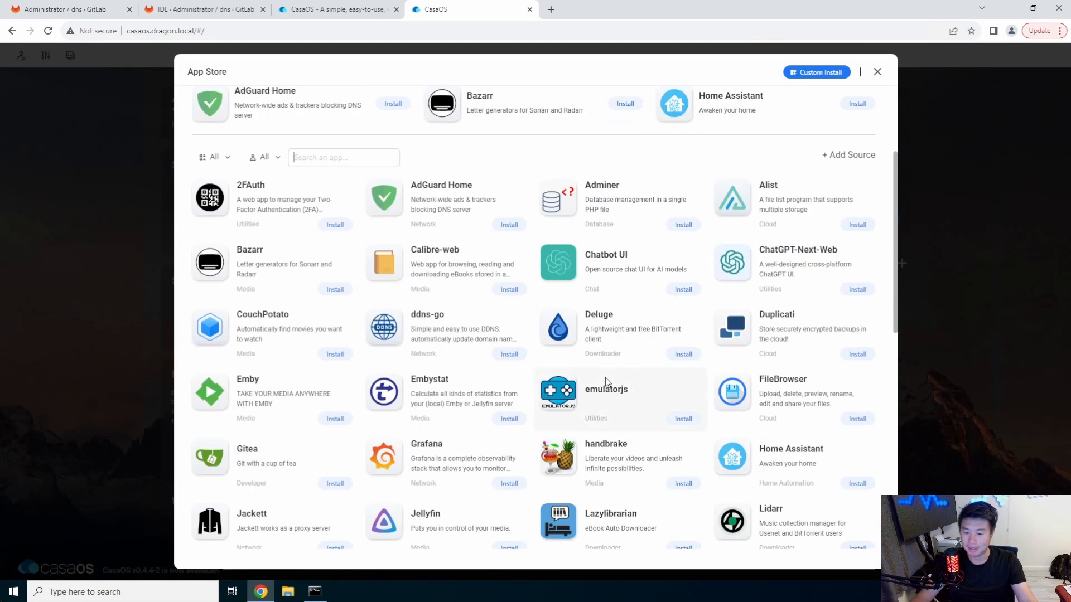
scroll(down, 3)
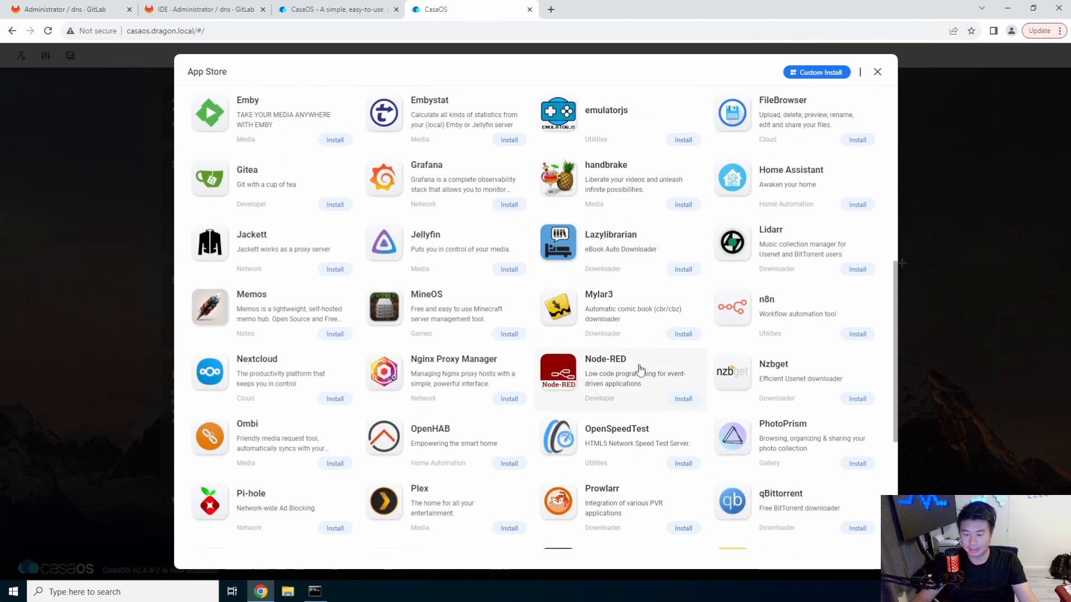
scroll(down, 3)
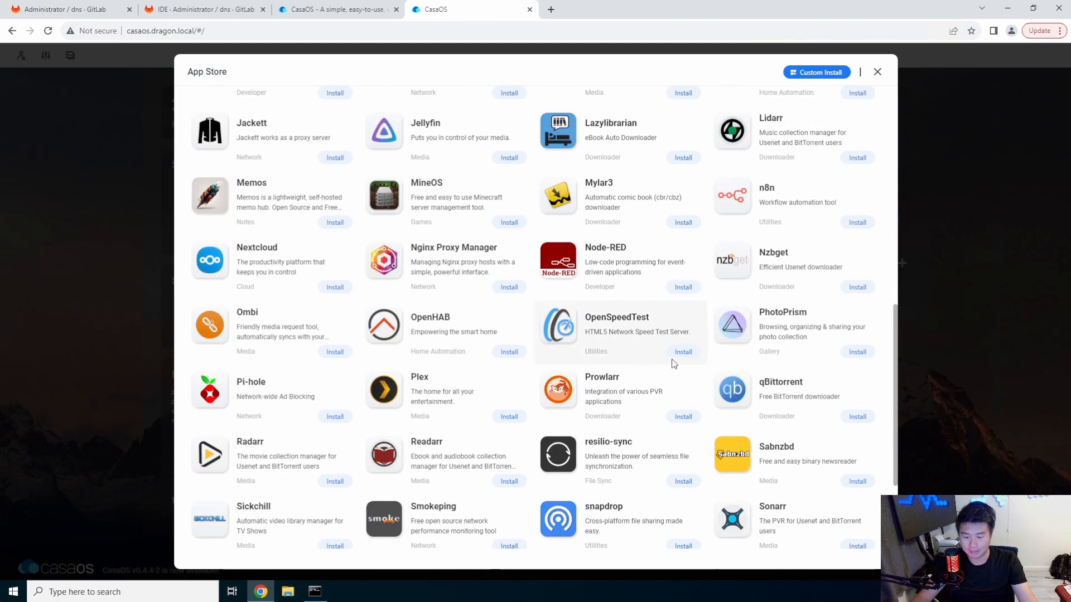
scroll(down, 3)
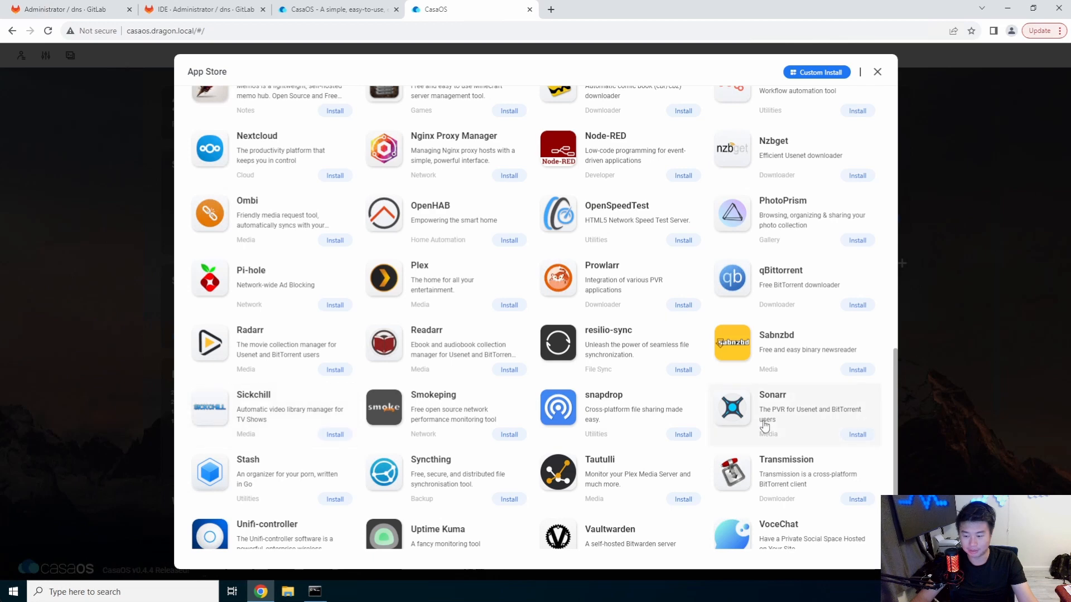
mouse_move(784, 236)
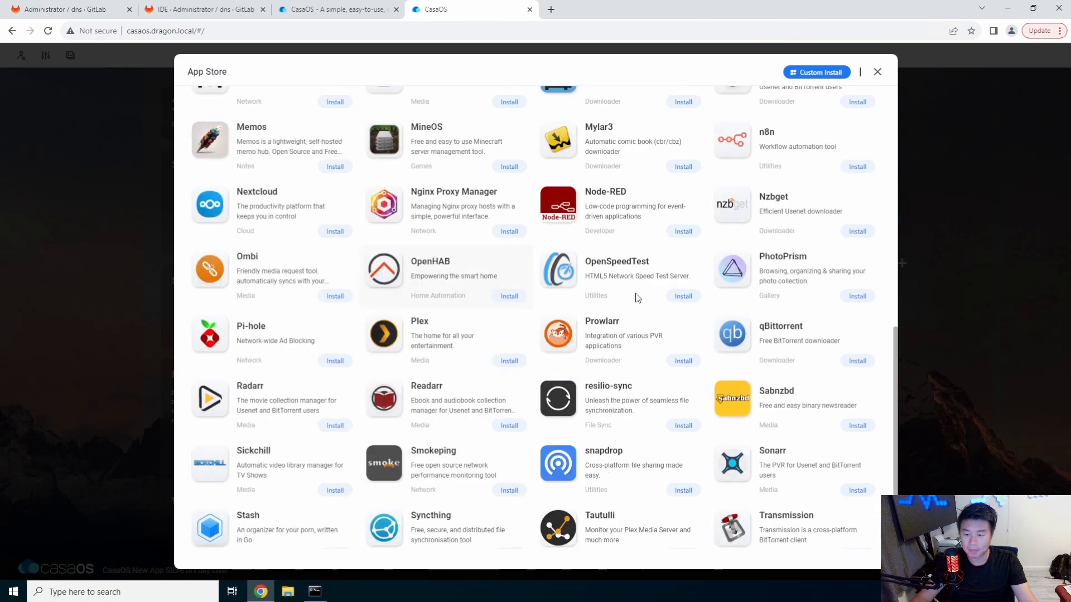
scroll(up, 3)
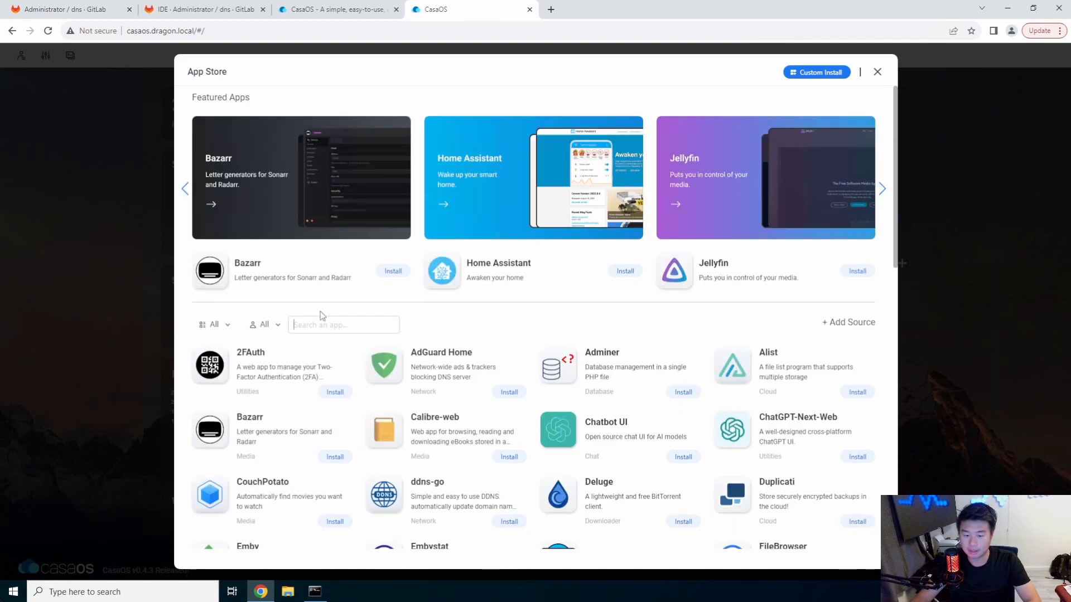
text(porta)
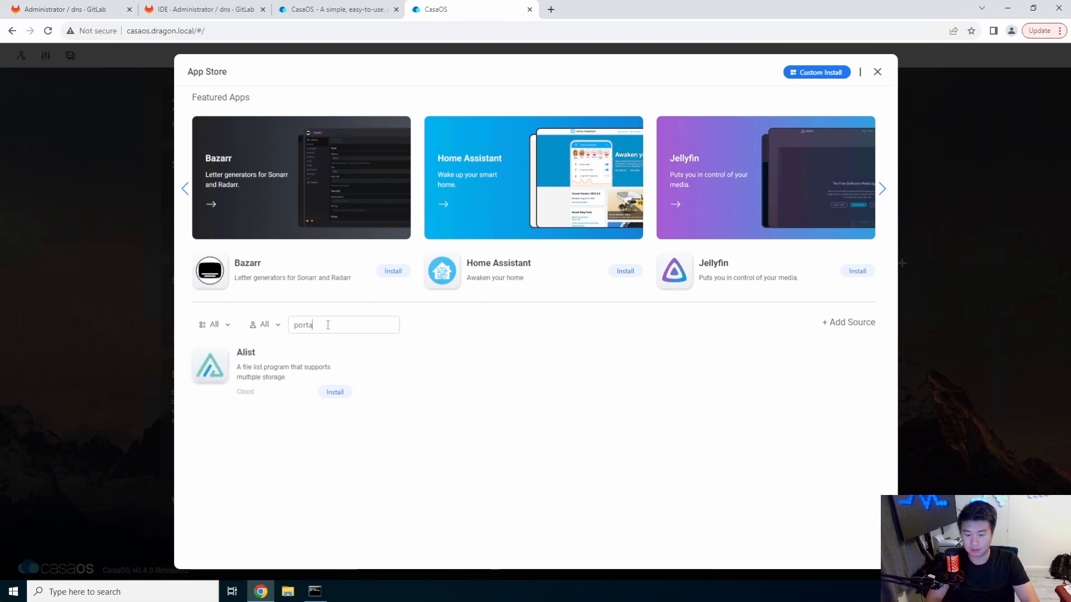
key(Backspace)
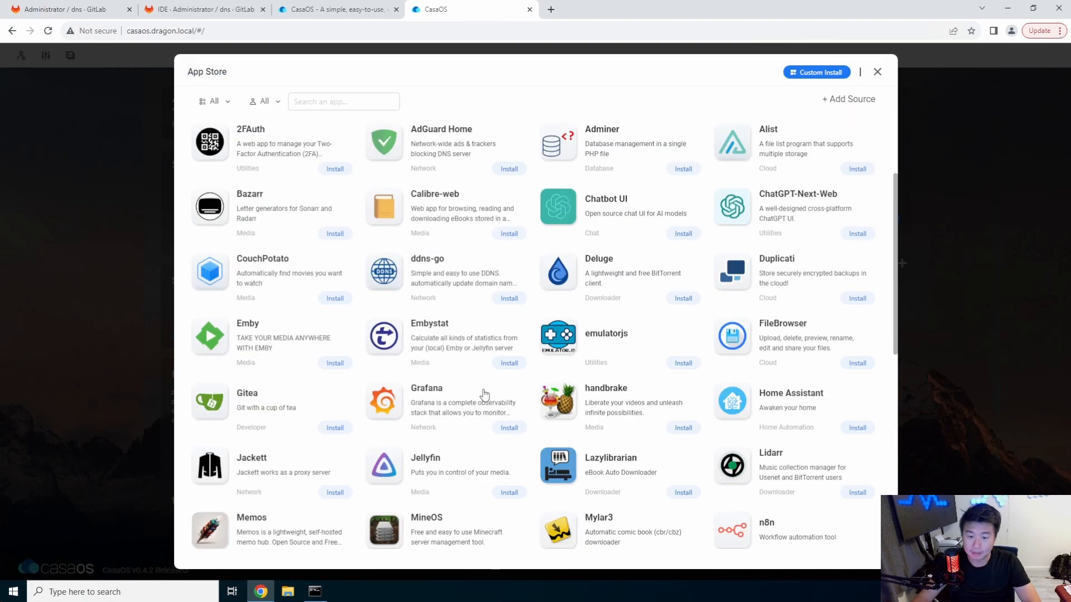
scroll(down, 3)
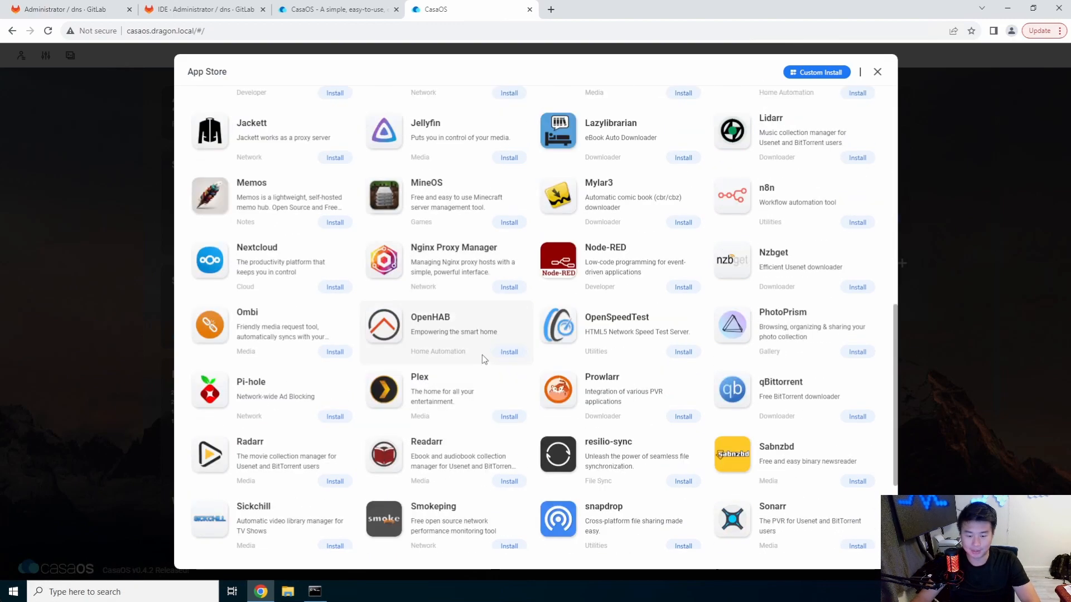
mouse_move(367, 413)
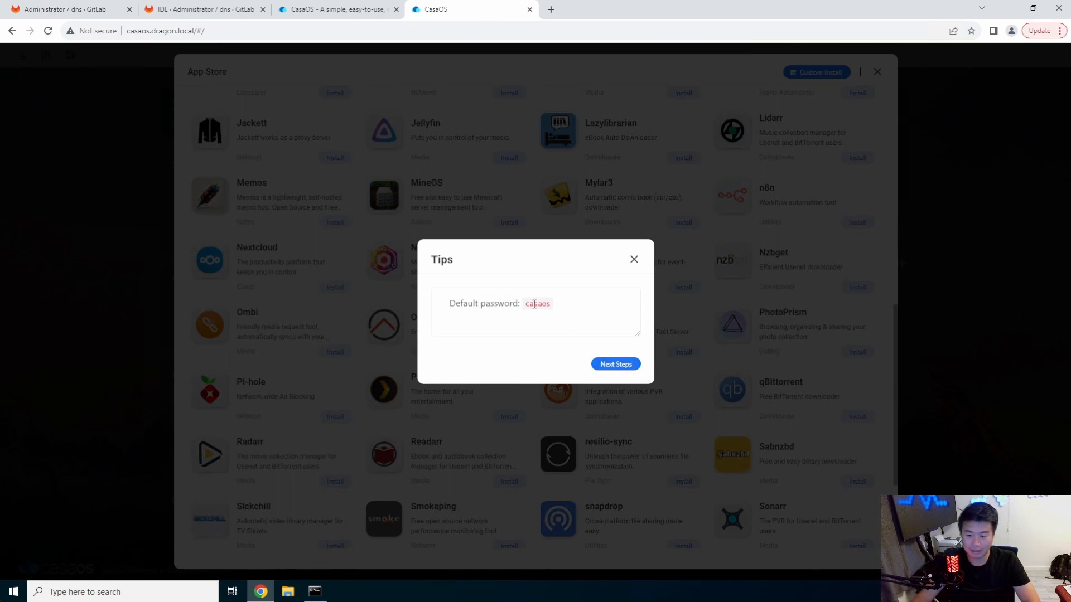
Change Pi-hole's host DNS ports from 53 to 54, install it and continue in the background.
click(614, 363)
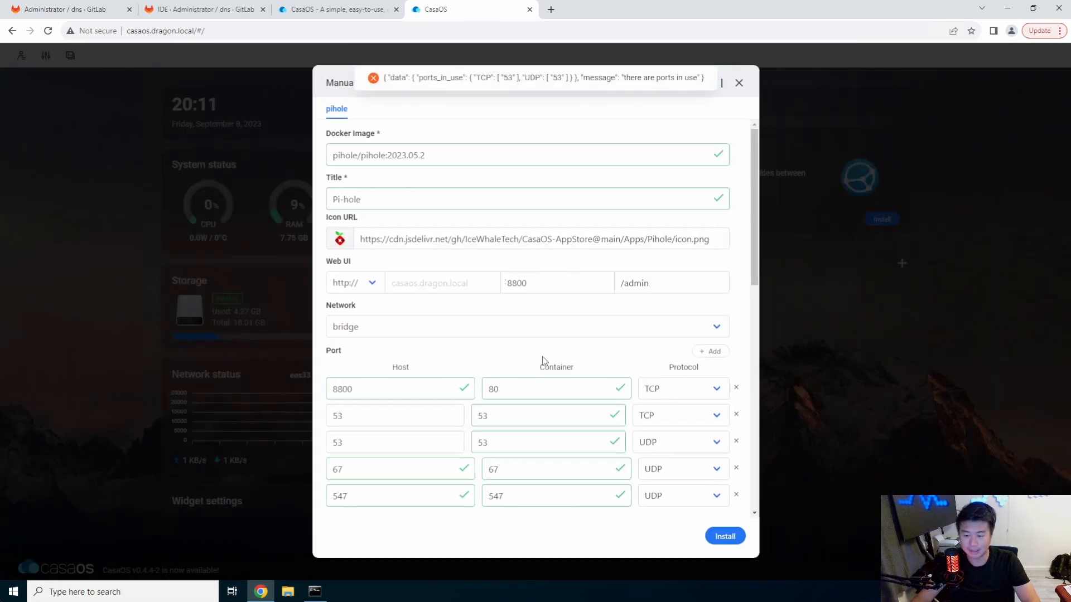
click(395, 415)
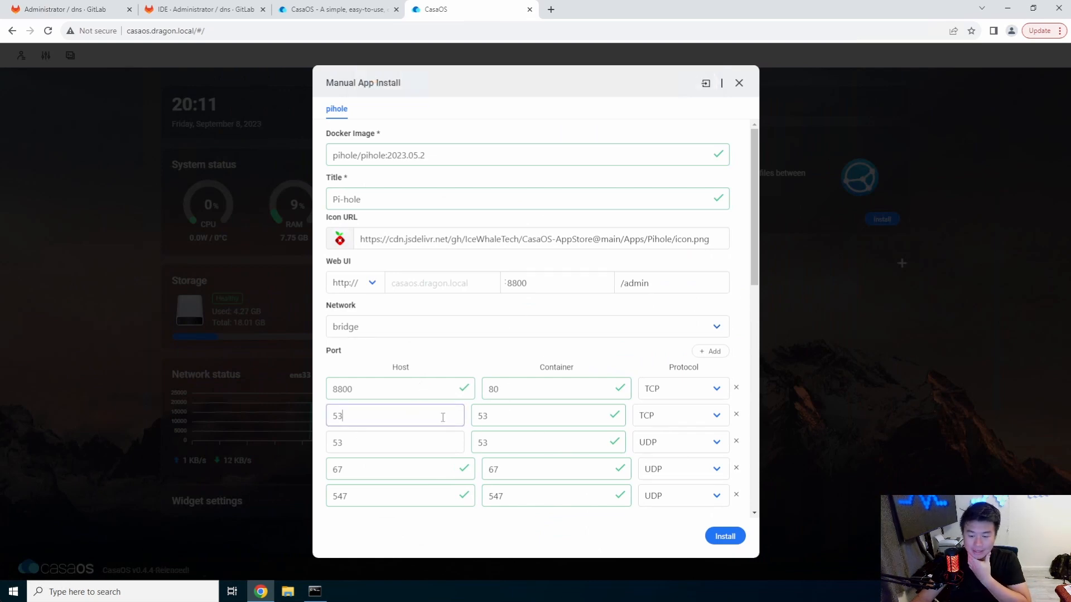
click(724, 537)
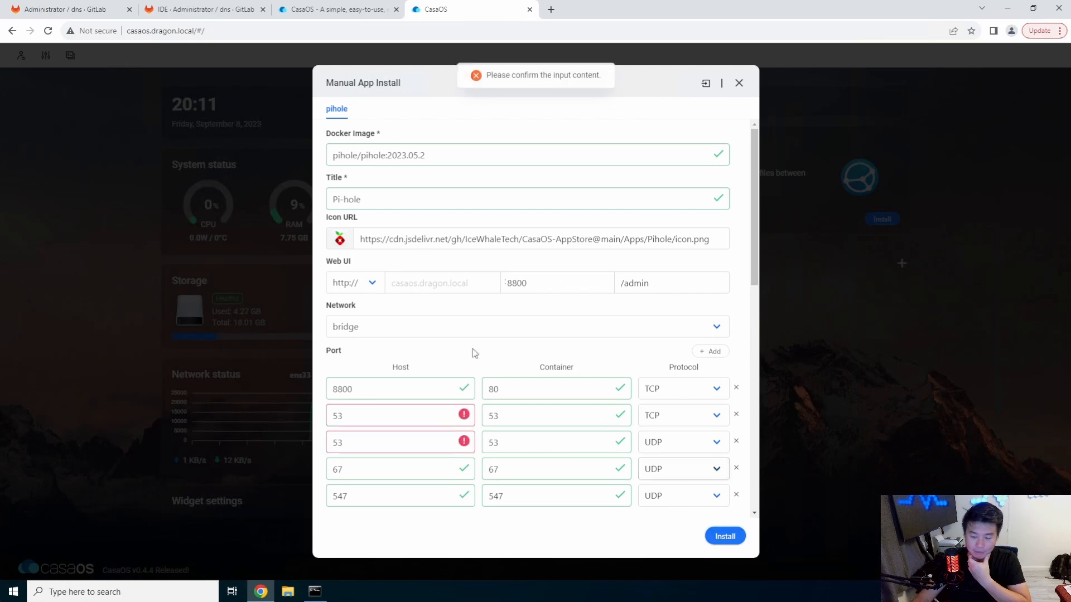
click(399, 415)
text(4)
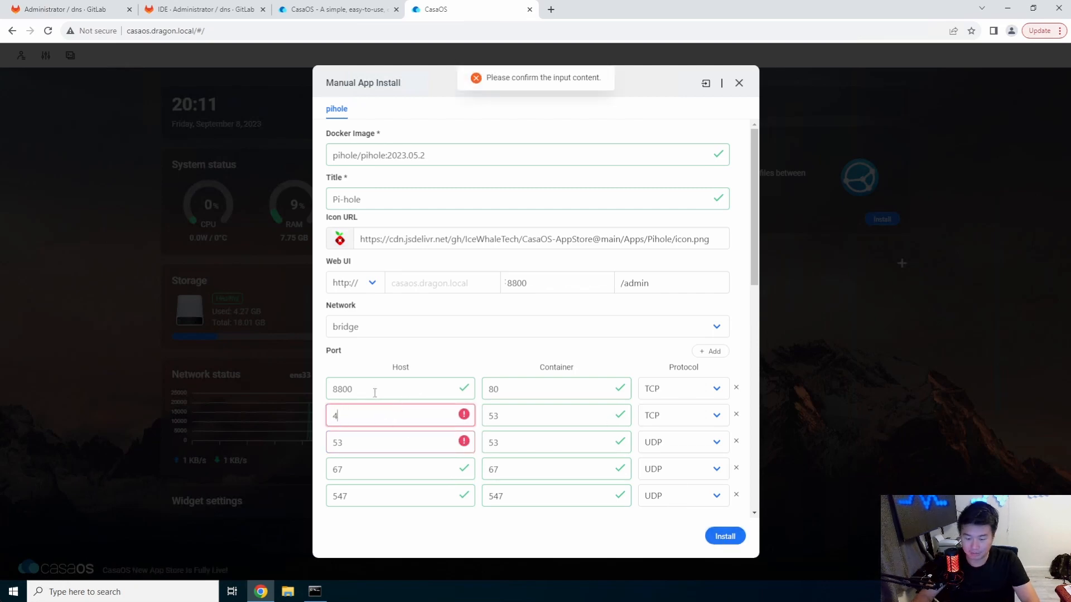
text(5)
click(400, 442)
text(54)
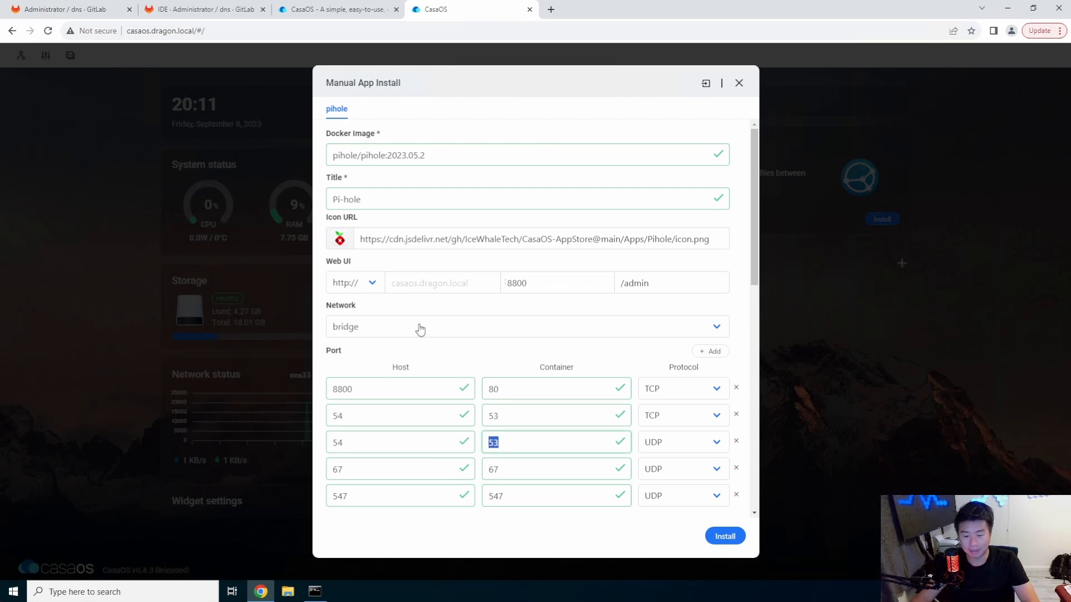
mouse_move(874, 560)
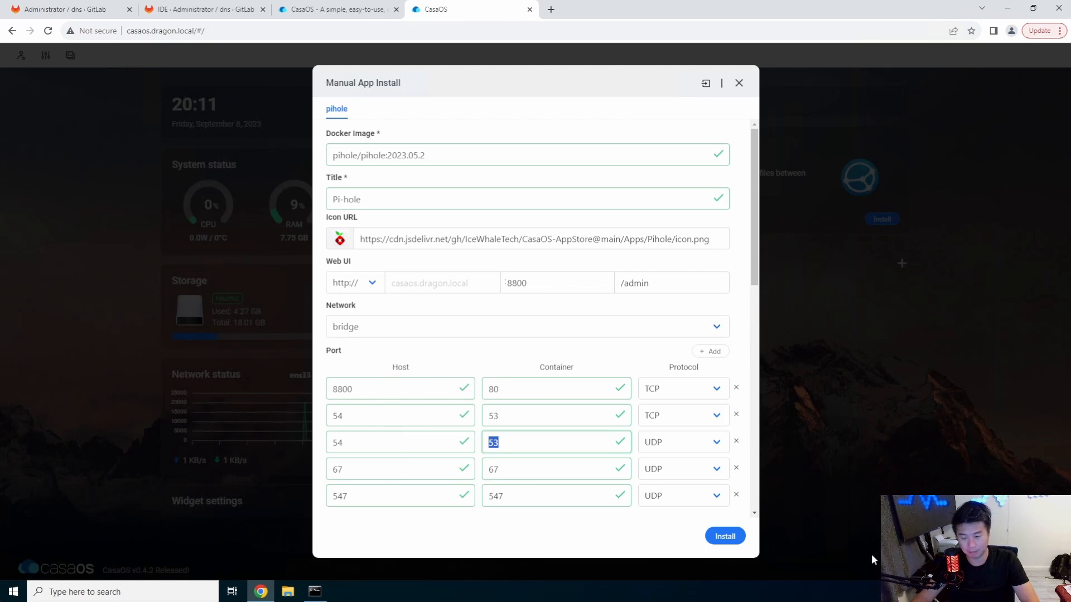
click(723, 536)
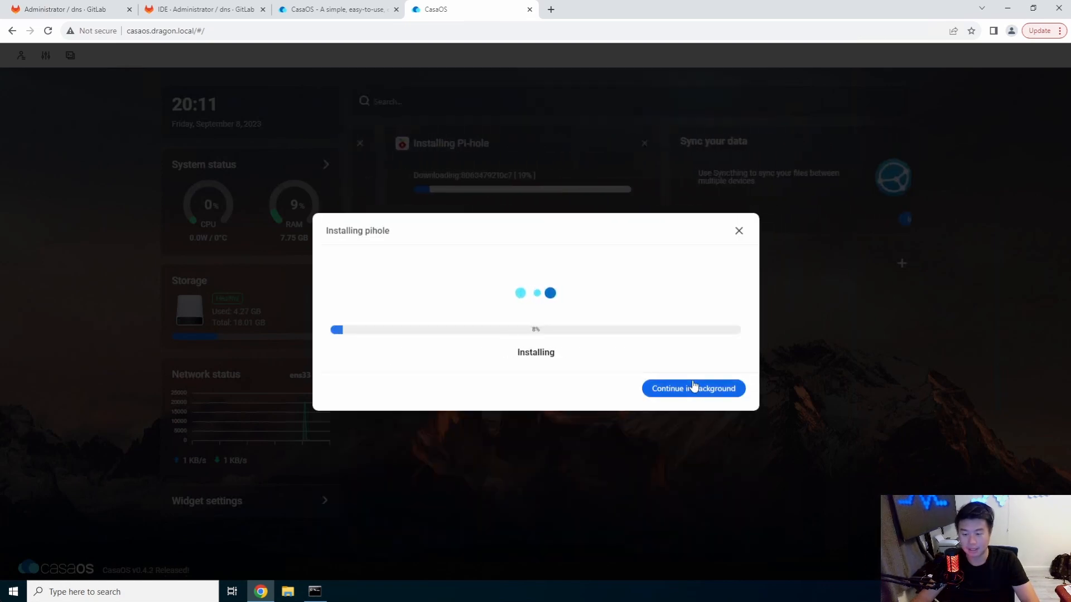
click(692, 388)
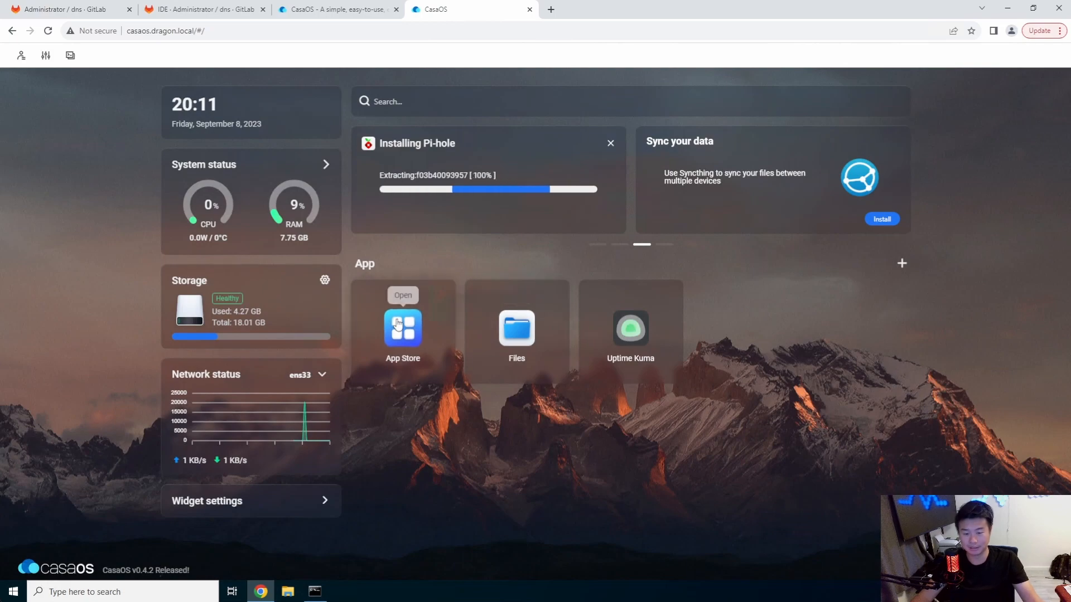
Browse the App Store catalogue from top to bottom and back up to the top.
click(403, 328)
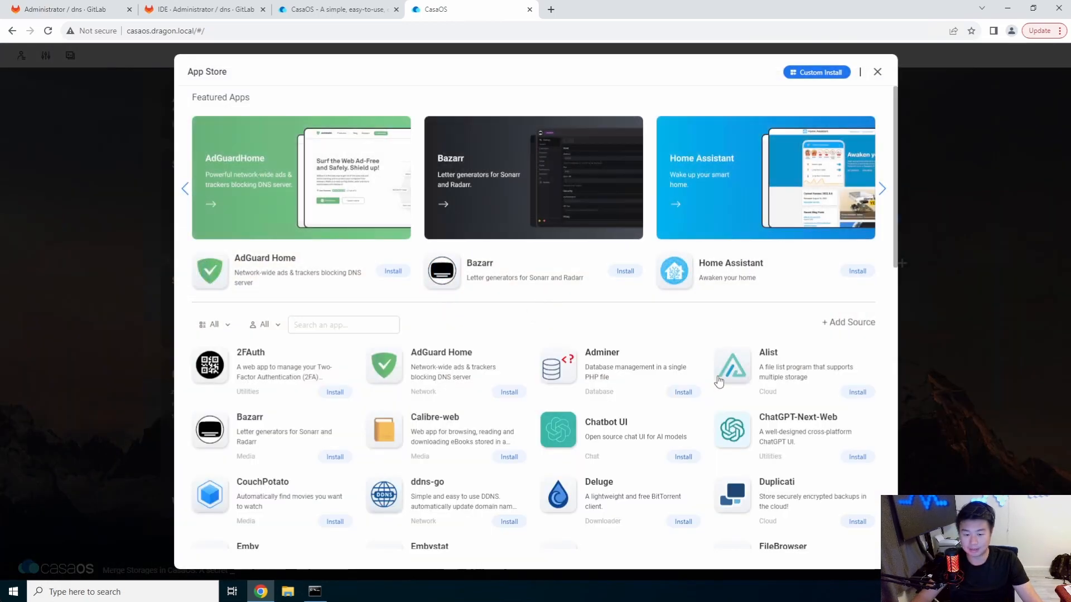
scroll(down, 3)
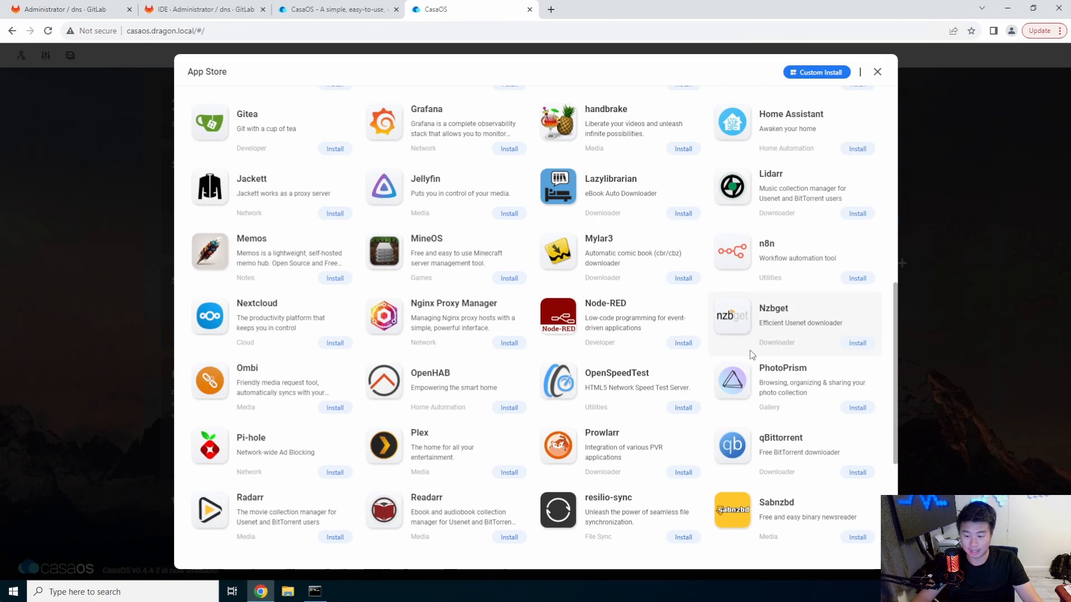
scroll(down, 3)
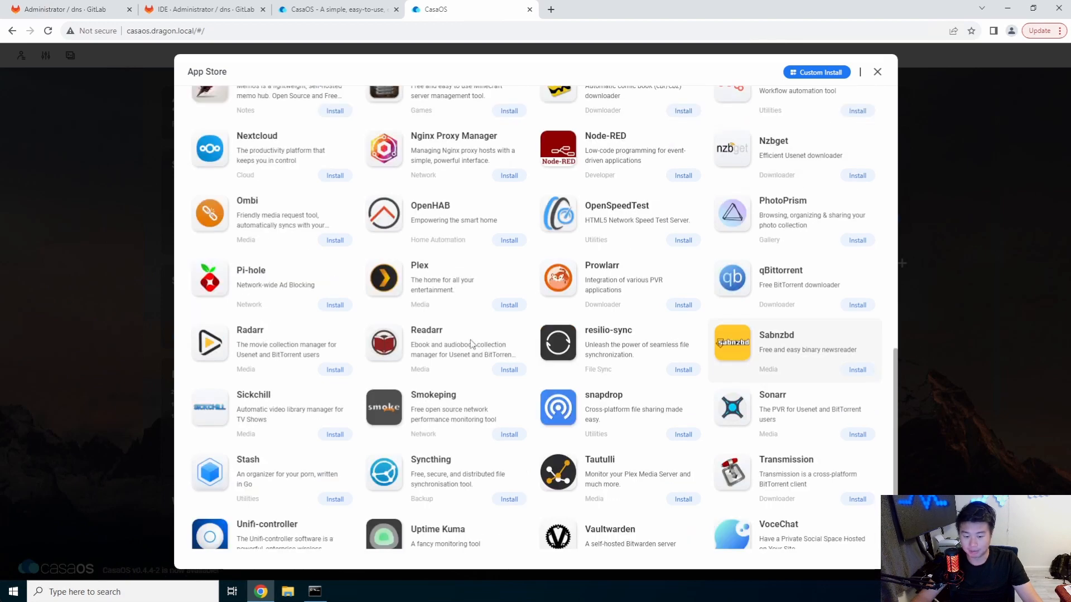
scroll(down, 3)
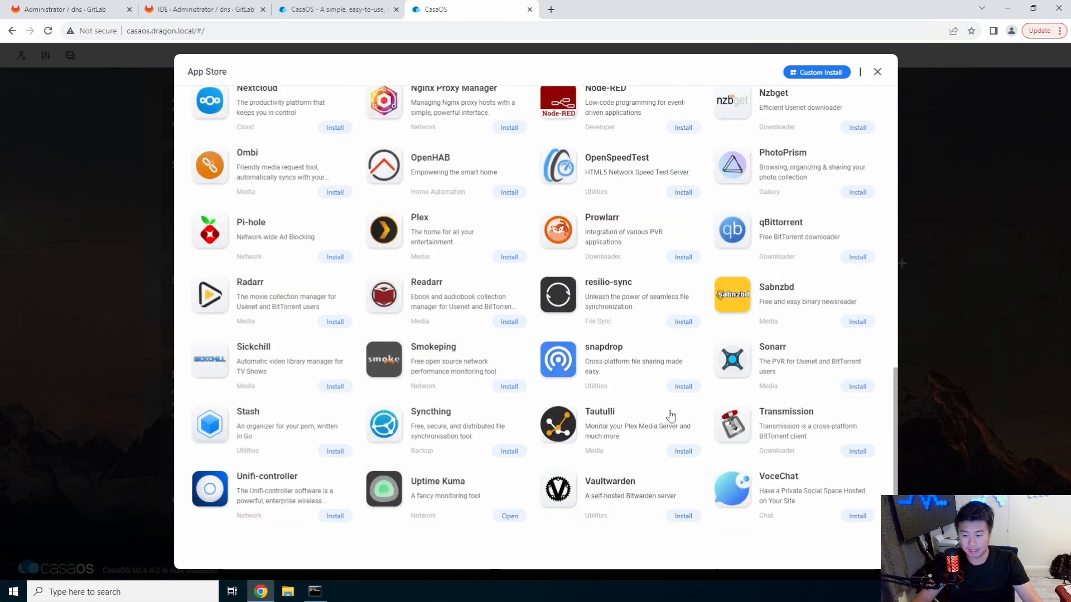
scroll(up, 3)
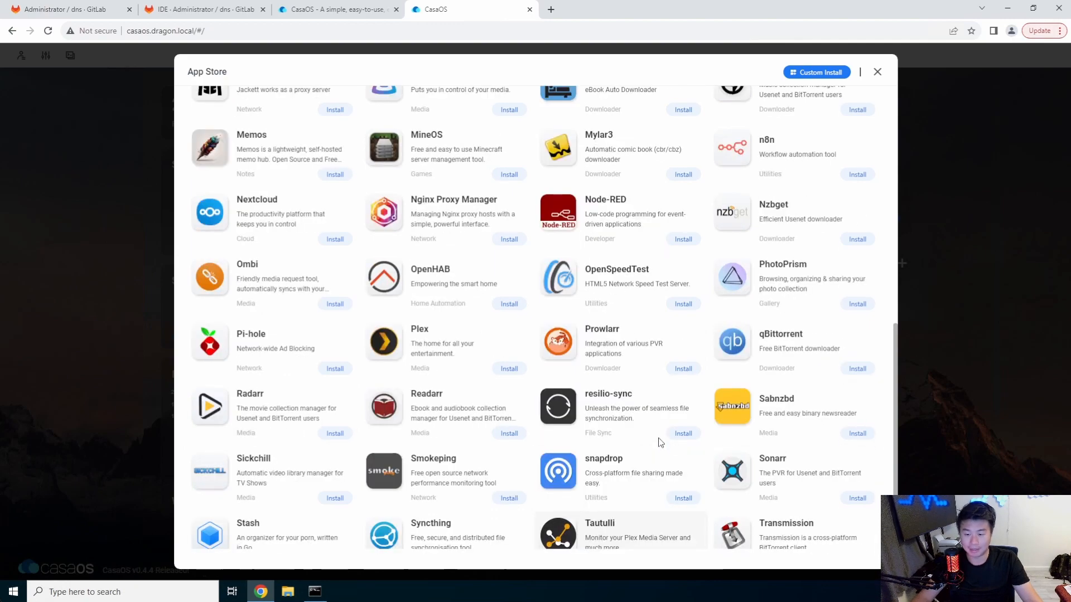
scroll(up, 3)
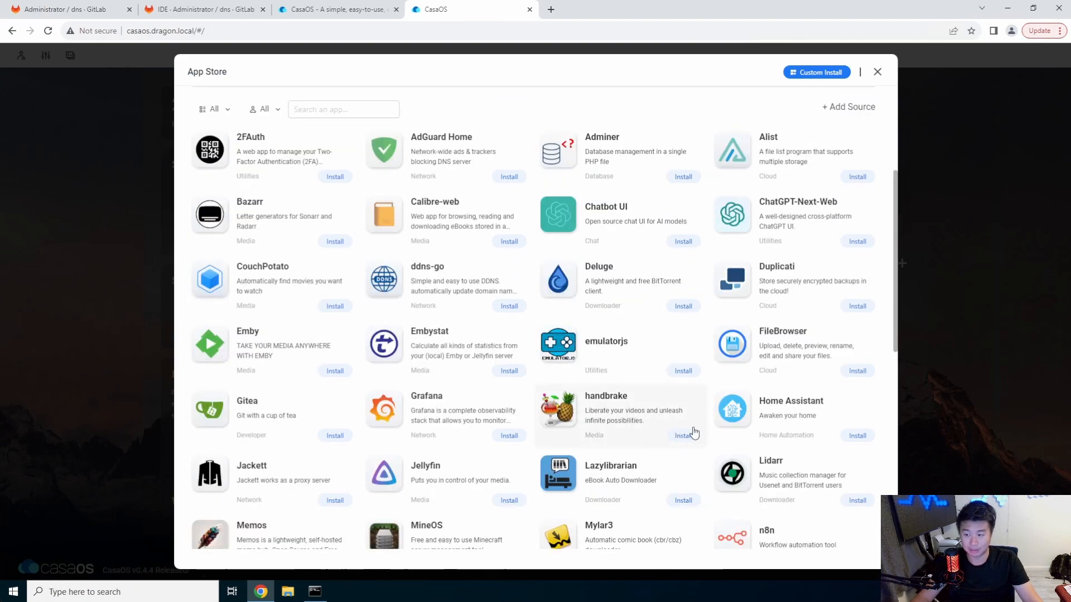
Start a Custom Install and review the Docker Image, Web UI host, port and network mode fields.
click(816, 72)
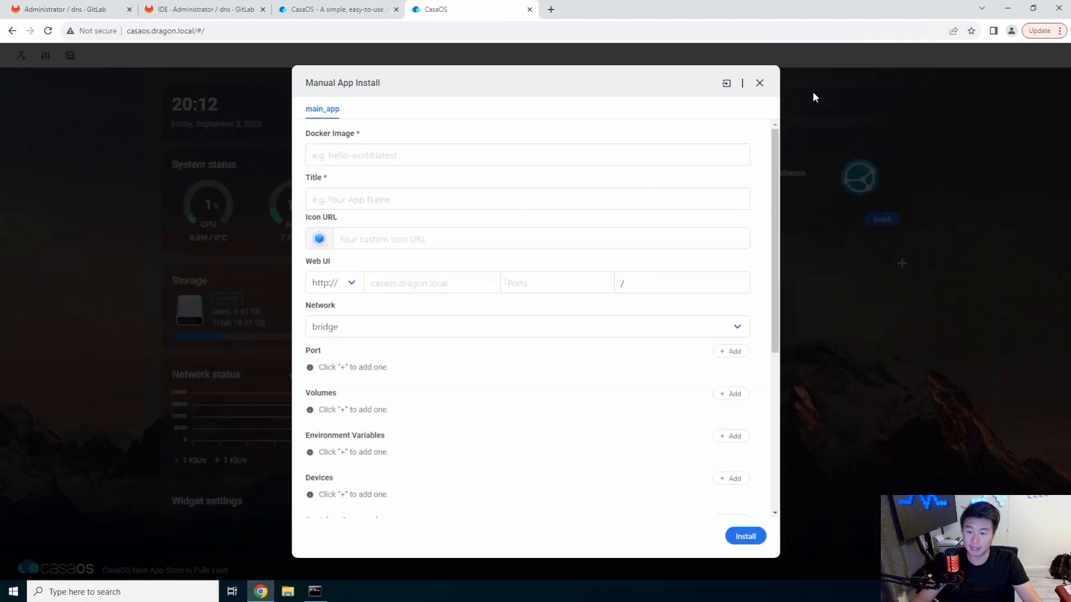
click(526, 155)
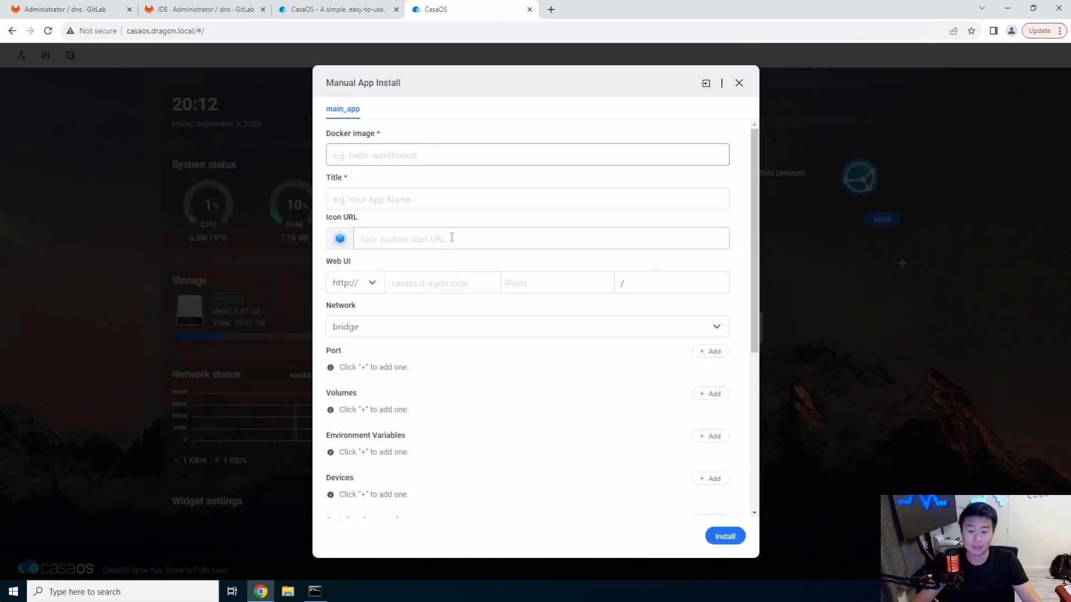
click(724, 536)
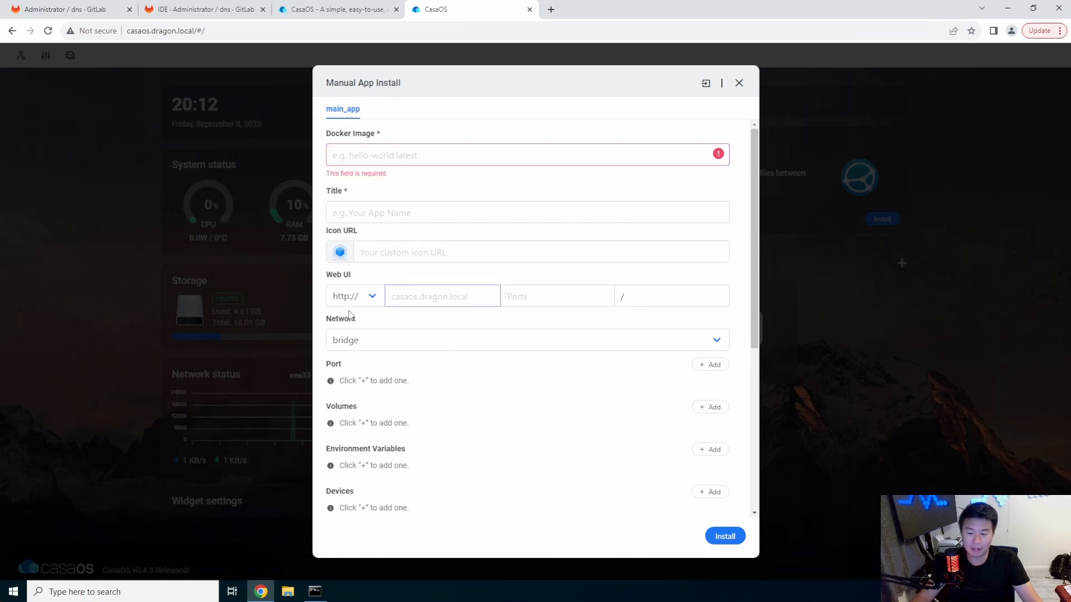
mouse_move(560, 325)
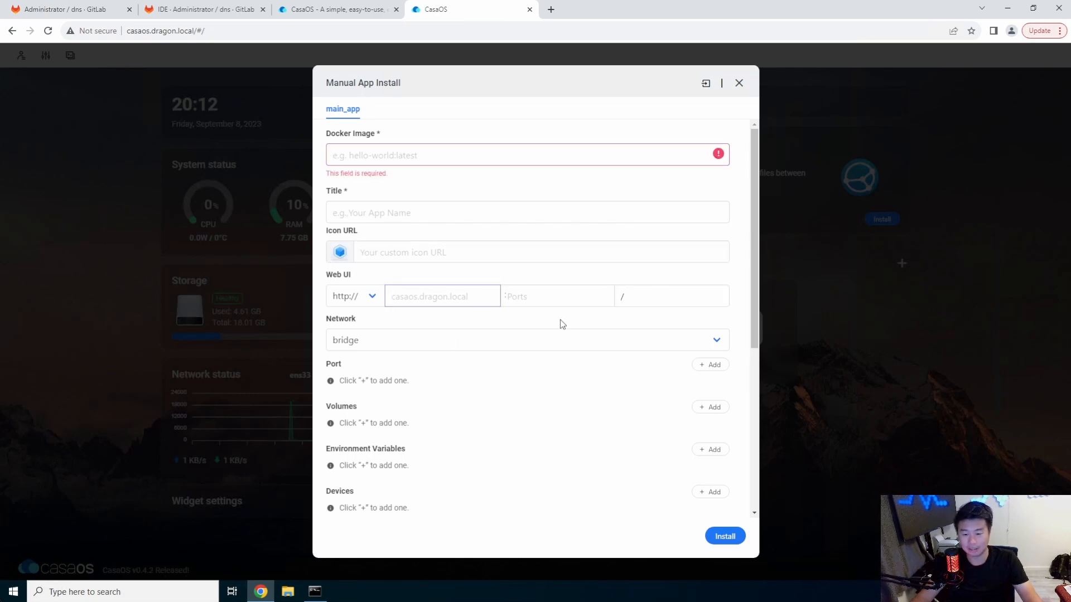
click(556, 296)
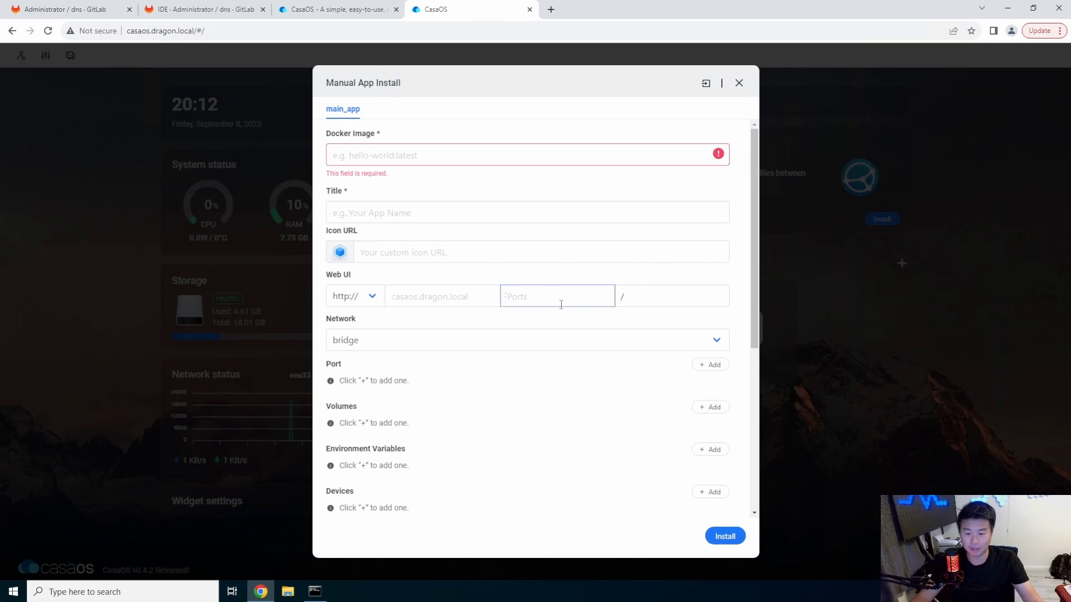
click(526, 340)
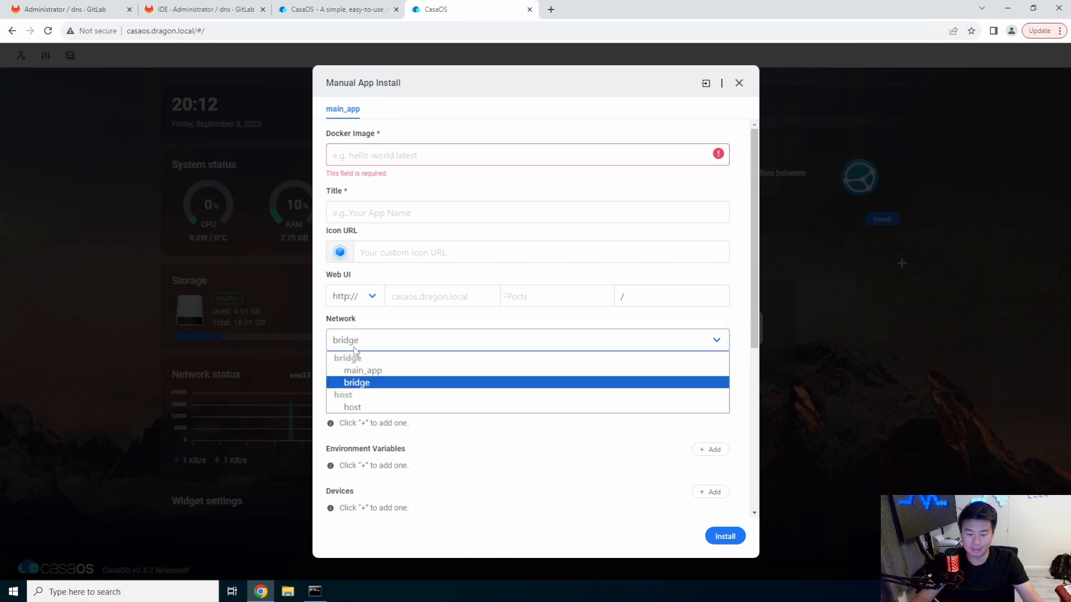
mouse_move(376, 407)
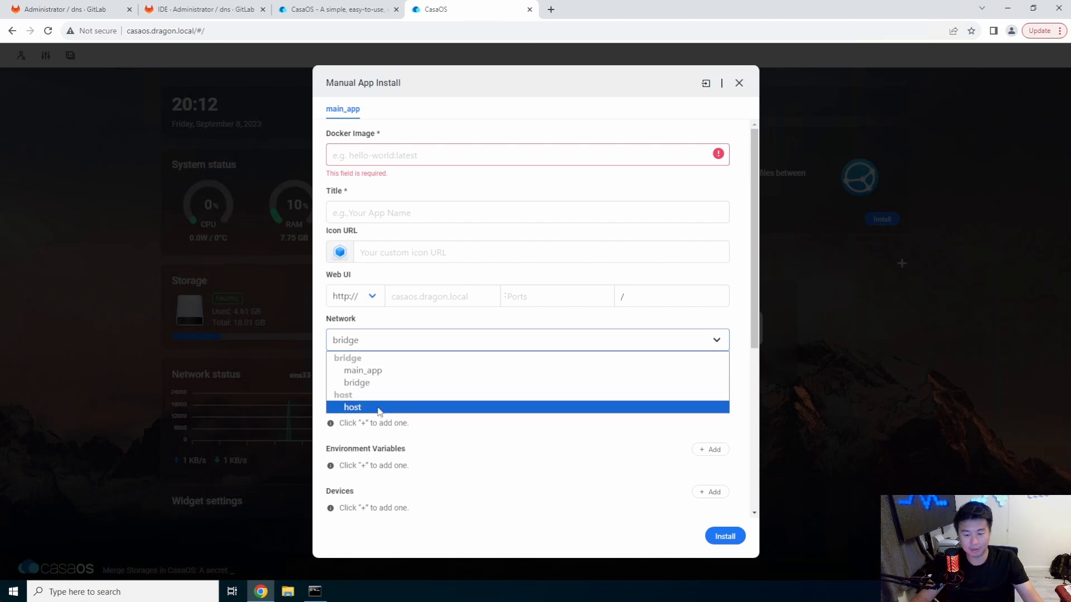
click(357, 383)
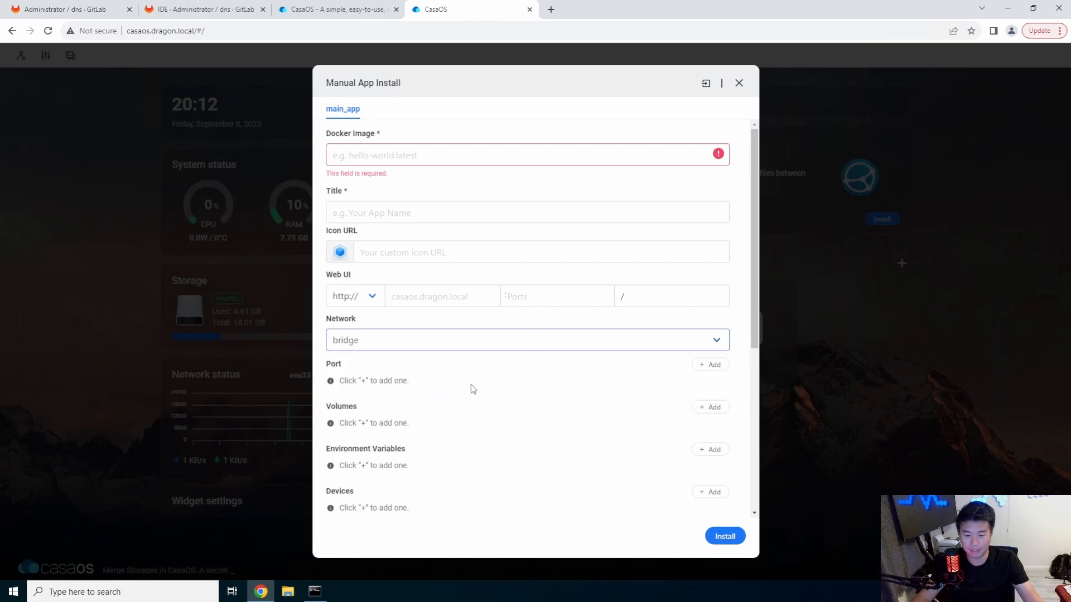
Add one blank host/container port mapping row and review the remaining settings.
click(711, 364)
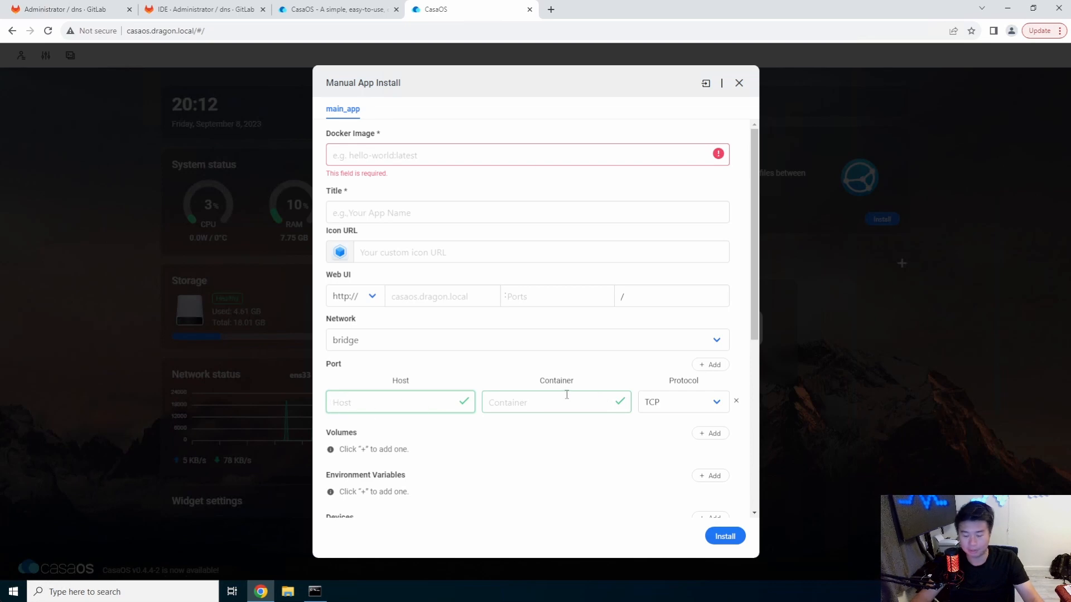
mouse_move(522, 392)
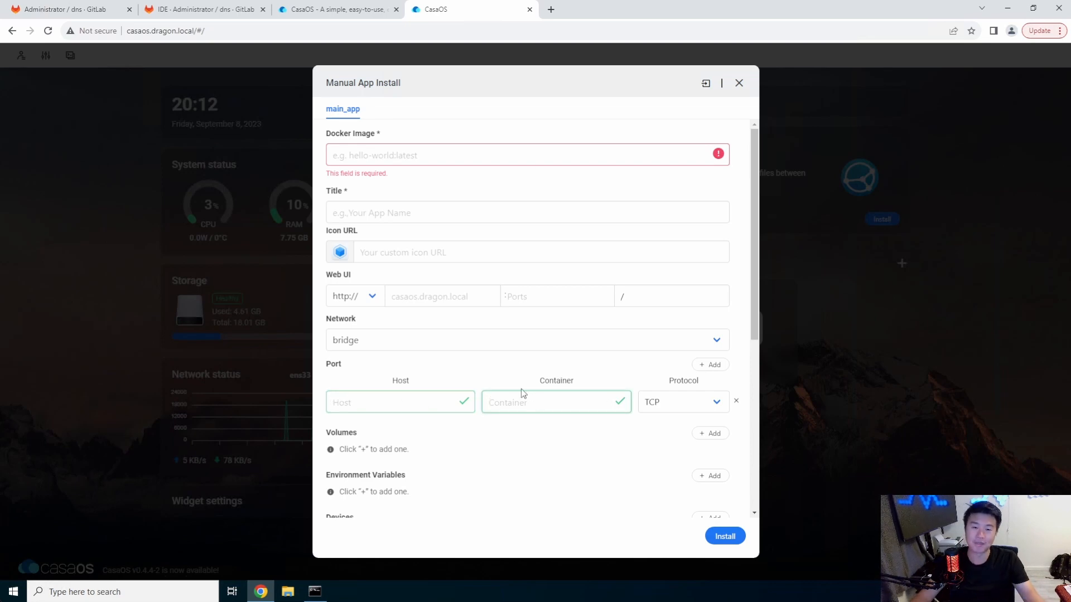
mouse_move(627, 317)
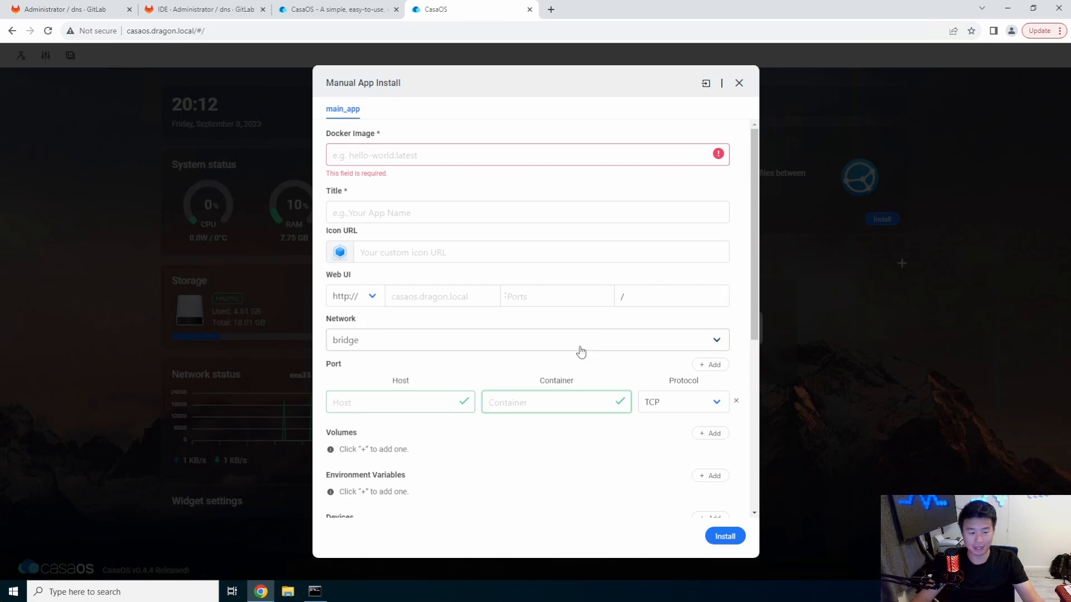
scroll(down, 3)
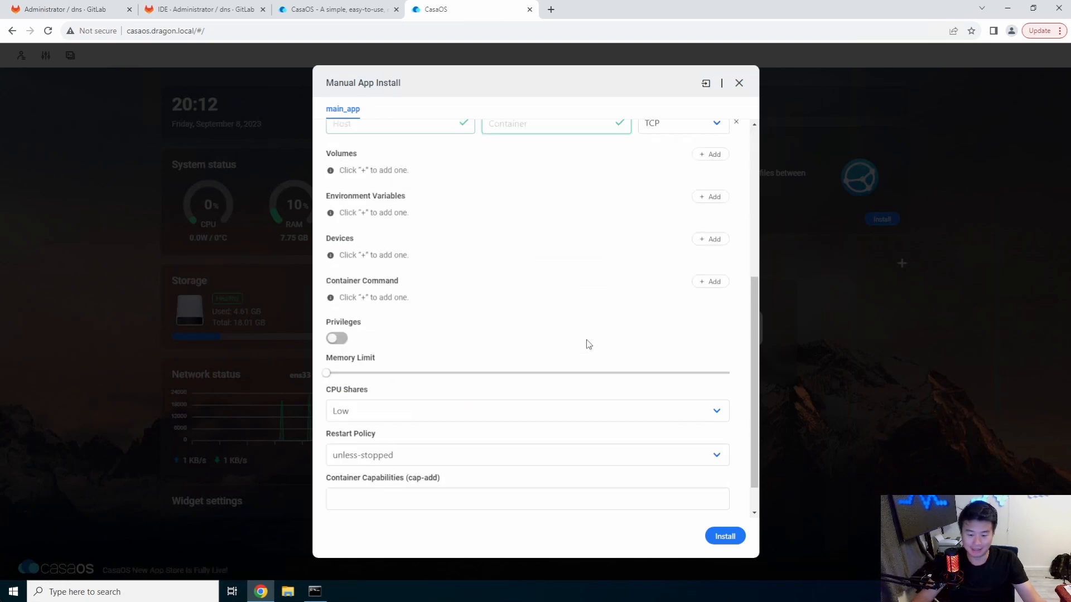
scroll(down, 3)
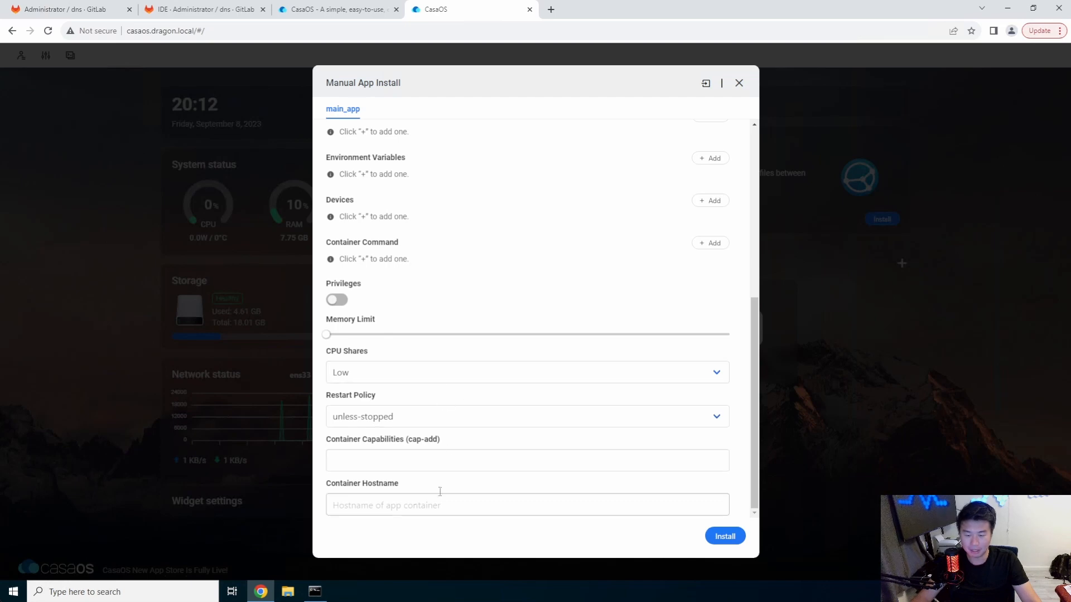
Launch Pi-hole at casaos.dragon.local:8800 and log in to its admin dashboard, declining Chrome's save-password prompt.
click(739, 83)
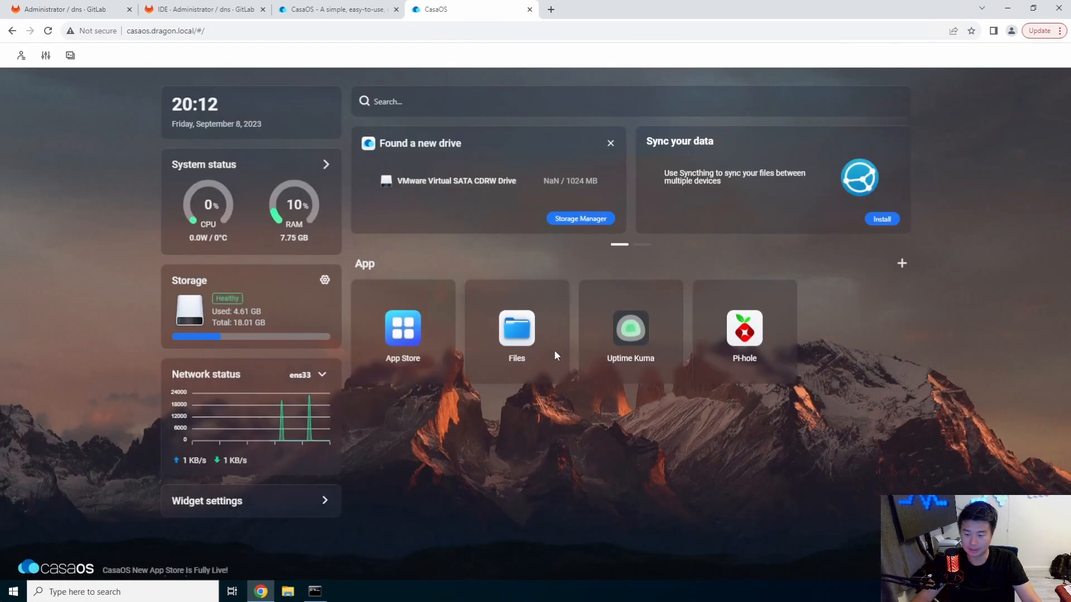
mouse_move(744, 331)
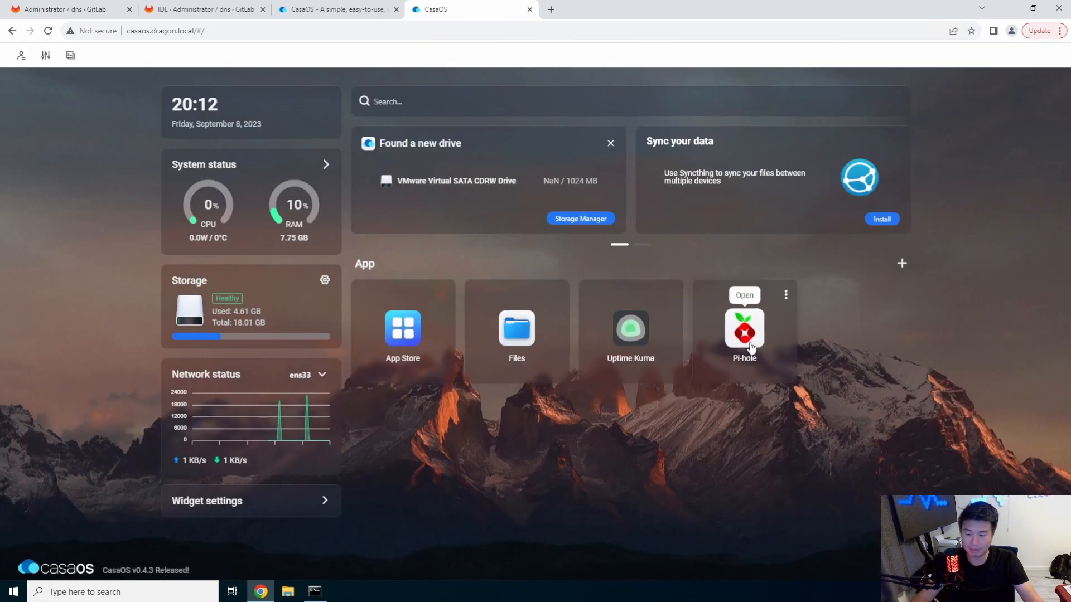
click(744, 294)
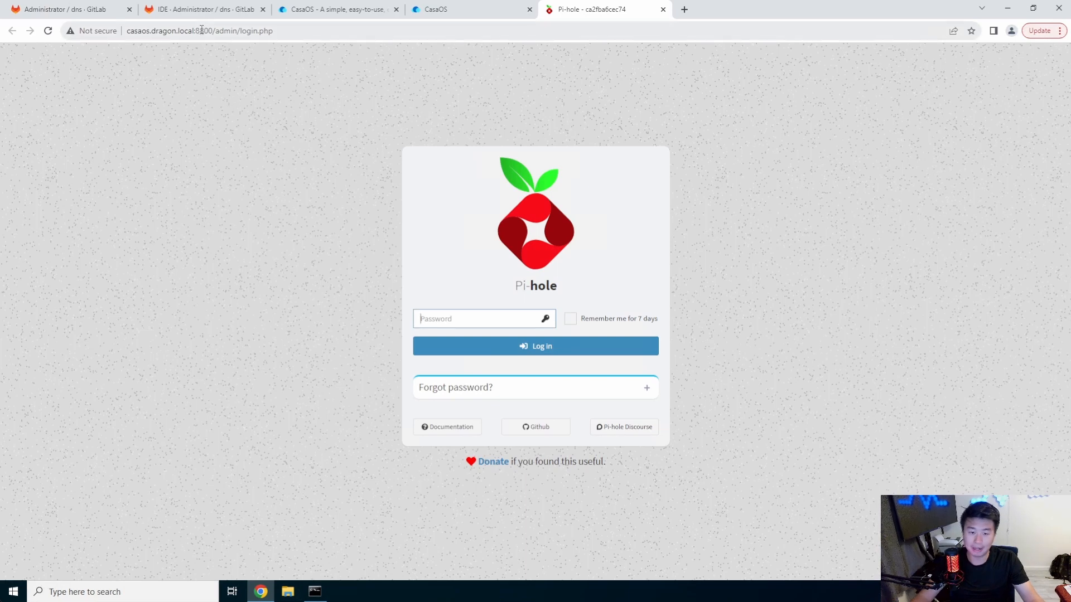
double_click(203, 32)
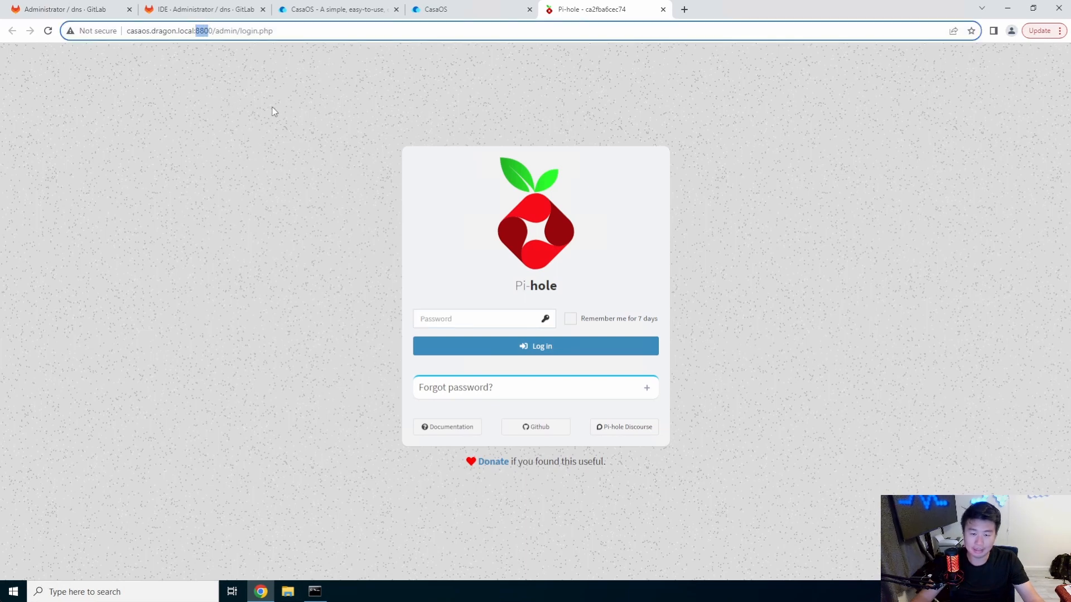
mouse_move(517, 313)
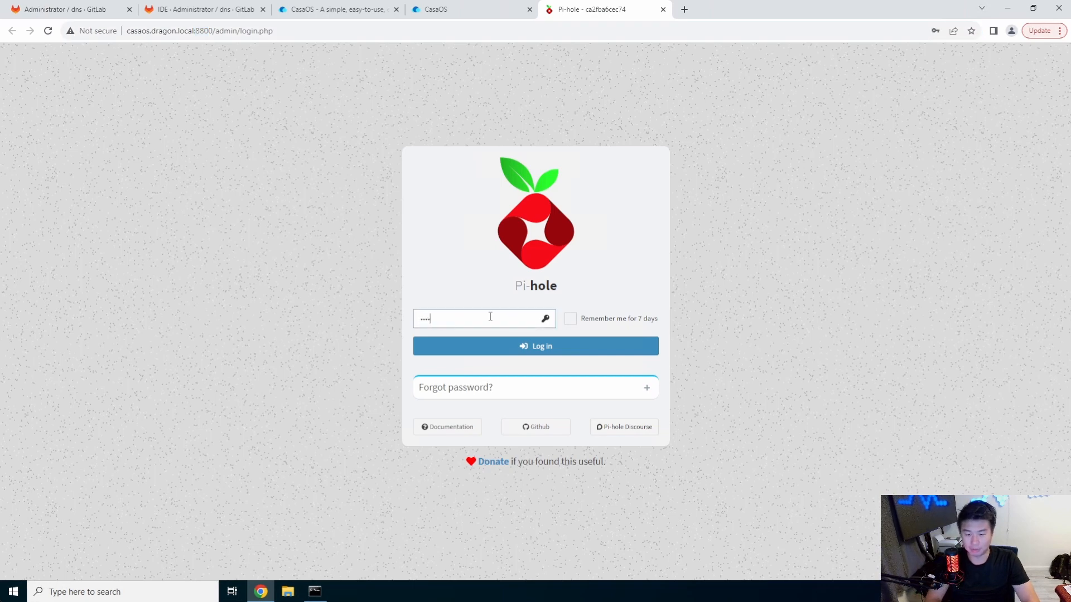
click(534, 346)
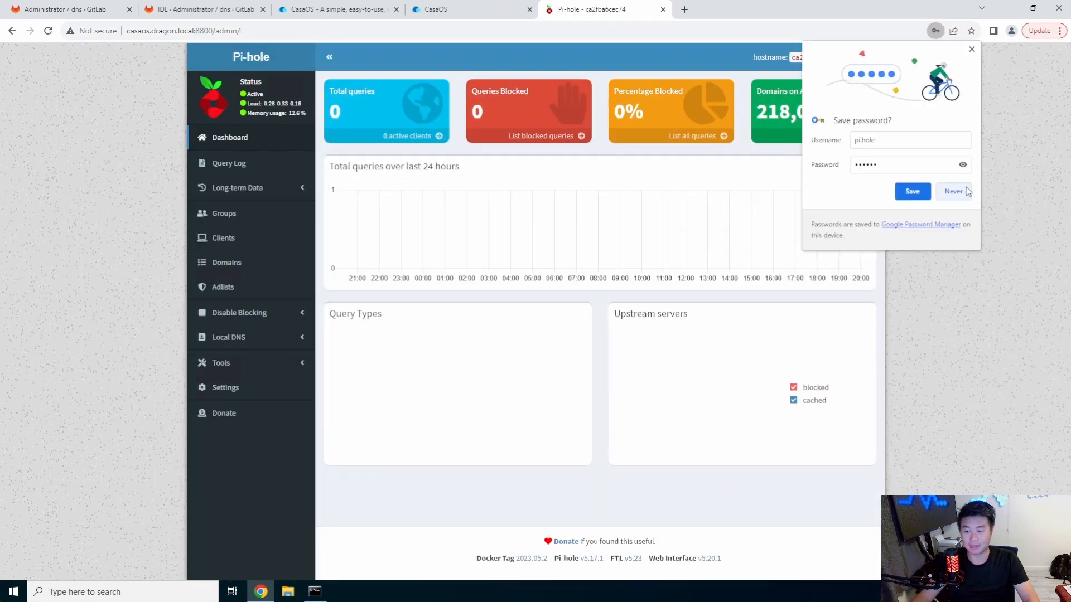
click(951, 191)
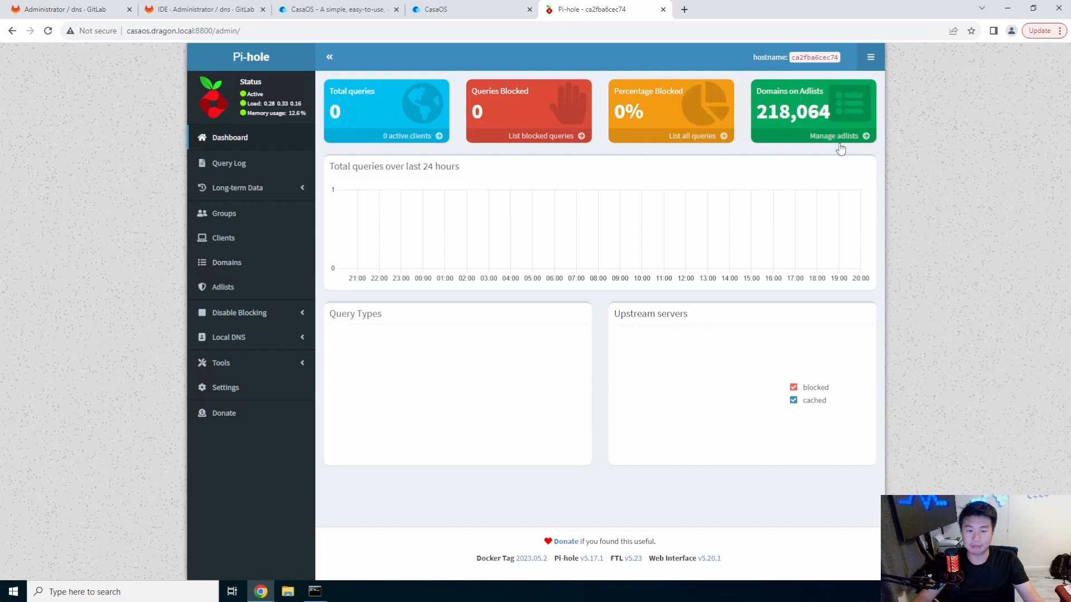
mouse_move(953, 179)
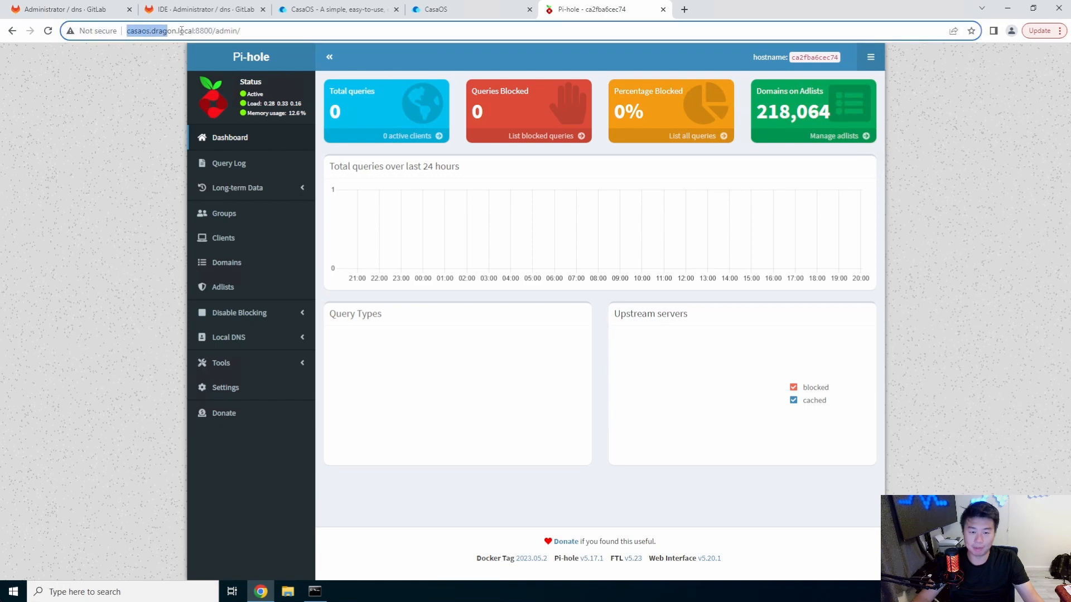
Launch Uptime Kuma on port 3001 to its admin account setup page, then return to the CasaOS dashboard.
click(451, 9)
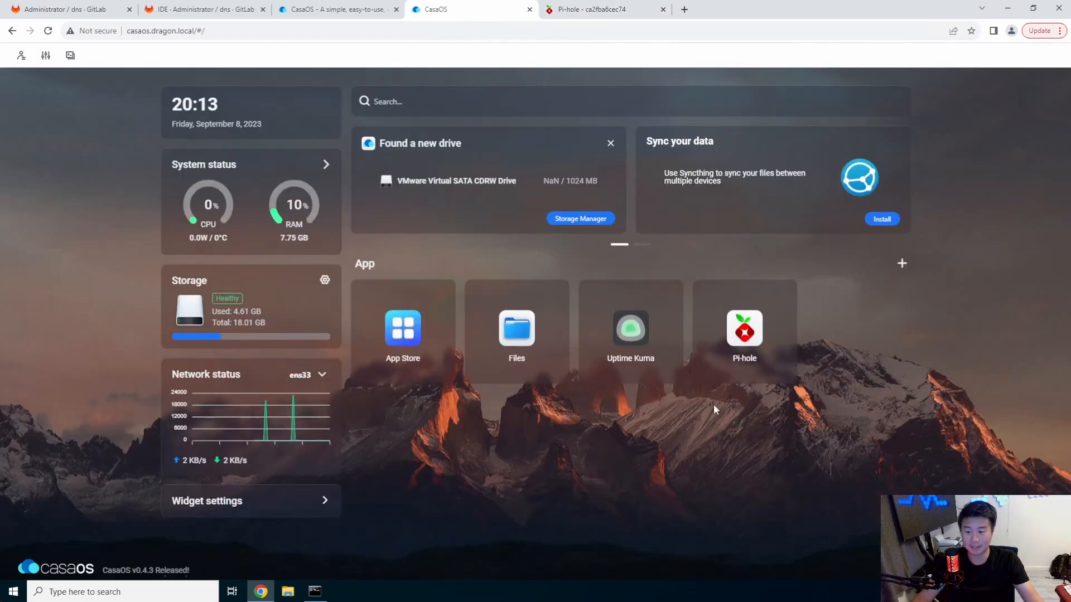
mouse_move(880, 353)
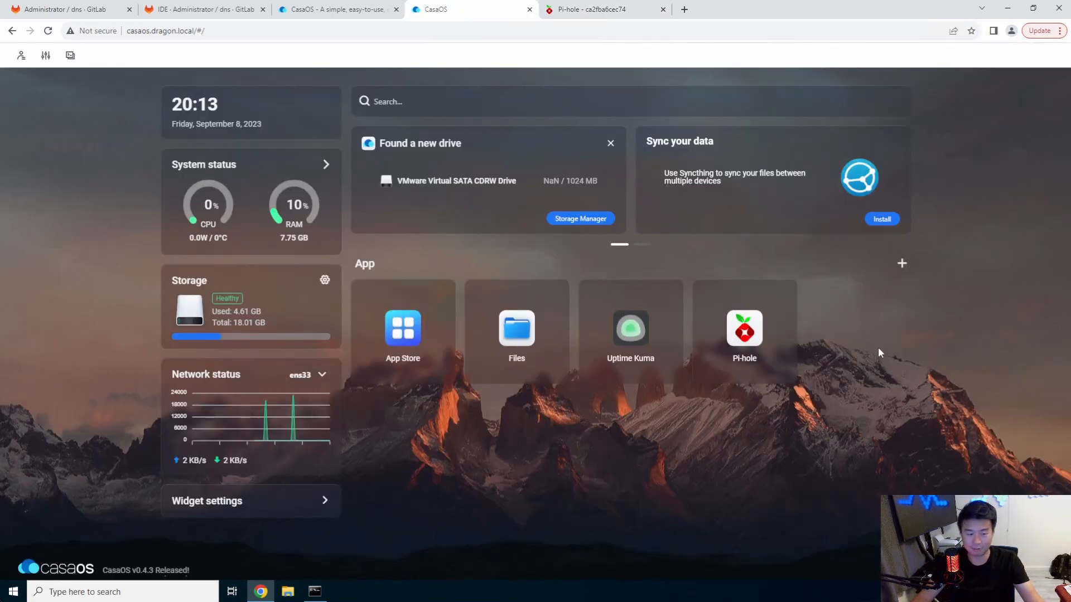
click(629, 328)
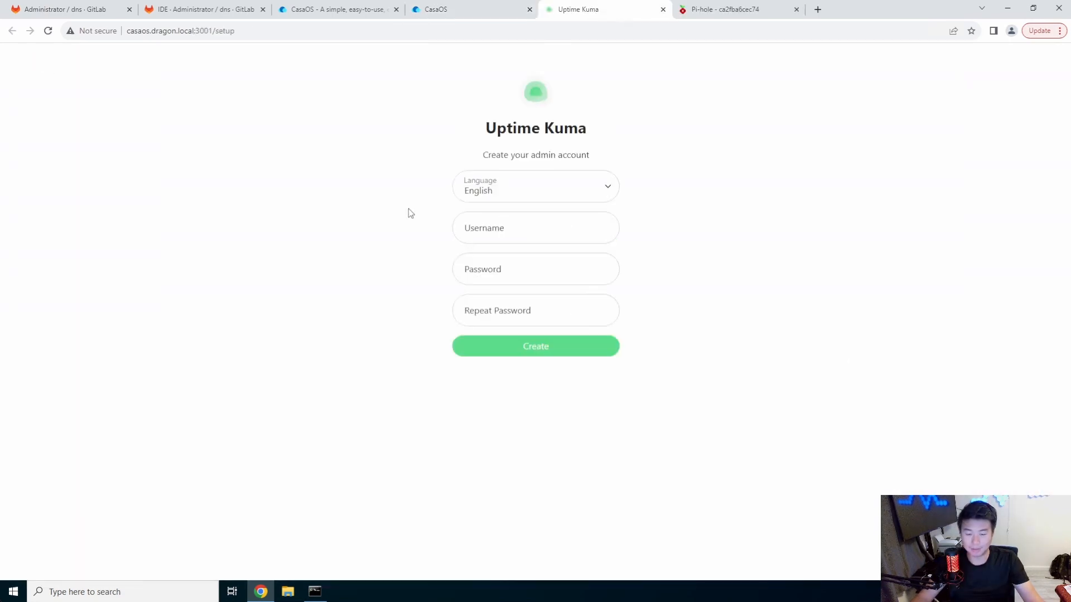
click(535, 228)
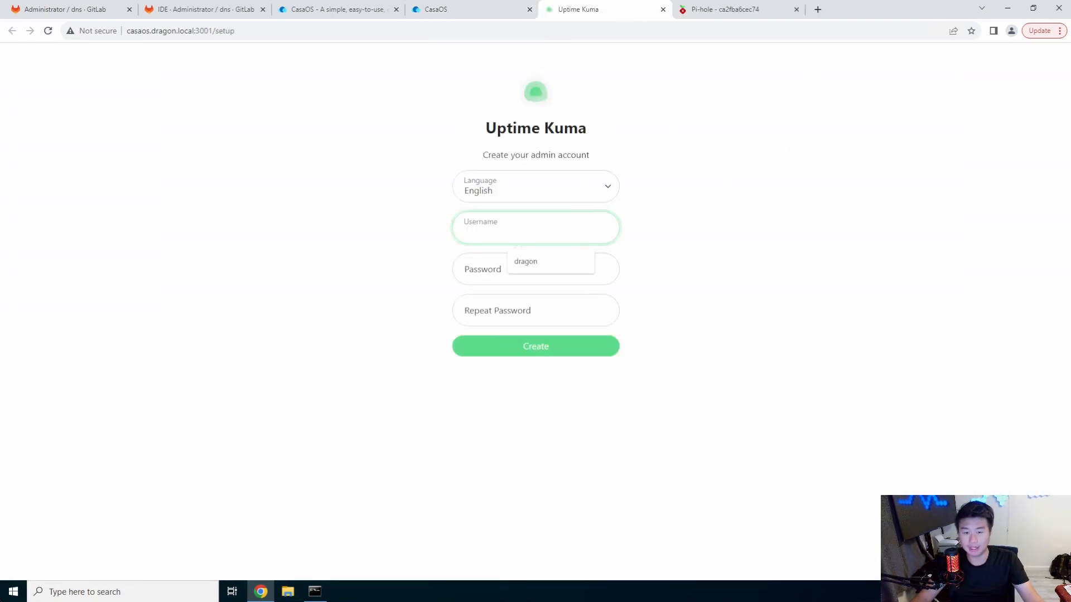
click(203, 30)
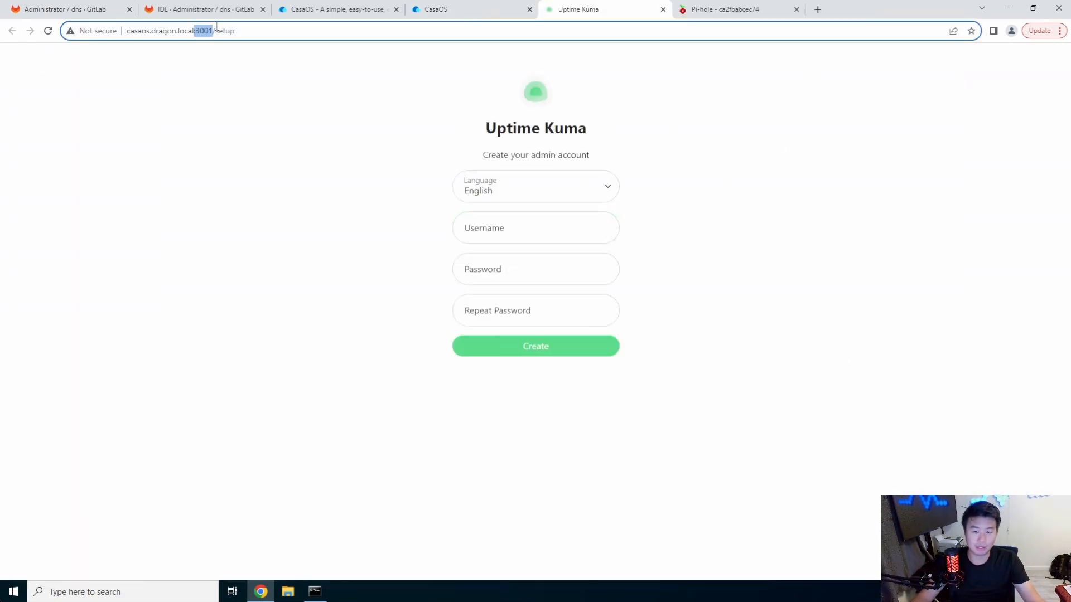
click(431, 8)
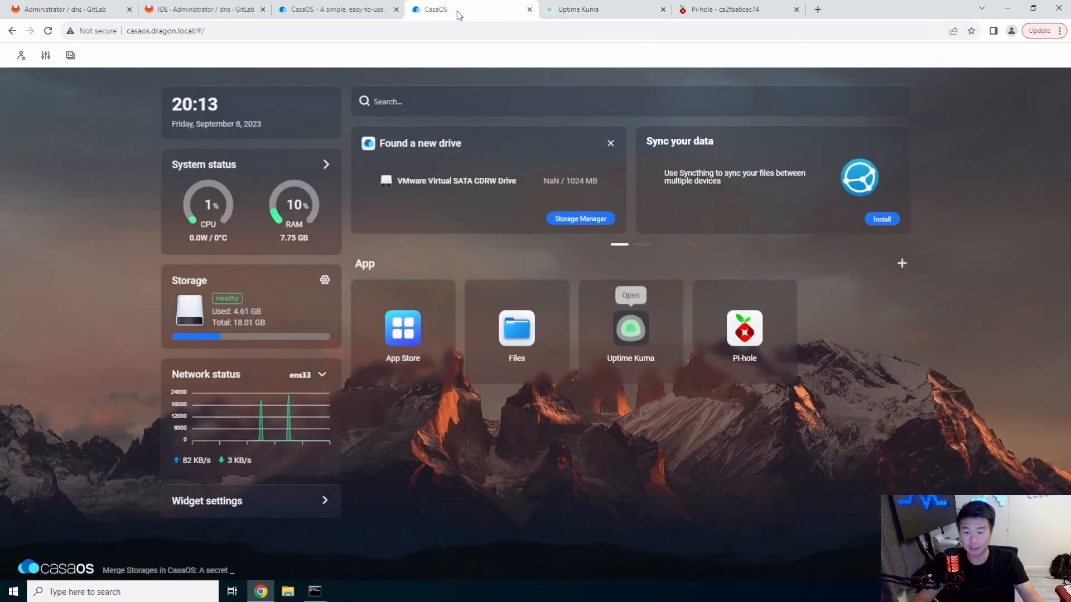
mouse_move(937, 362)
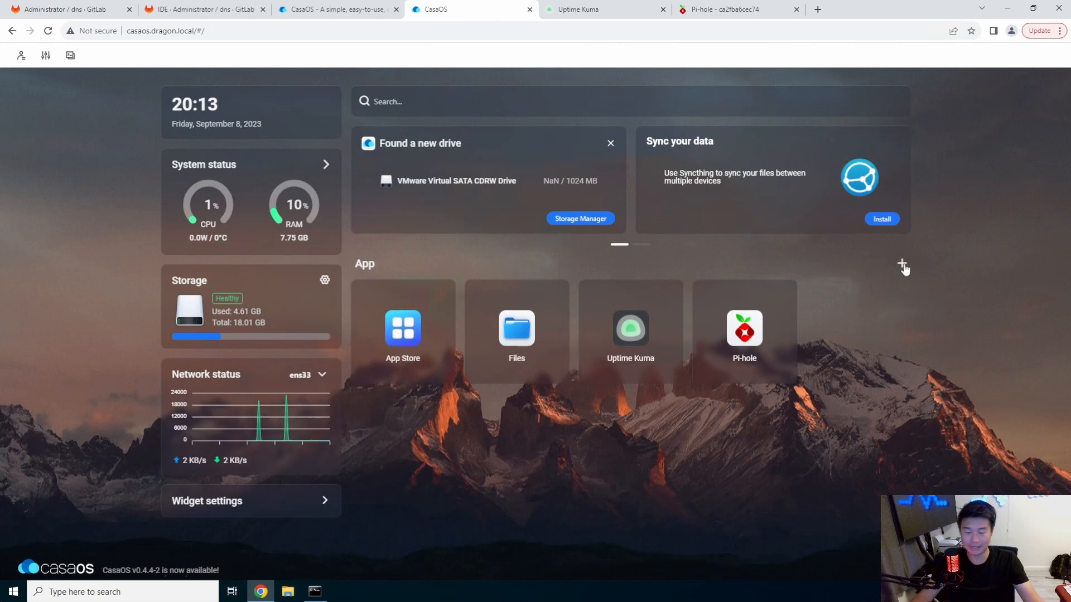
Reopen the App Store and scroll the catalogue down past Nextcloud to Pi-hole and Plex.
click(901, 264)
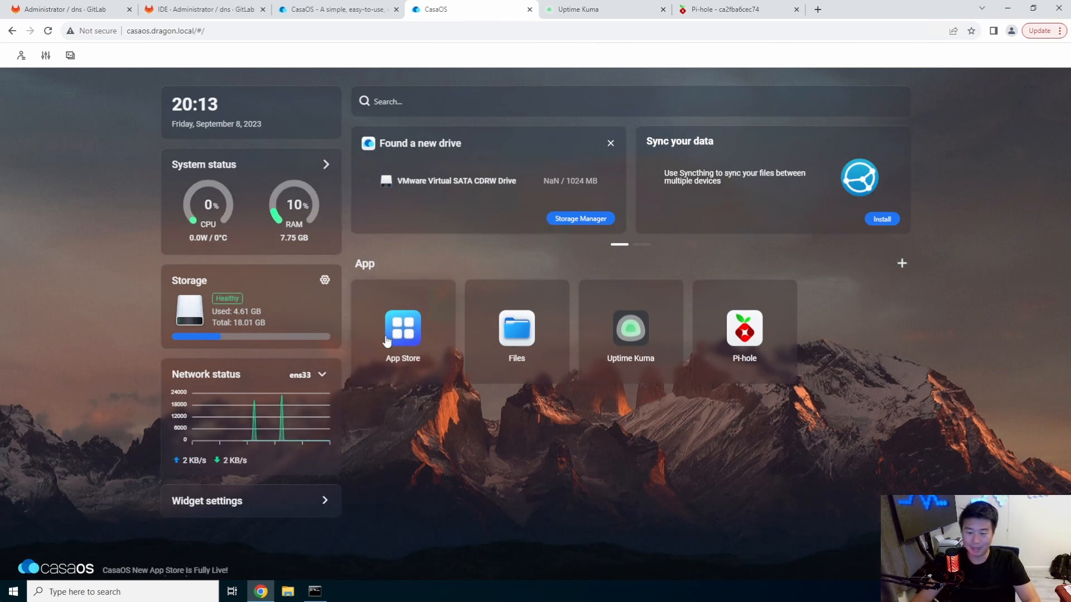
click(402, 328)
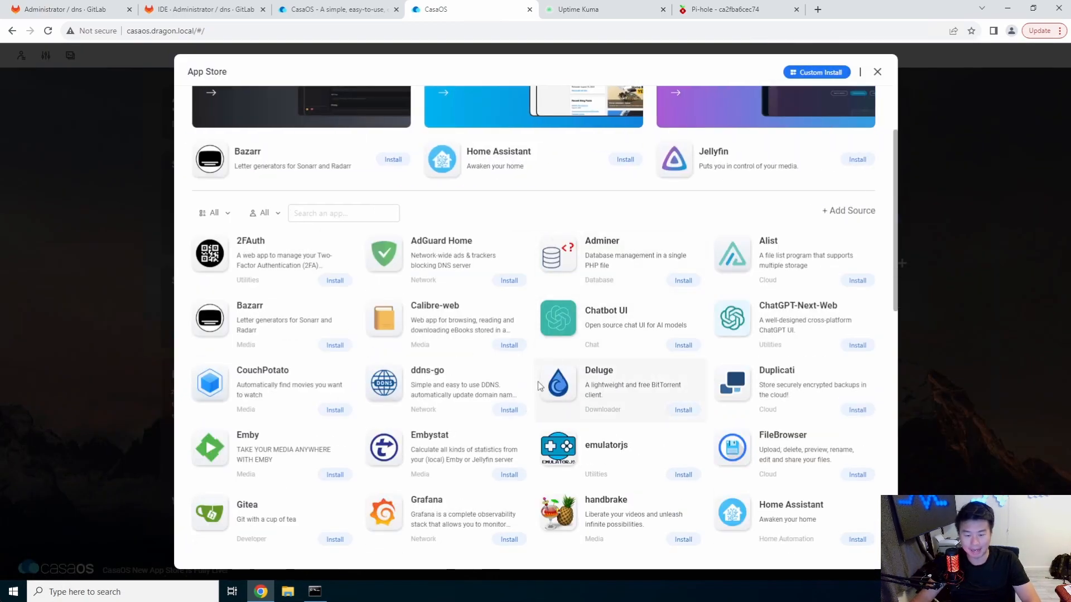
scroll(down, 3)
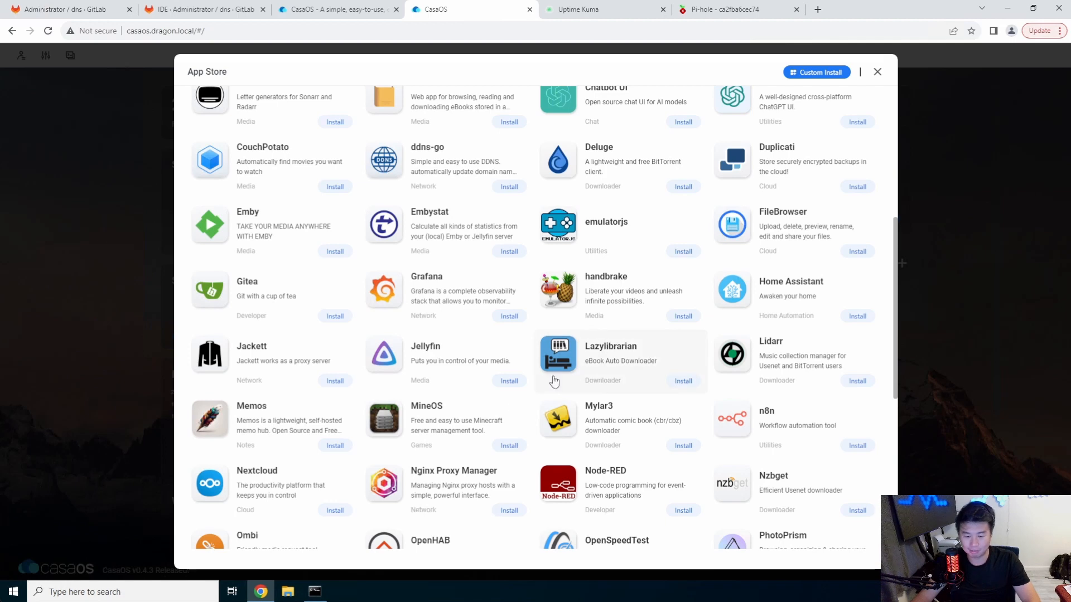
scroll(down, 3)
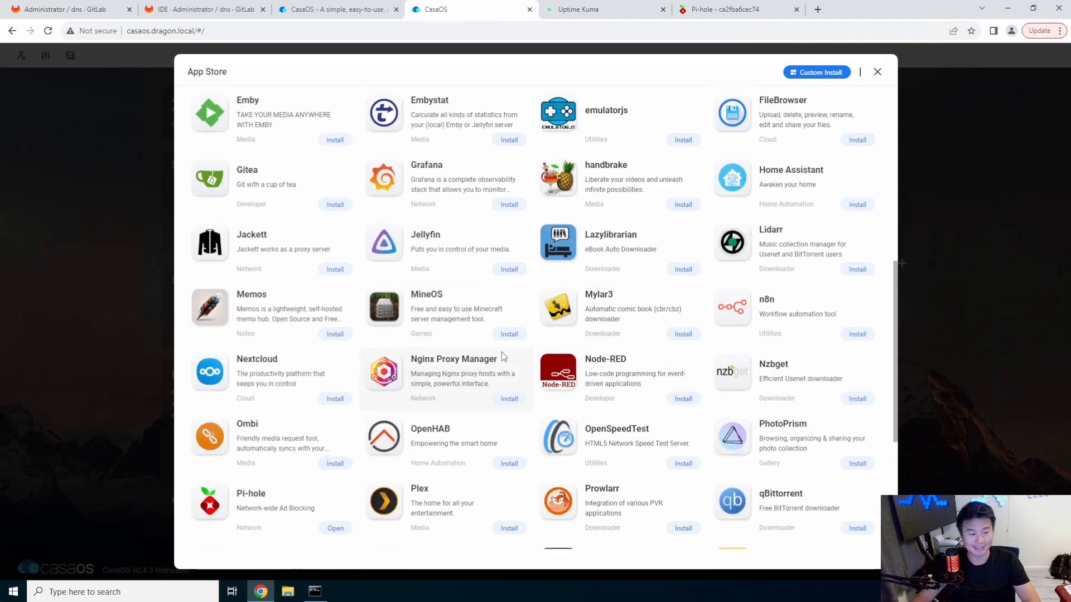
mouse_move(562, 347)
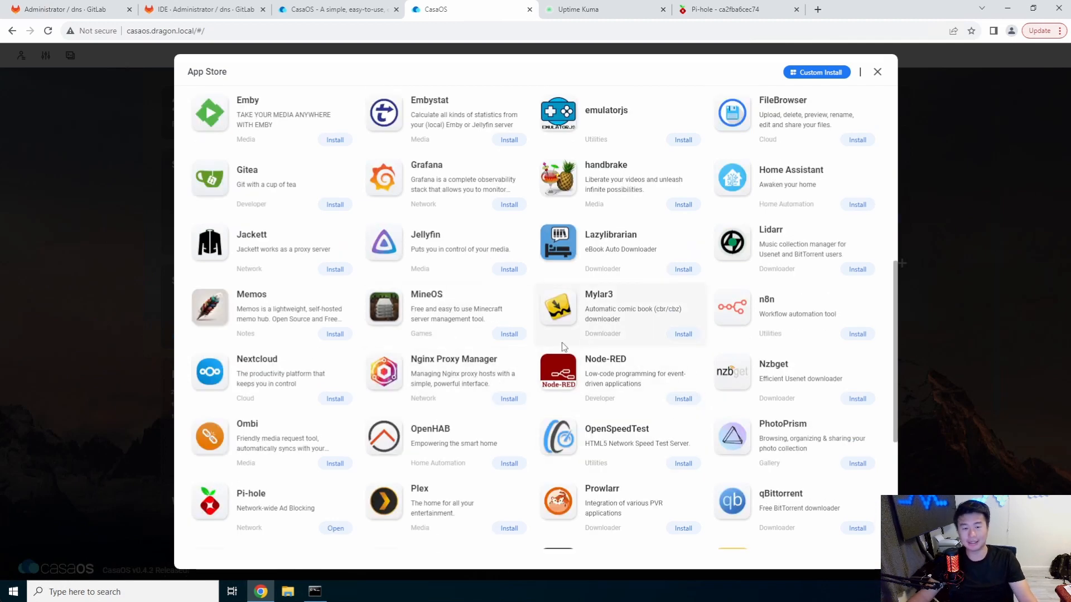